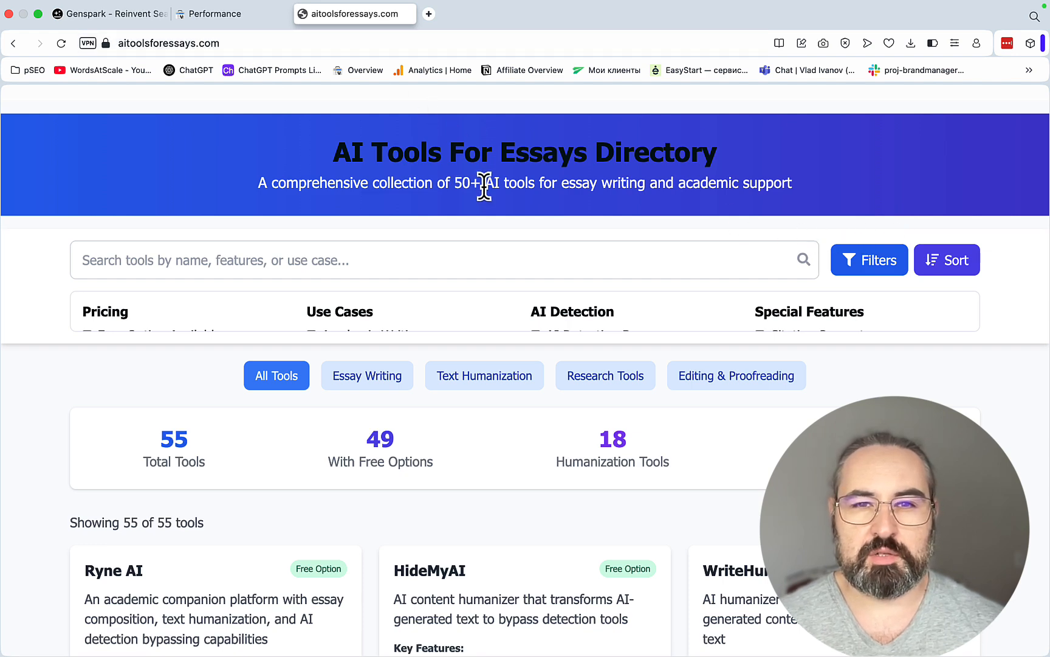
Step: Browse the open browser tabs and scroll through their pages before returning to Genspark
scroll(down, 3)
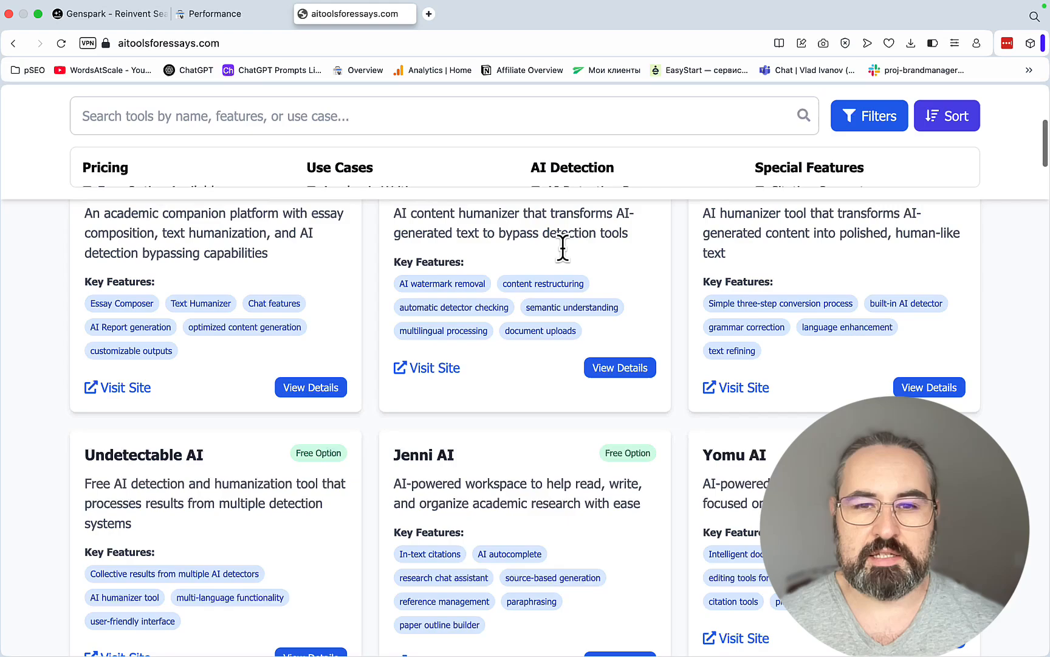
scroll(down, 3)
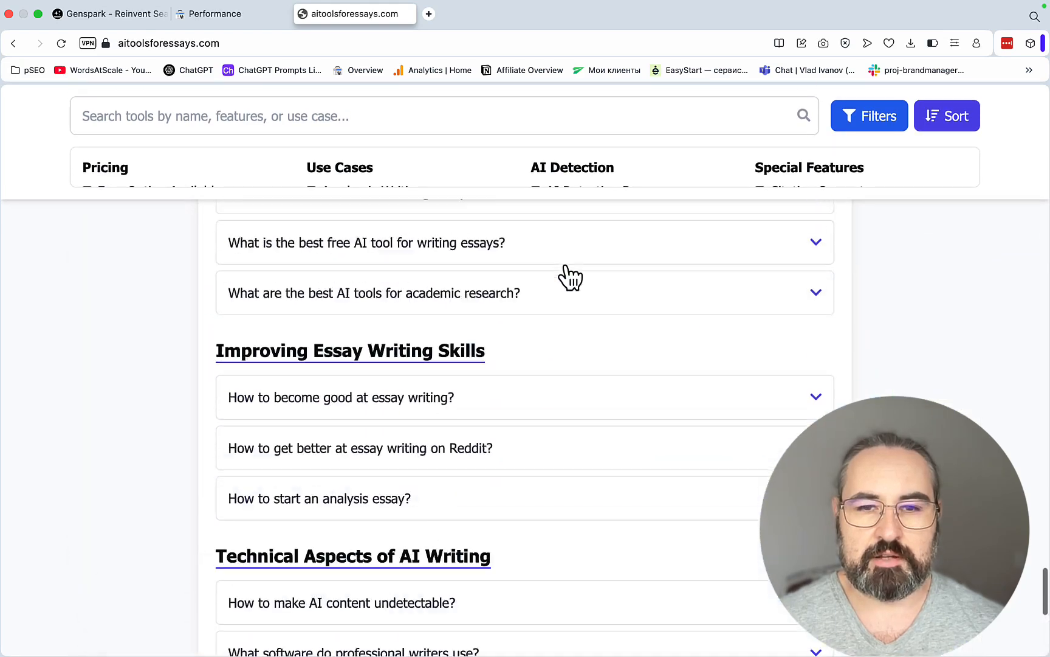
click(214, 14)
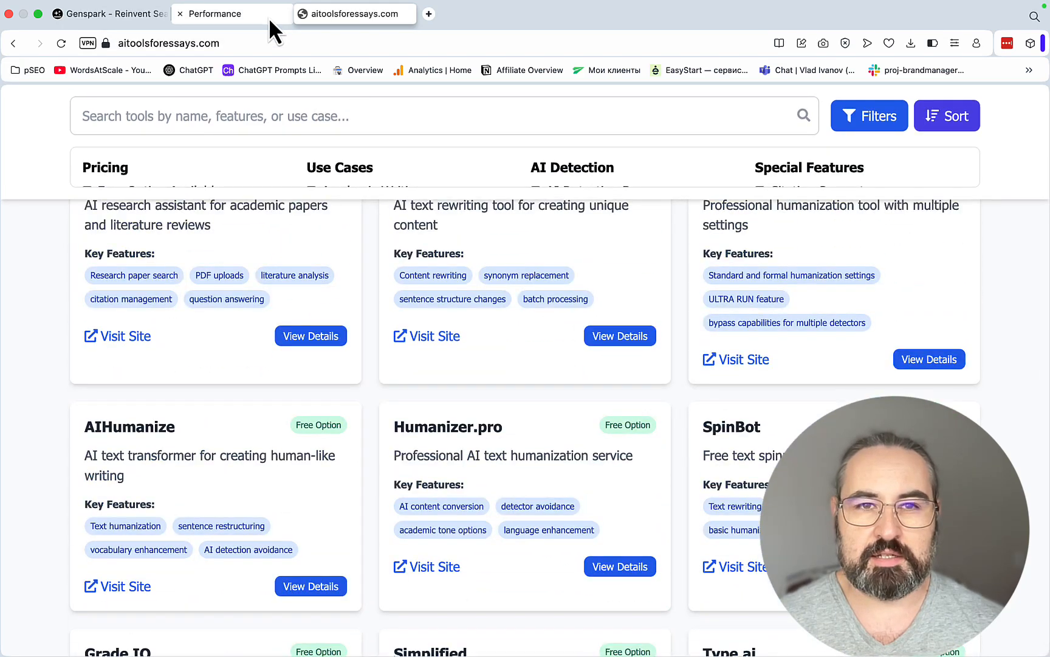
click(231, 14)
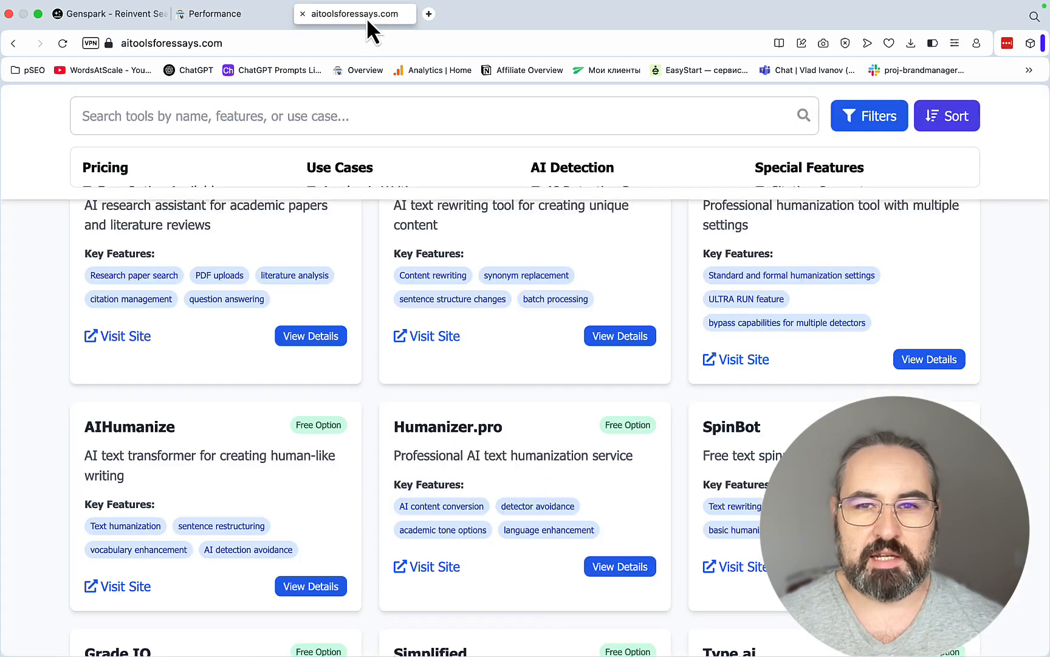
scroll(down, 3)
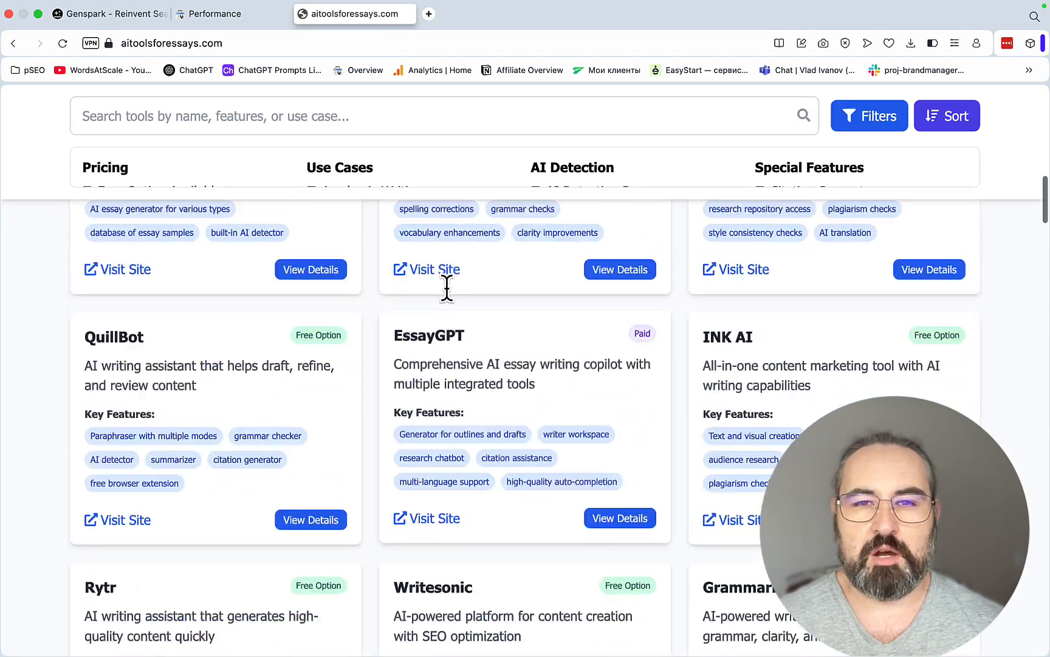
scroll(up, 3)
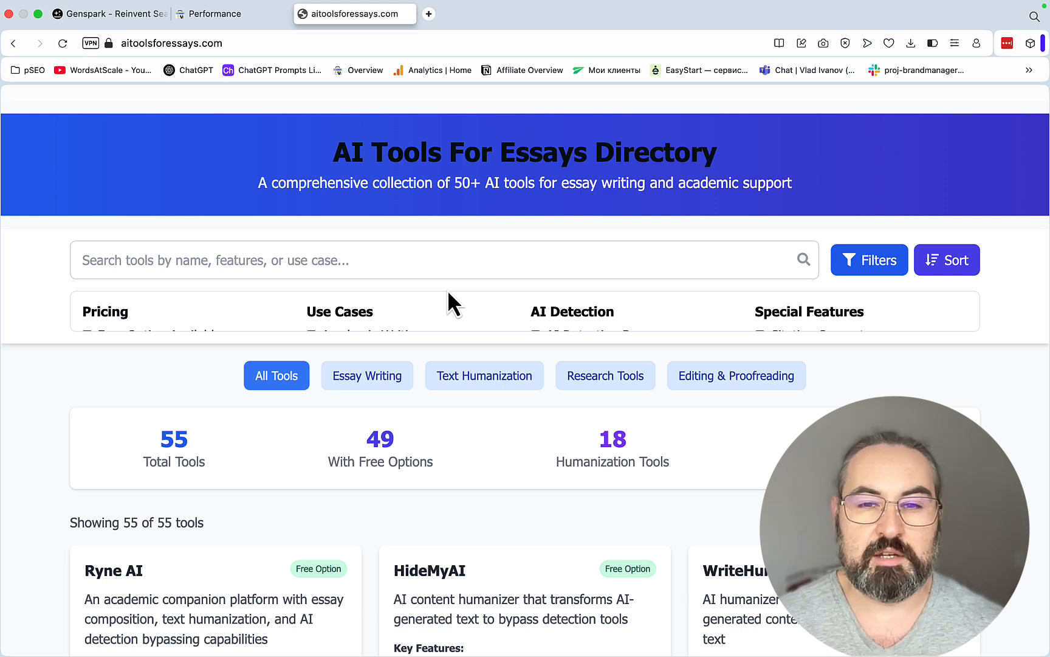
Step: Switch to Genspark's home page and enter the Super Agent workspace for a new request
click(109, 13)
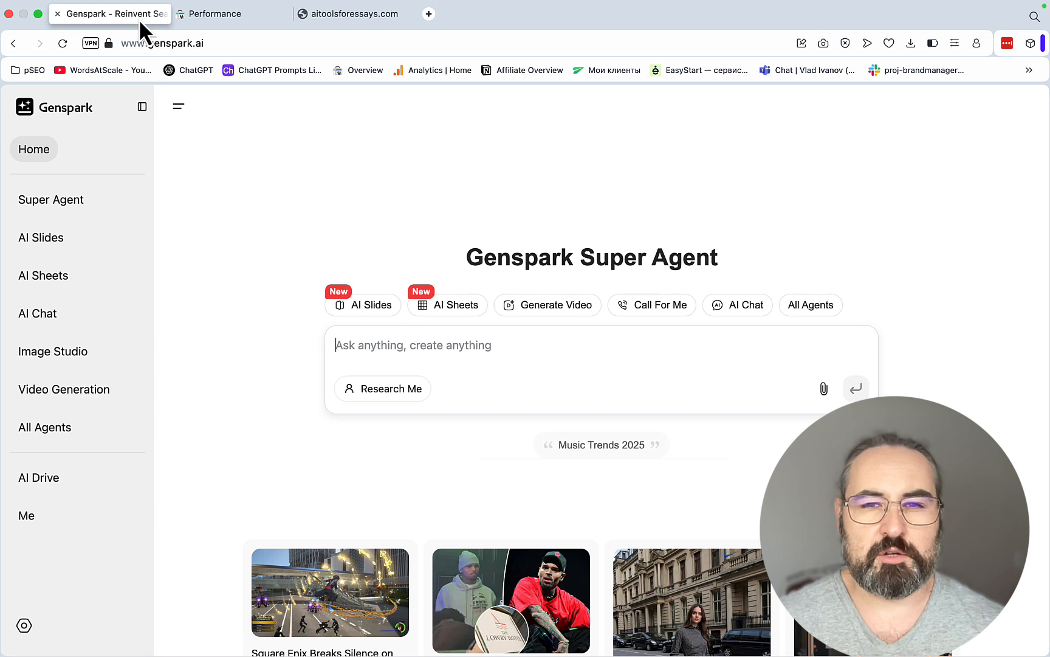
mouse_move(230, 186)
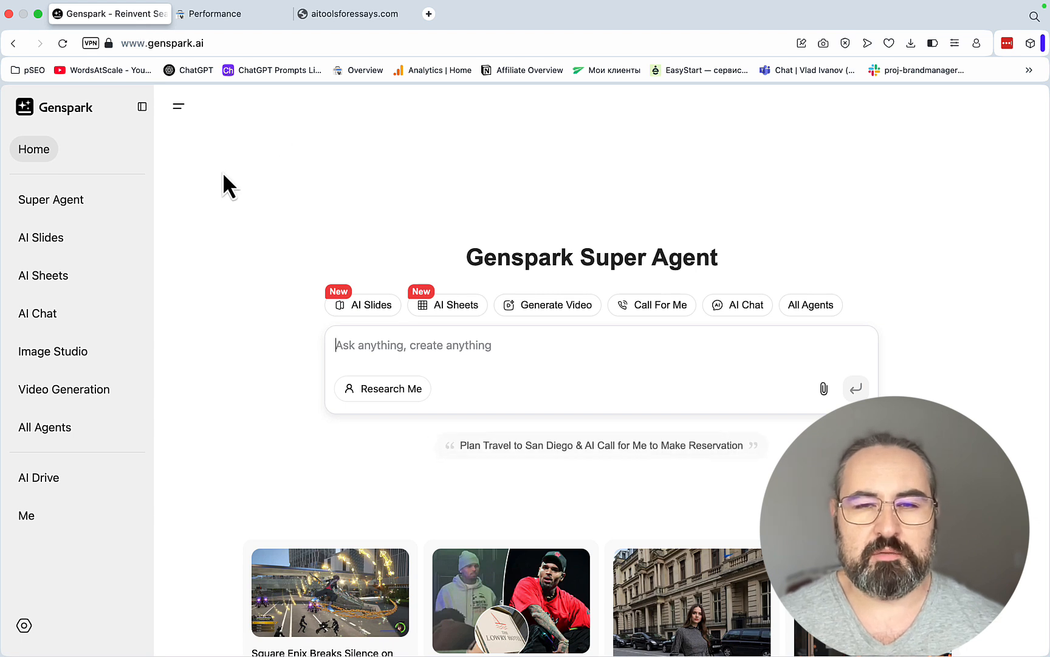
click(51, 200)
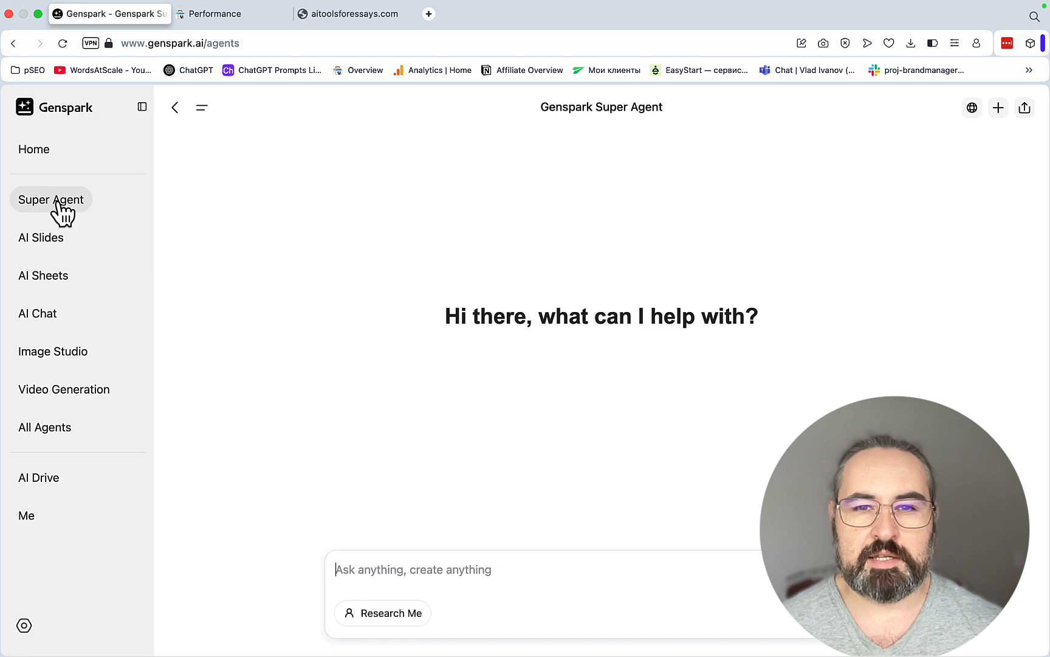
mouse_move(34, 360)
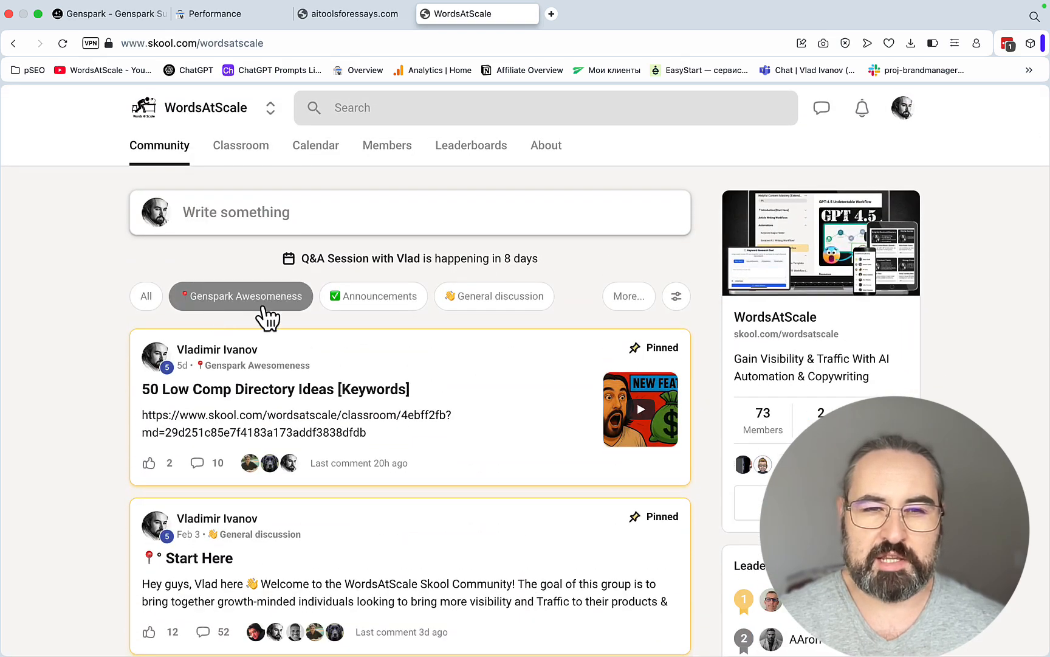
scroll(down, 3)
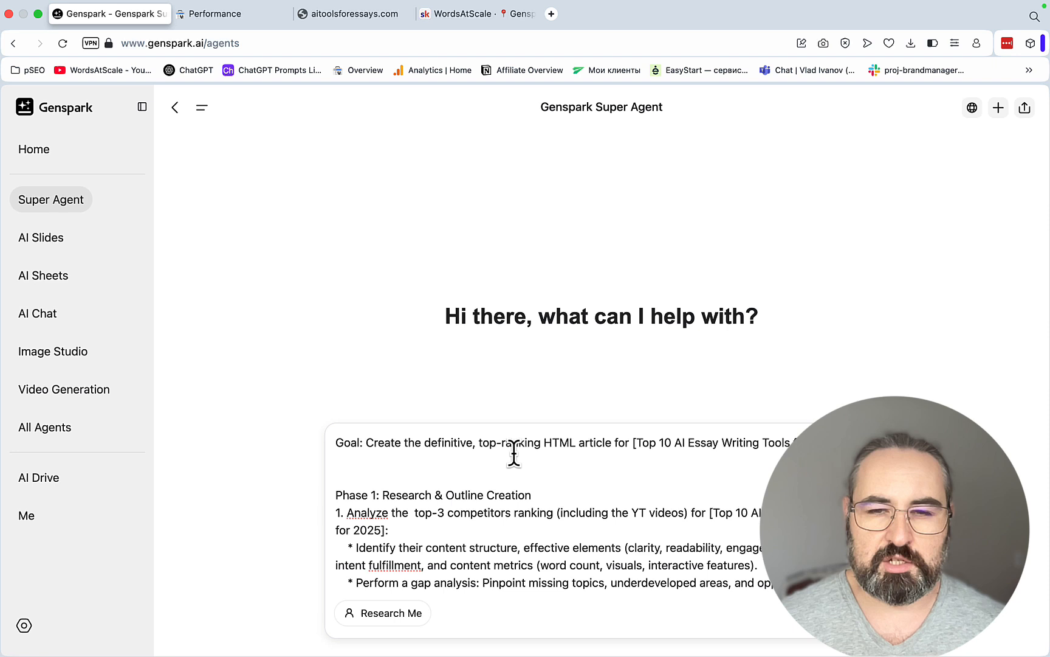
mouse_move(642, 439)
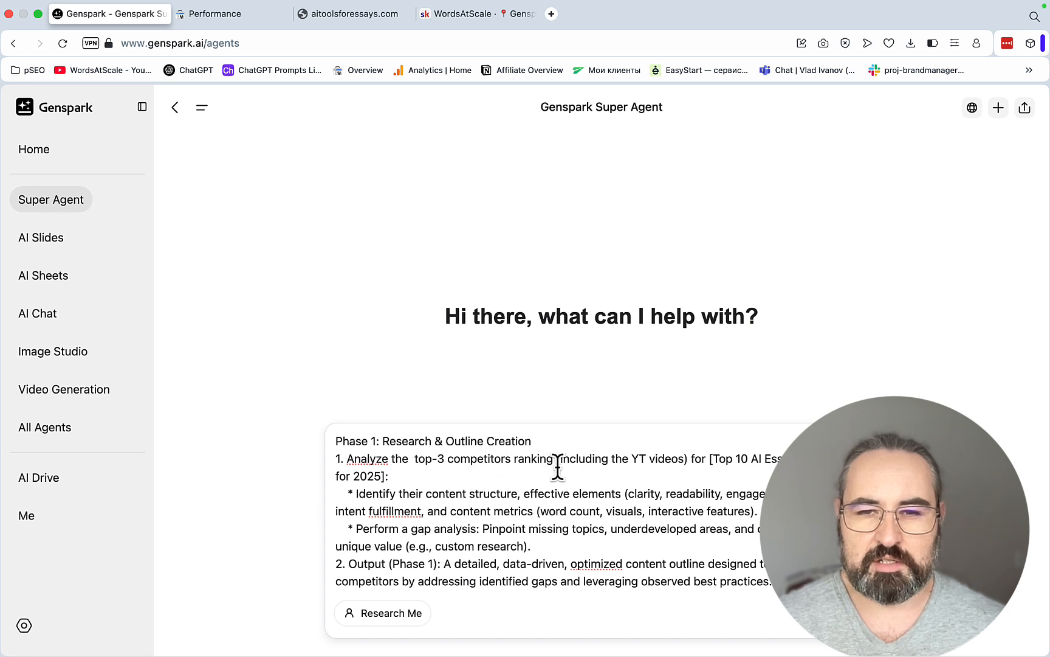
mouse_move(675, 461)
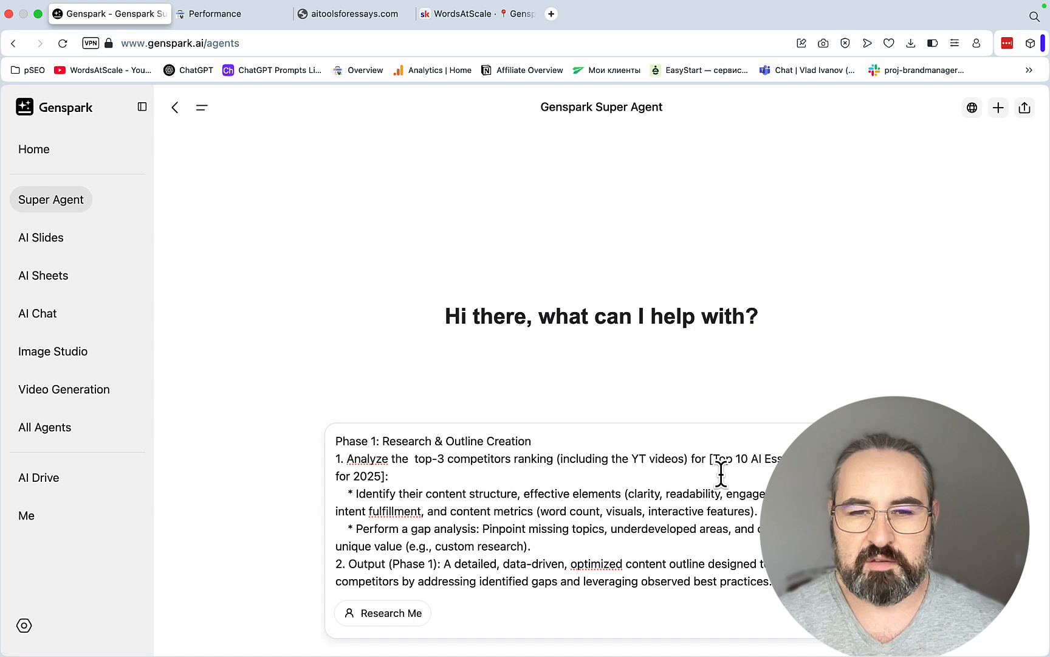
scroll(down, 3)
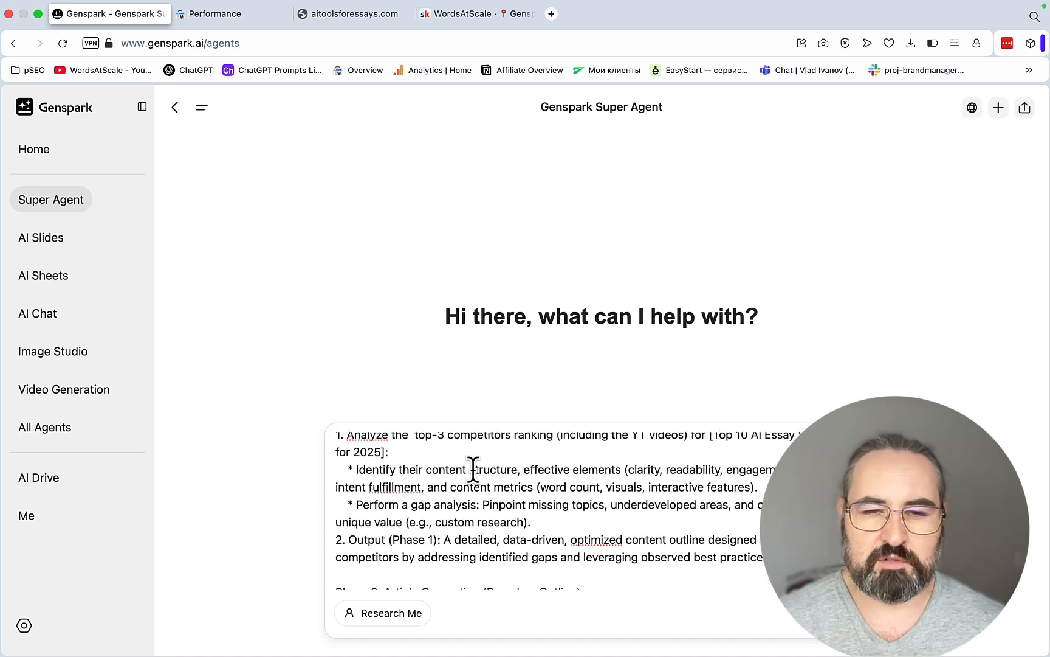
mouse_move(532, 472)
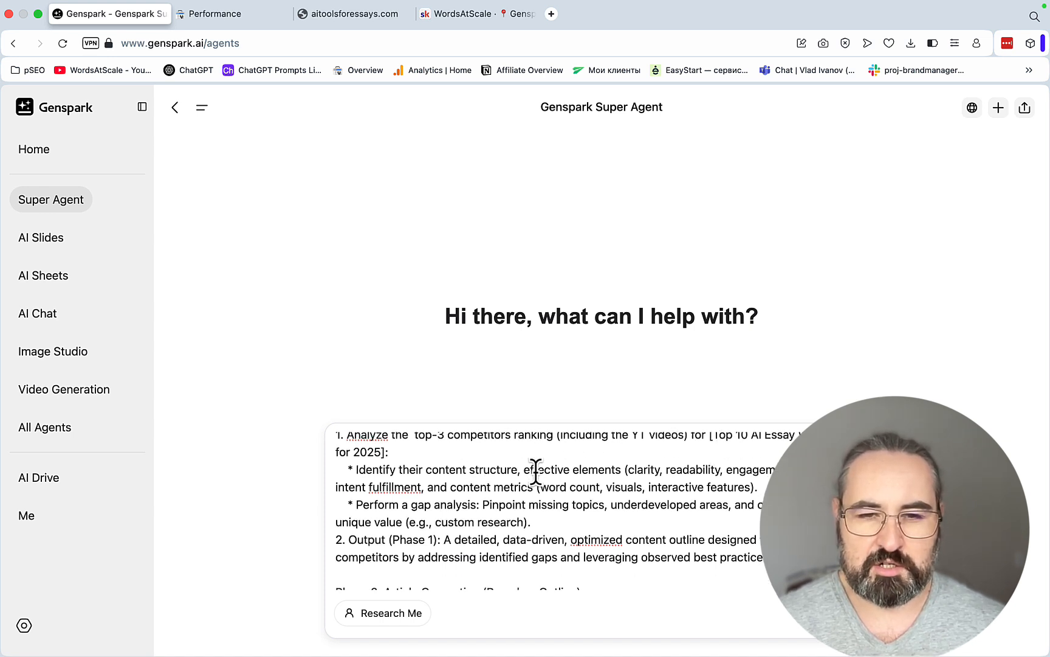
scroll(down, 3)
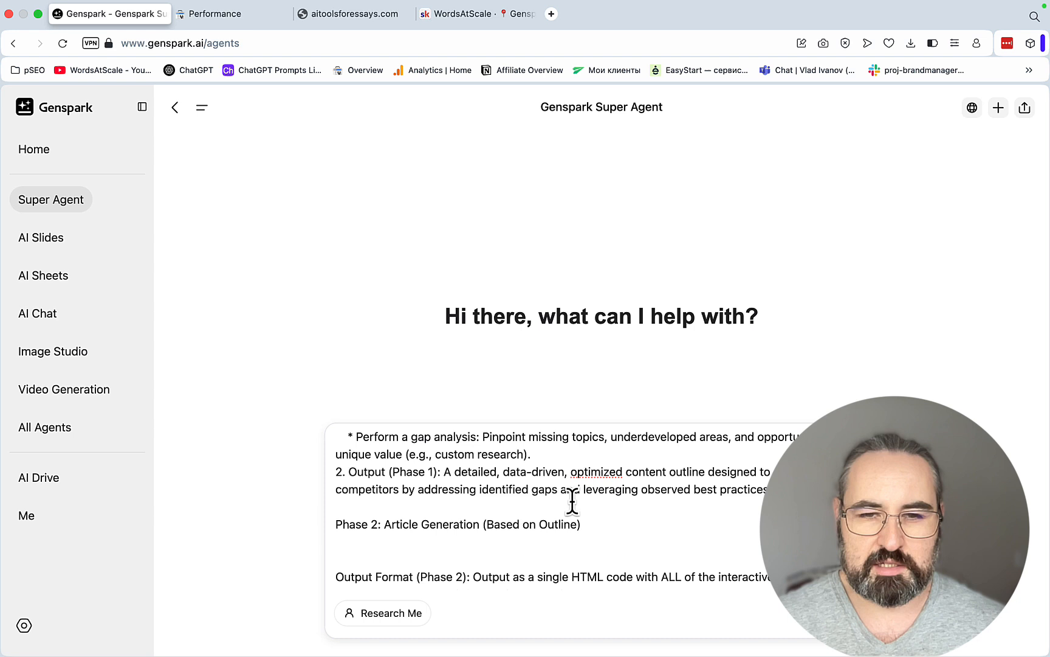
scroll(down, 3)
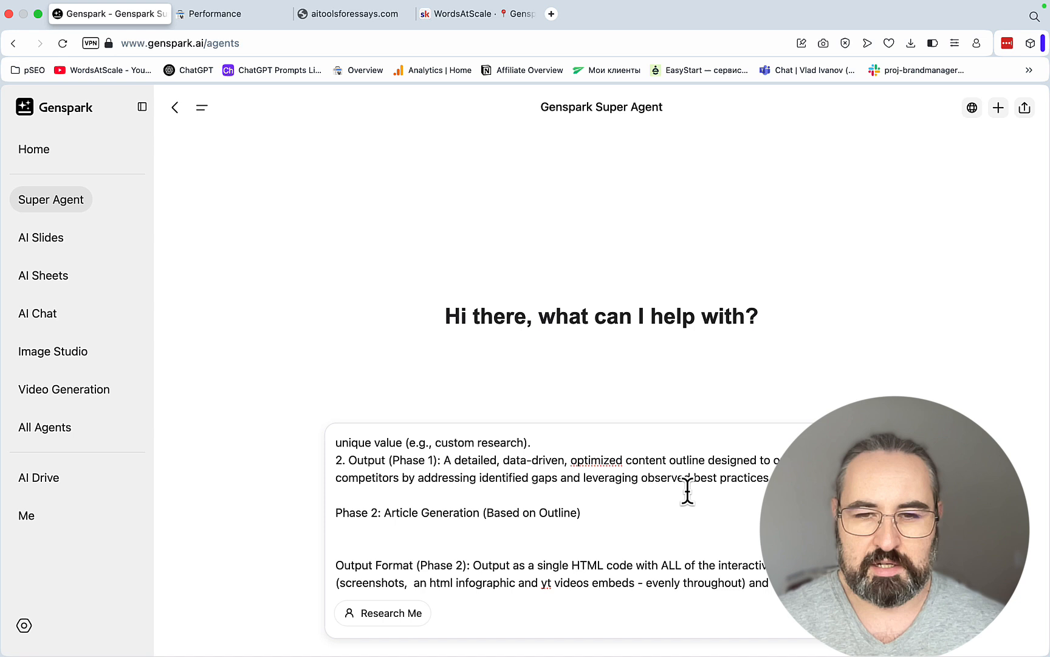
scroll(down, 3)
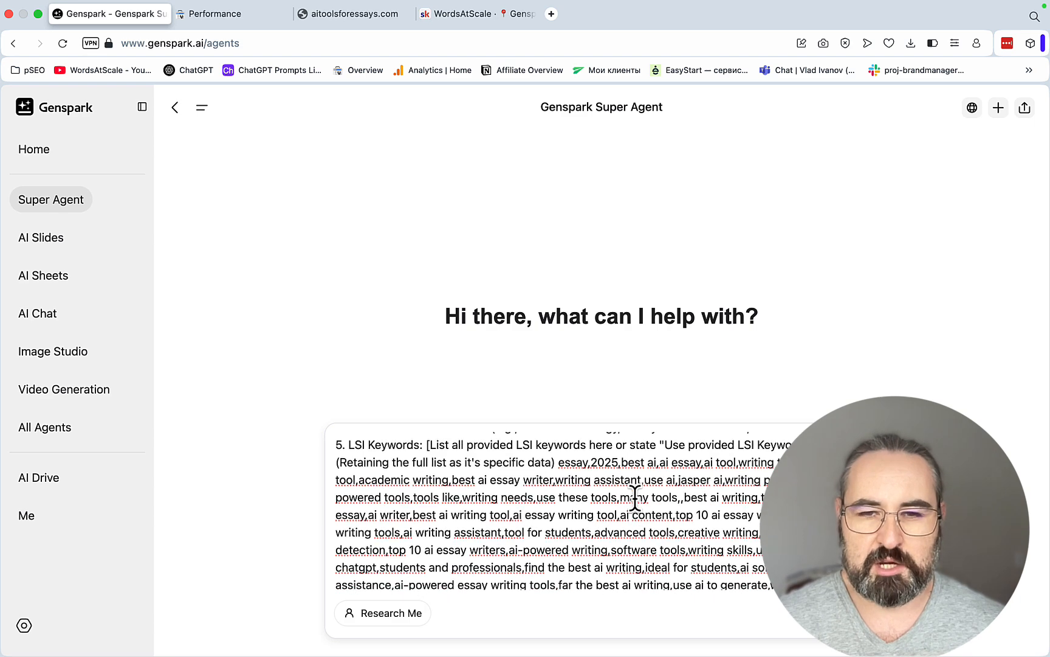
mouse_move(488, 496)
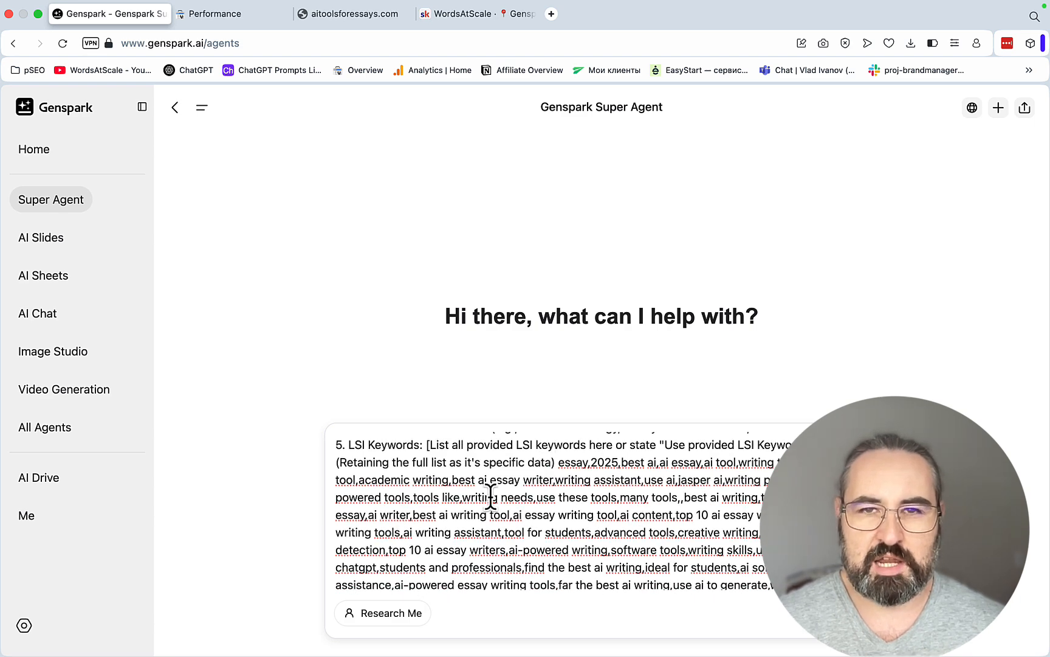
Step: In NeuronWriter, enter the genspark tests project's 'top 10 ai essay writing tools for 2025' query
click(594, 13)
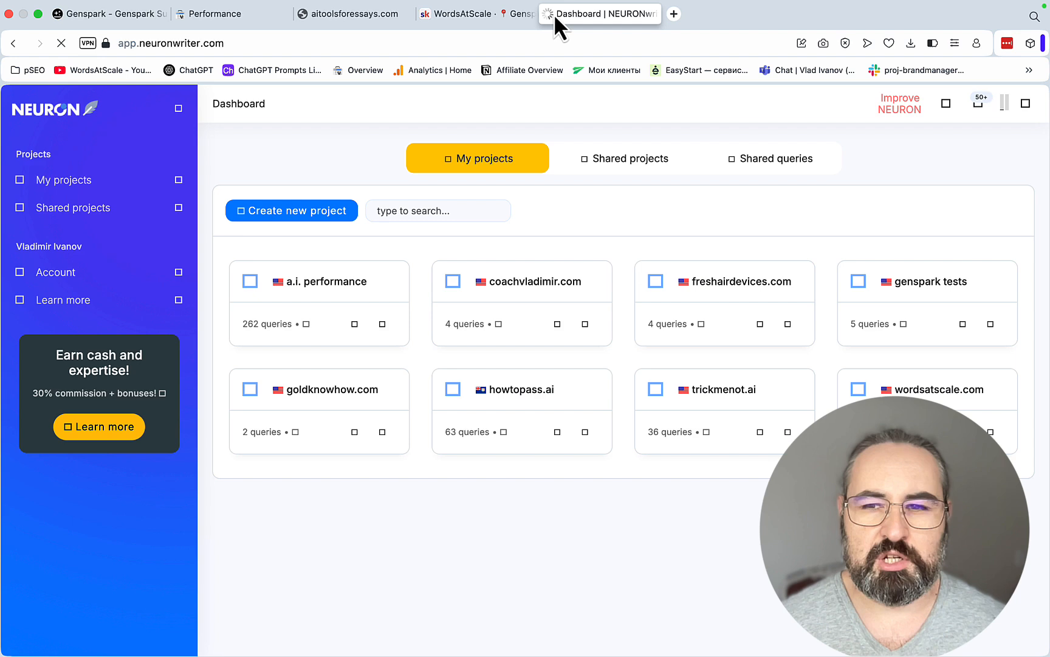
click(941, 281)
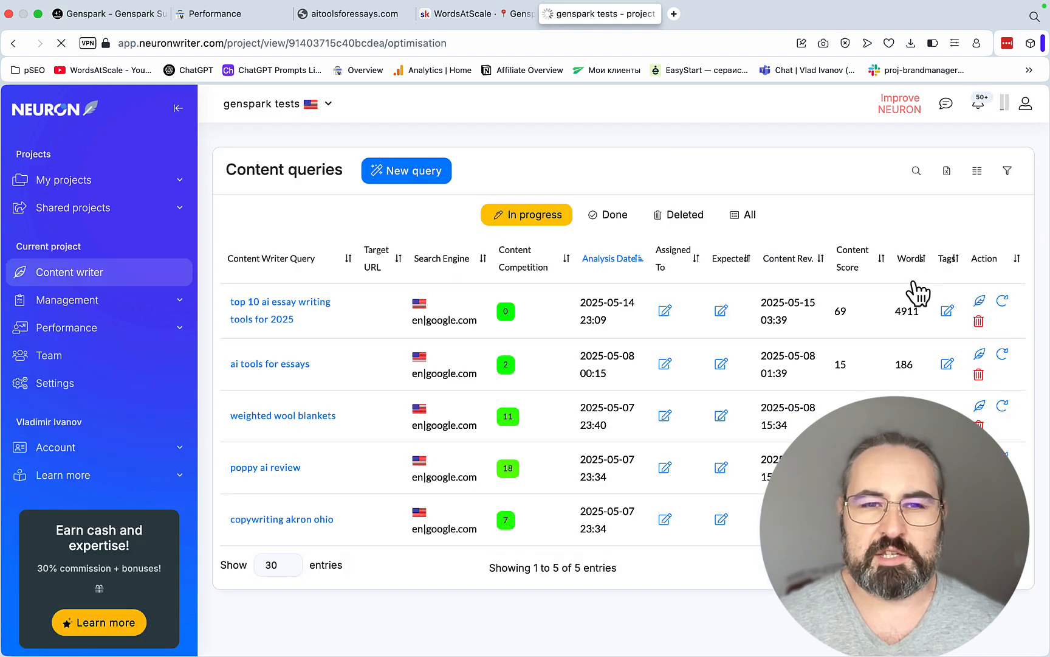
mouse_move(647, 265)
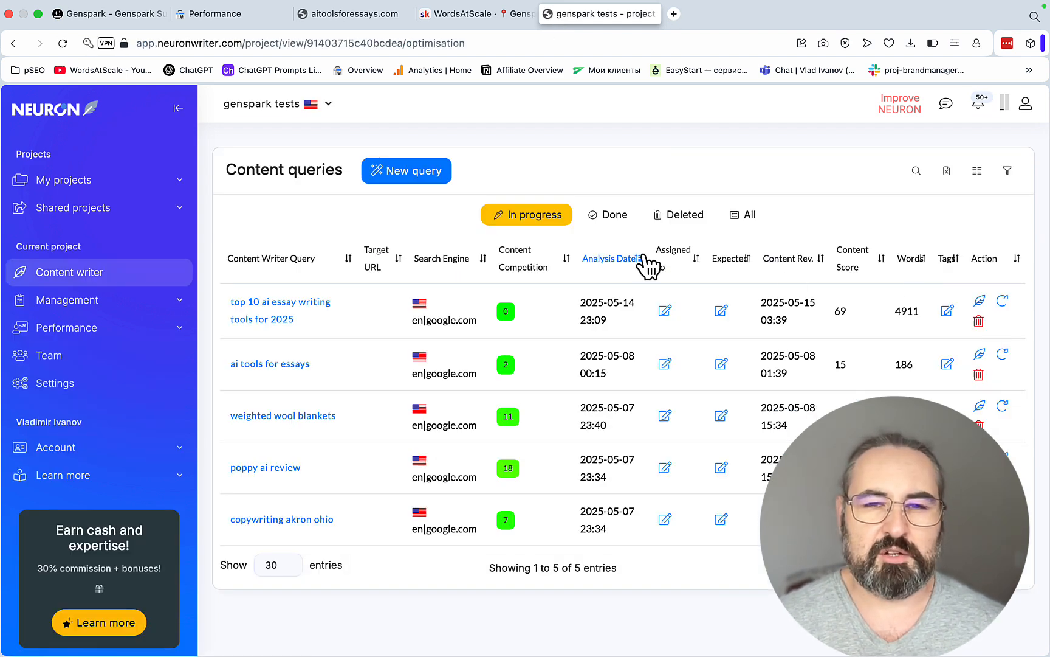
click(280, 310)
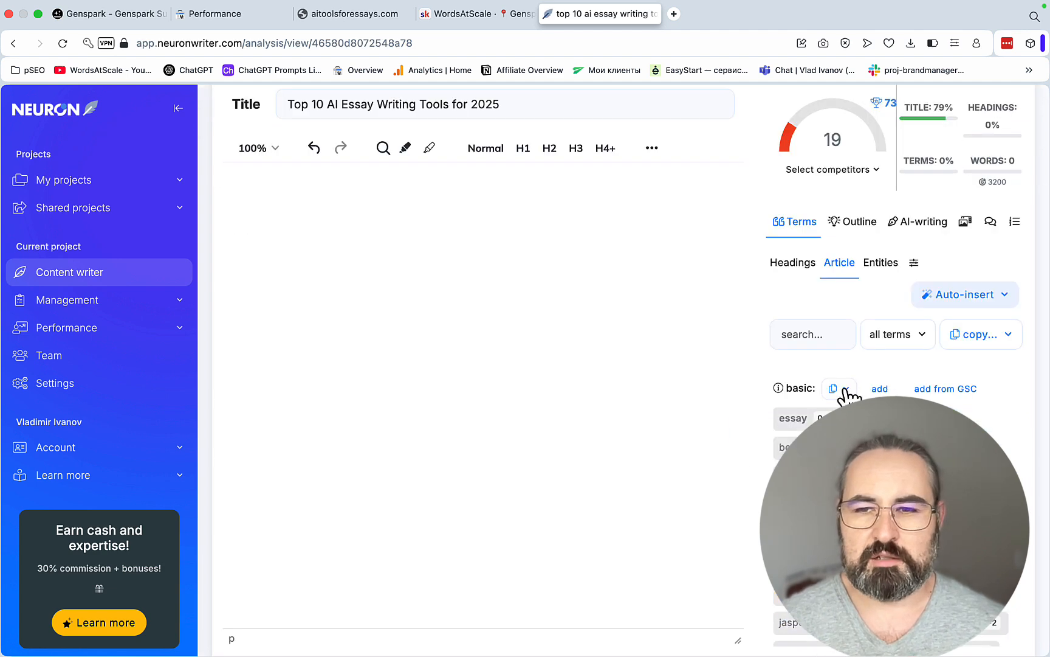
Step: Copy the query's basic terms and bring up a column-to-comma list converter in a new tab
click(834, 389)
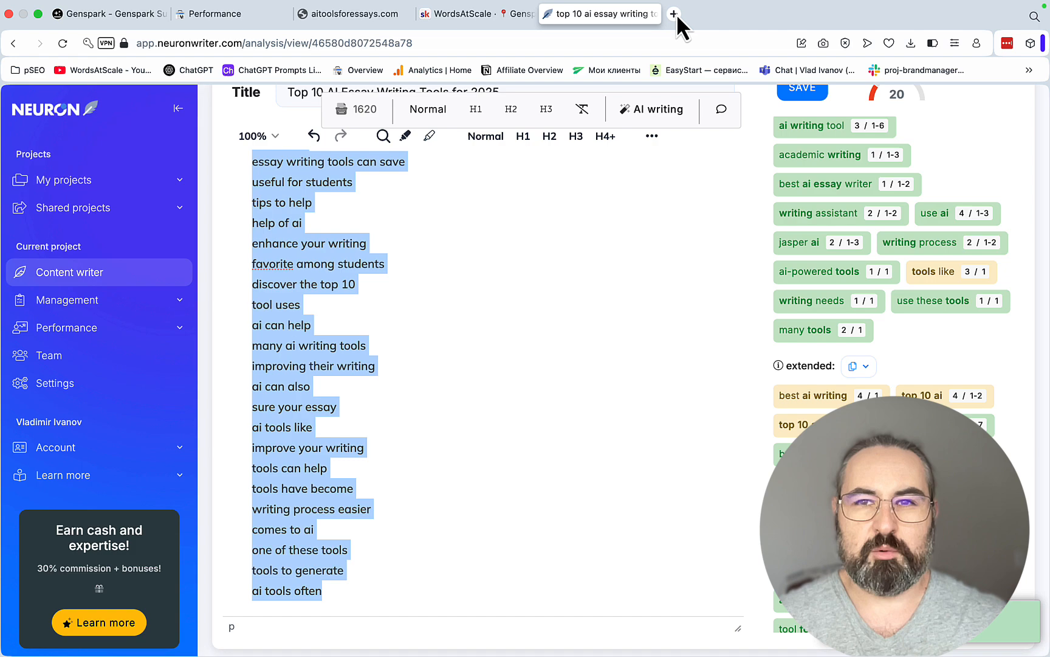
click(674, 14)
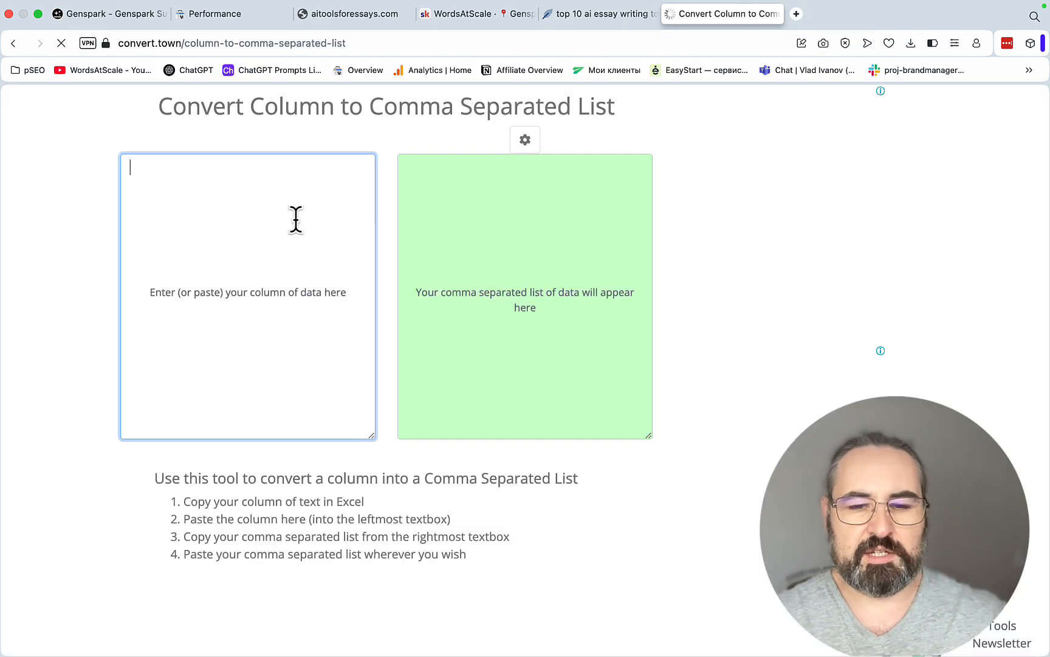
click(110, 13)
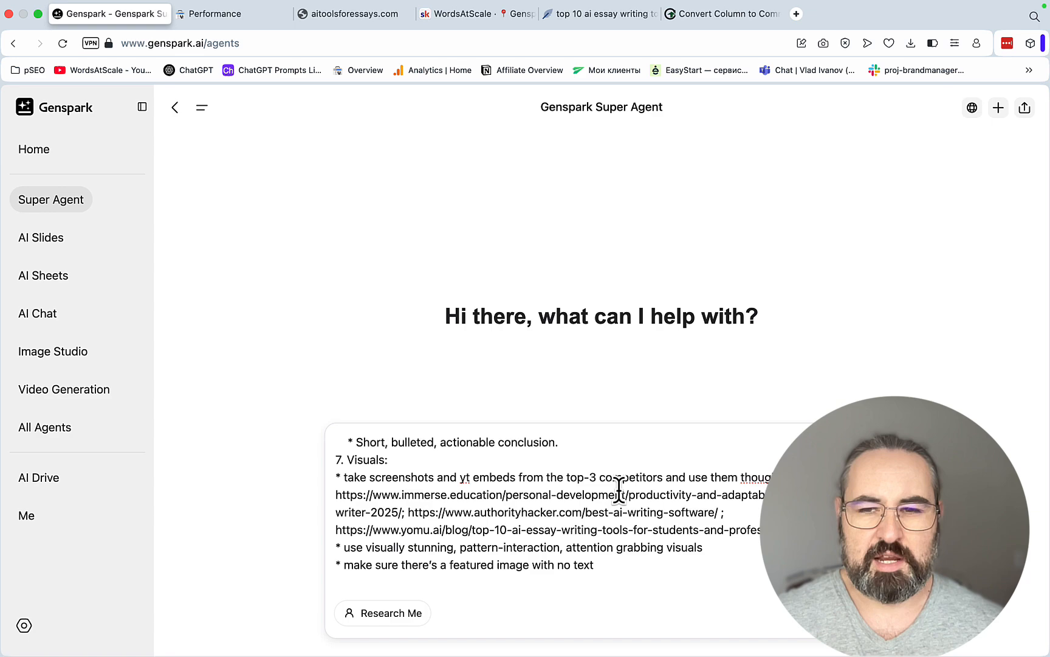
Step: Copy the yomu.ai competitor page address from NeuronWriter's competitor table
click(598, 14)
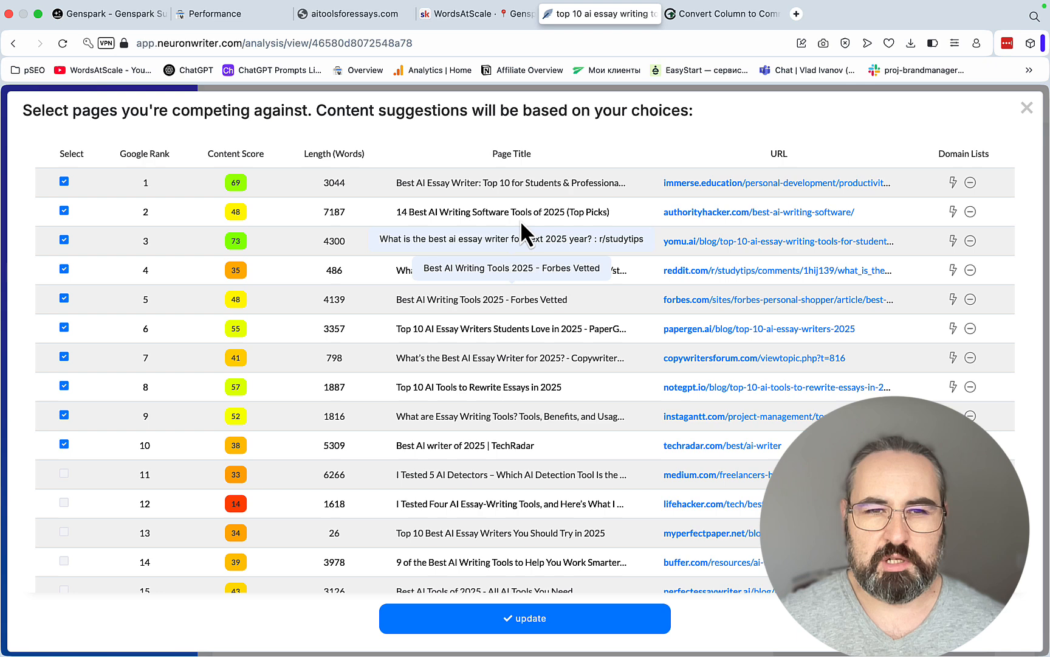
mouse_move(513, 182)
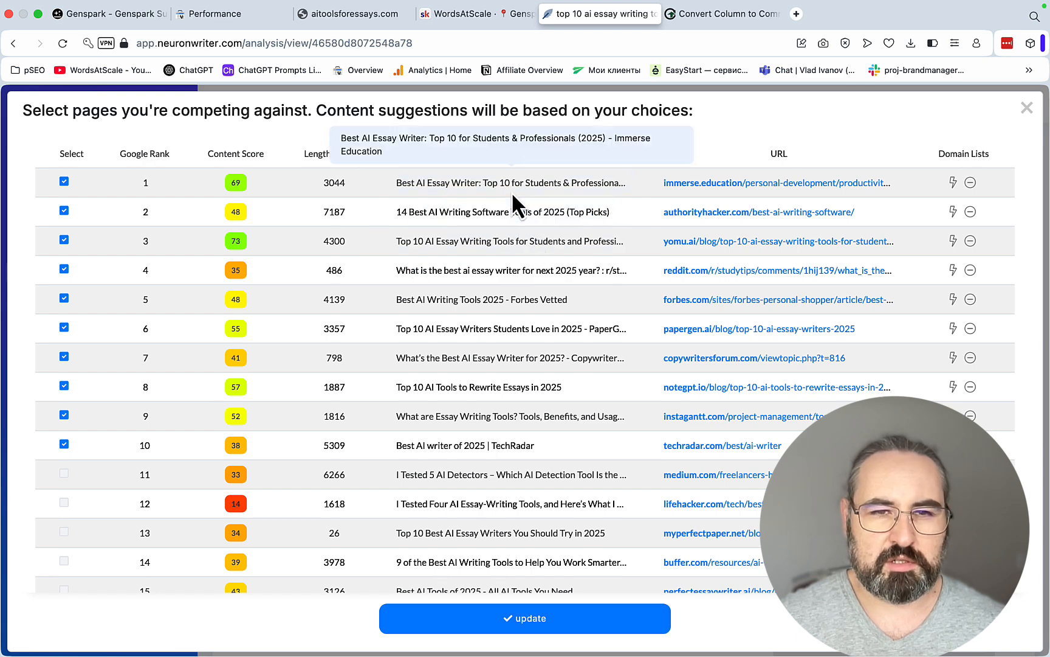
mouse_move(503, 241)
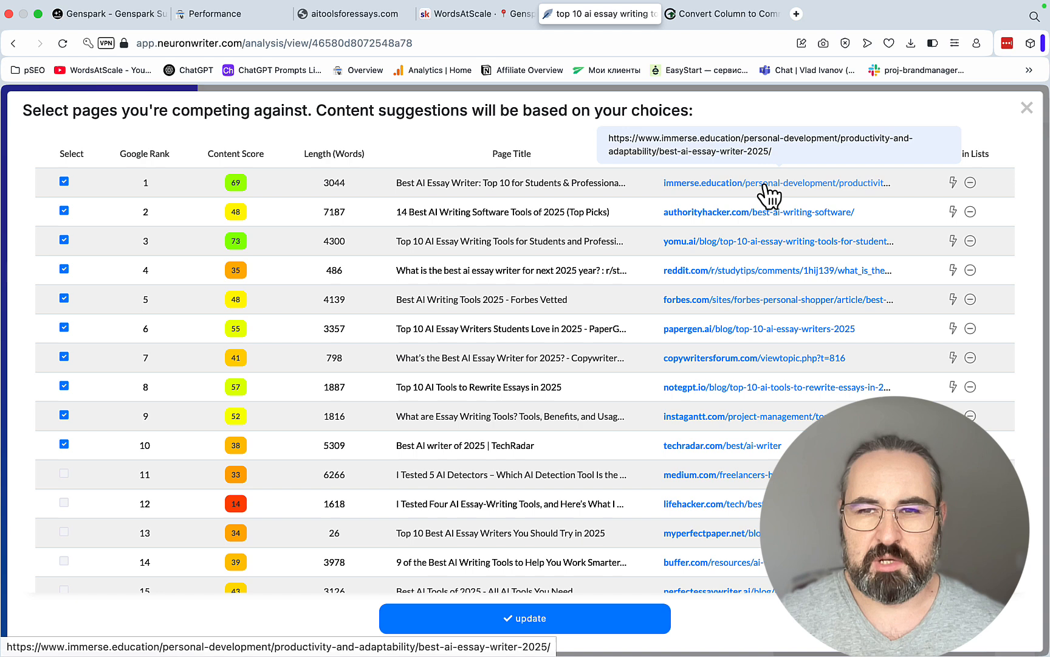
right_click(776, 182)
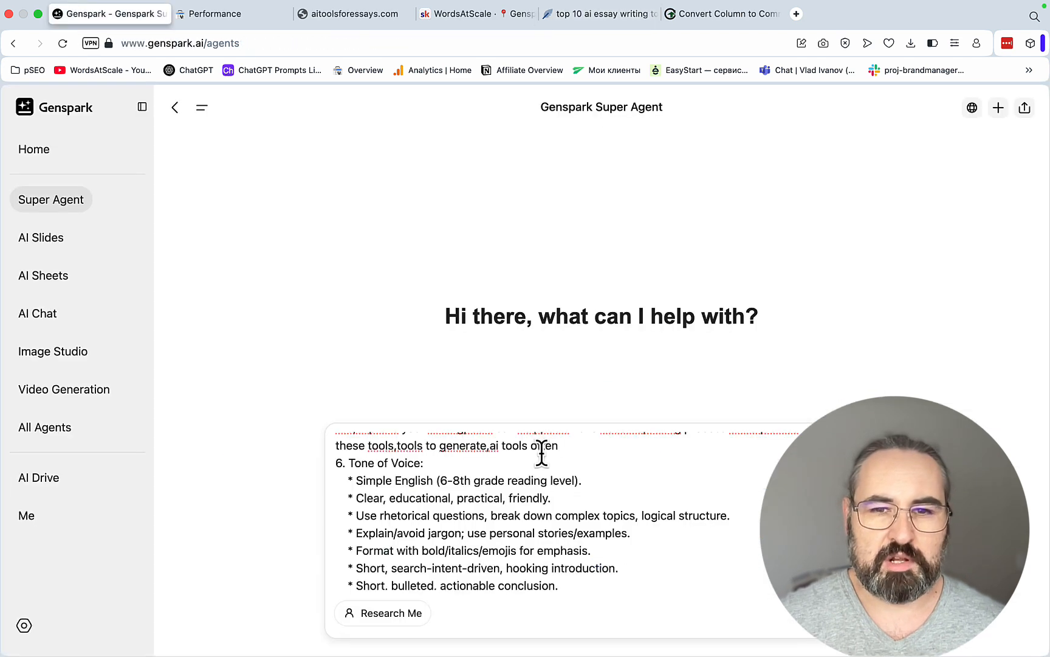
scroll(down, 3)
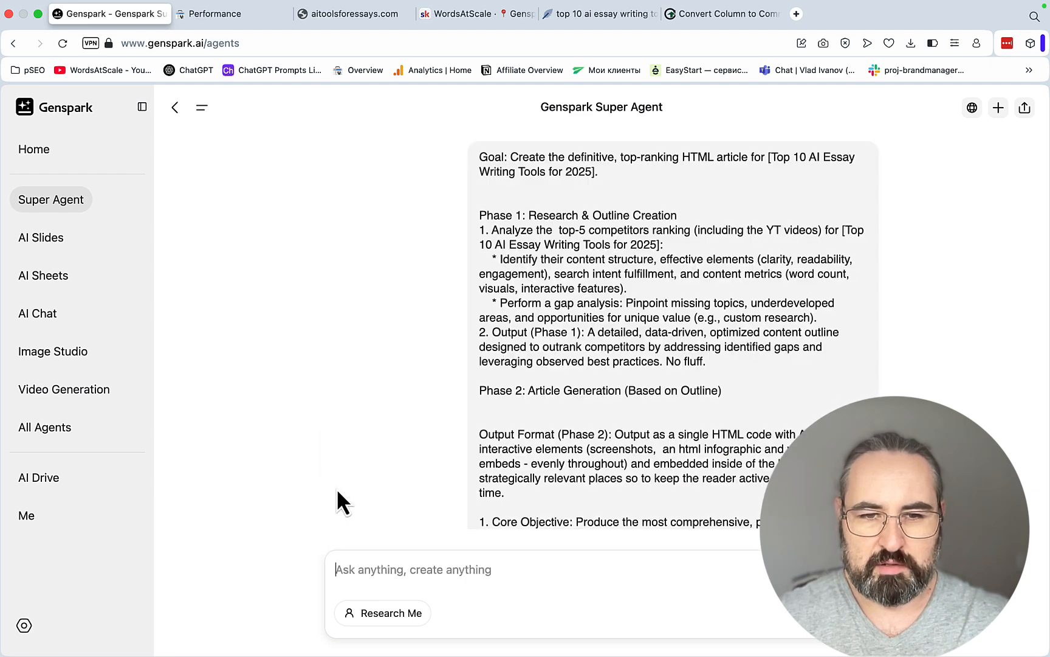
Step: Add the copied yomu.ai link to the Genspark article prompt's competitor list
click(598, 13)
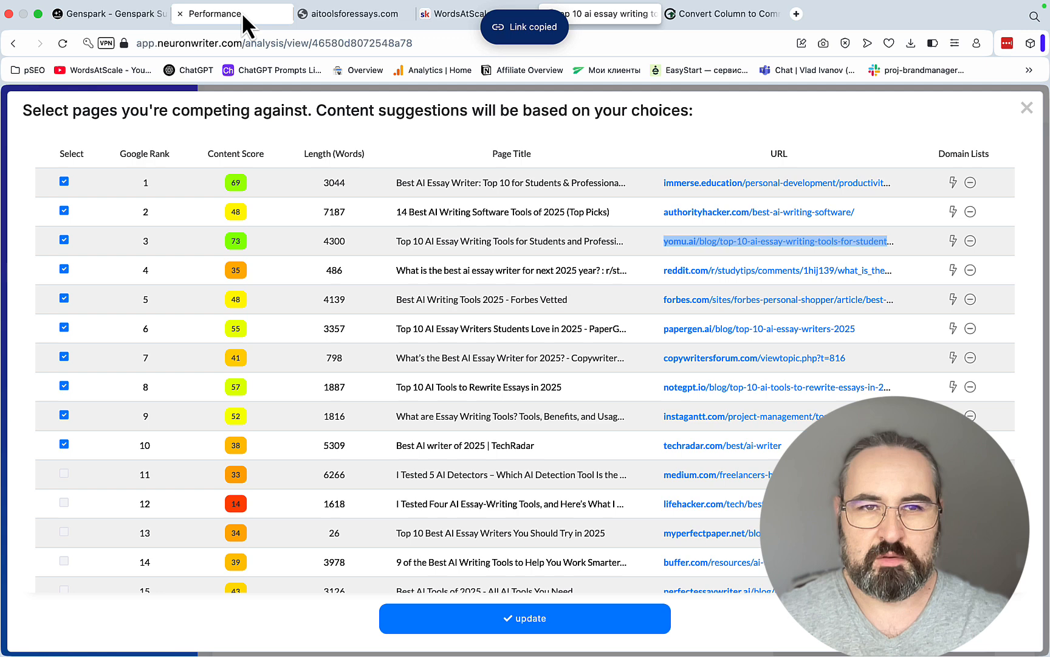
click(109, 13)
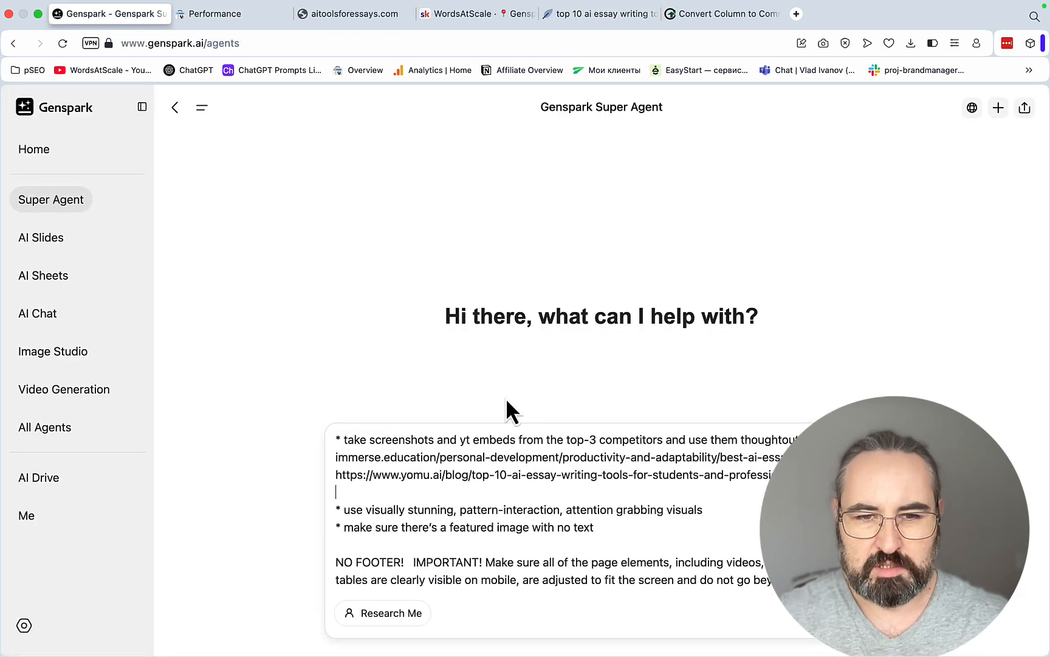
click(598, 13)
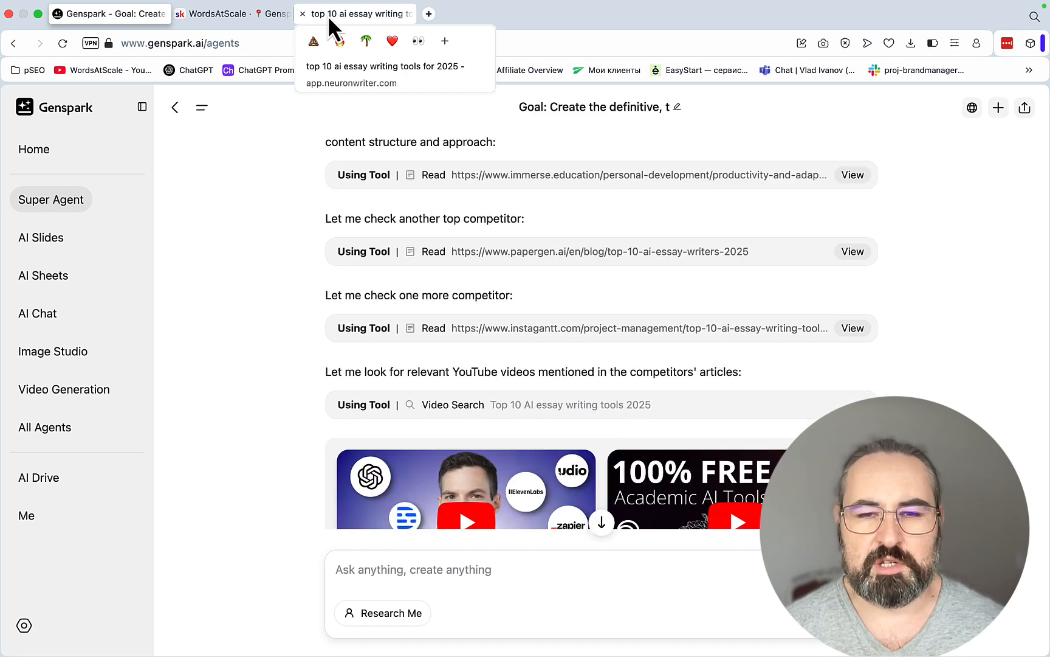
Step: Follow the agent's Read and Video Search progress on competitor pages in the Genspark chat
scroll(down, 3)
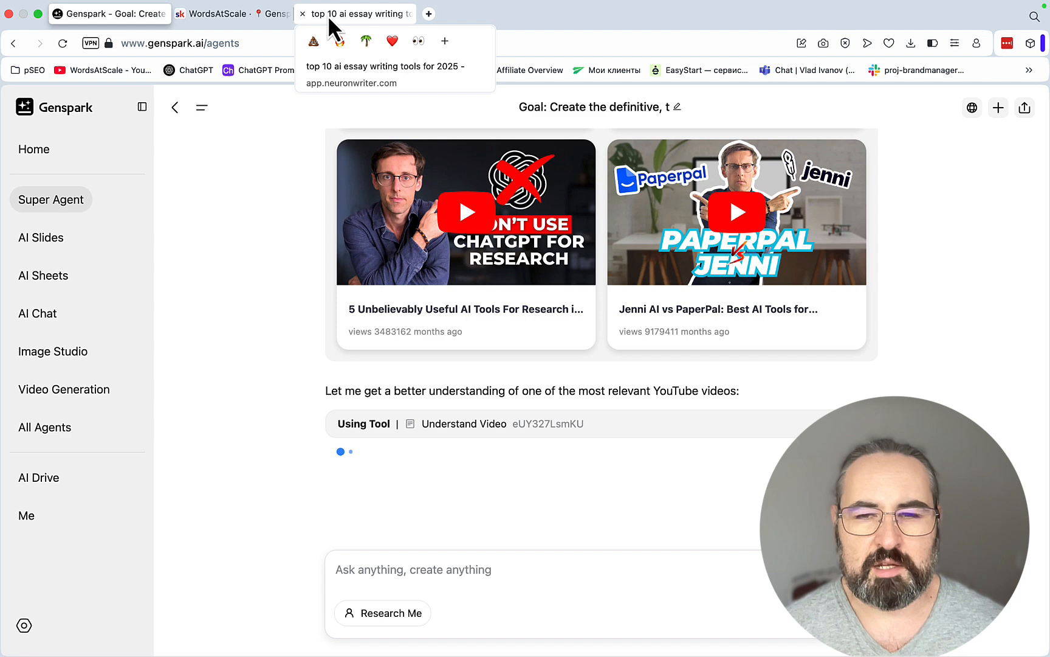
click(109, 13)
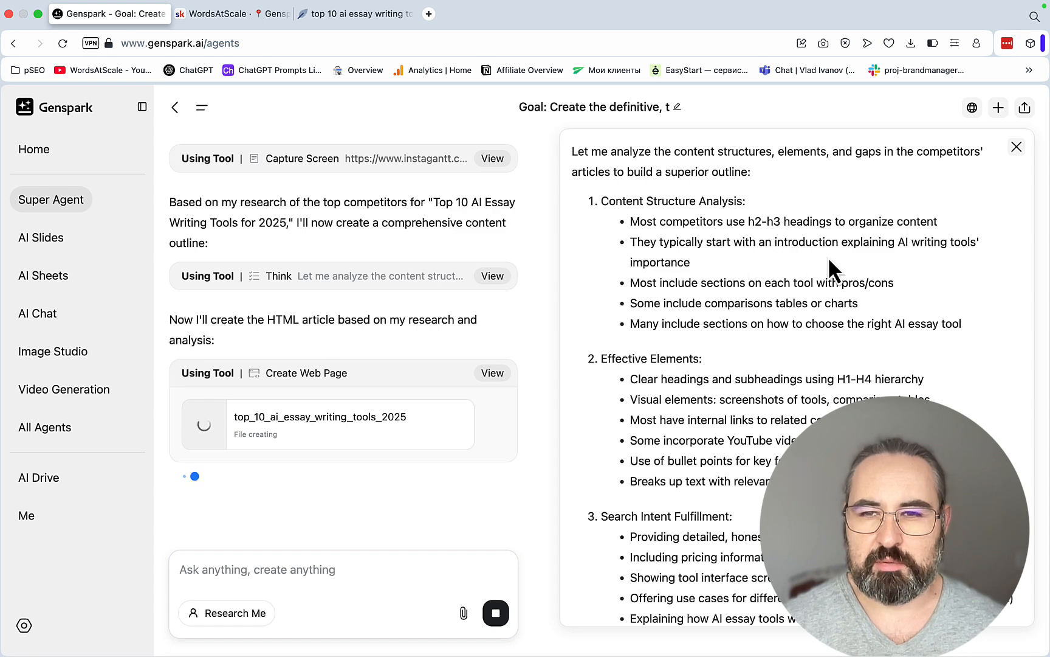
mouse_move(807, 327)
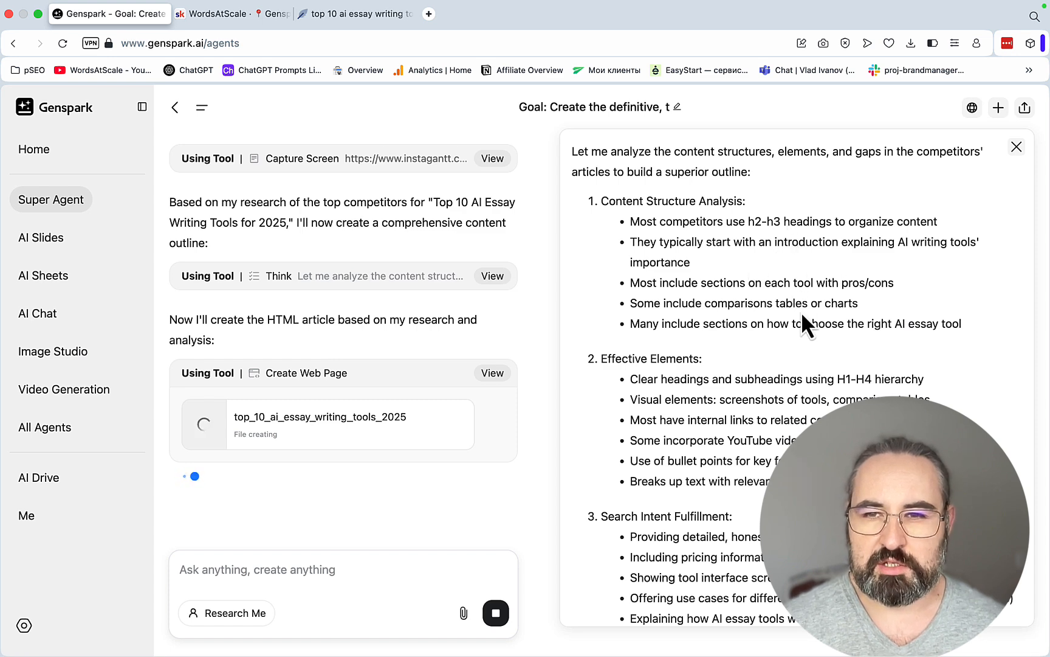
Step: Scroll through the agent's competitor gap analysis down to the finished article web page link
scroll(down, 3)
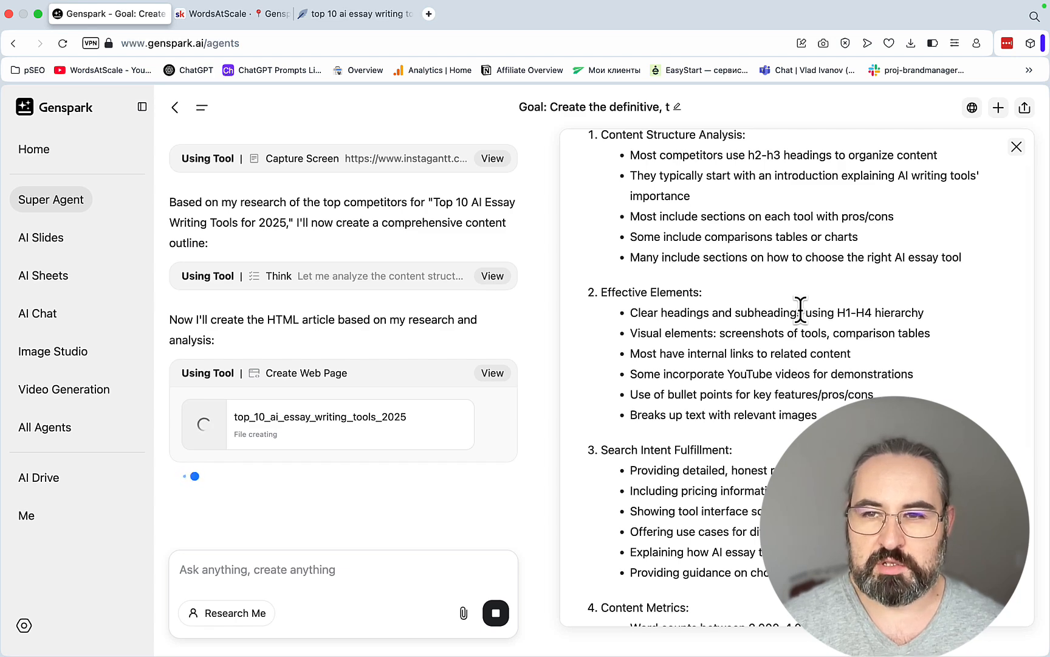
scroll(down, 3)
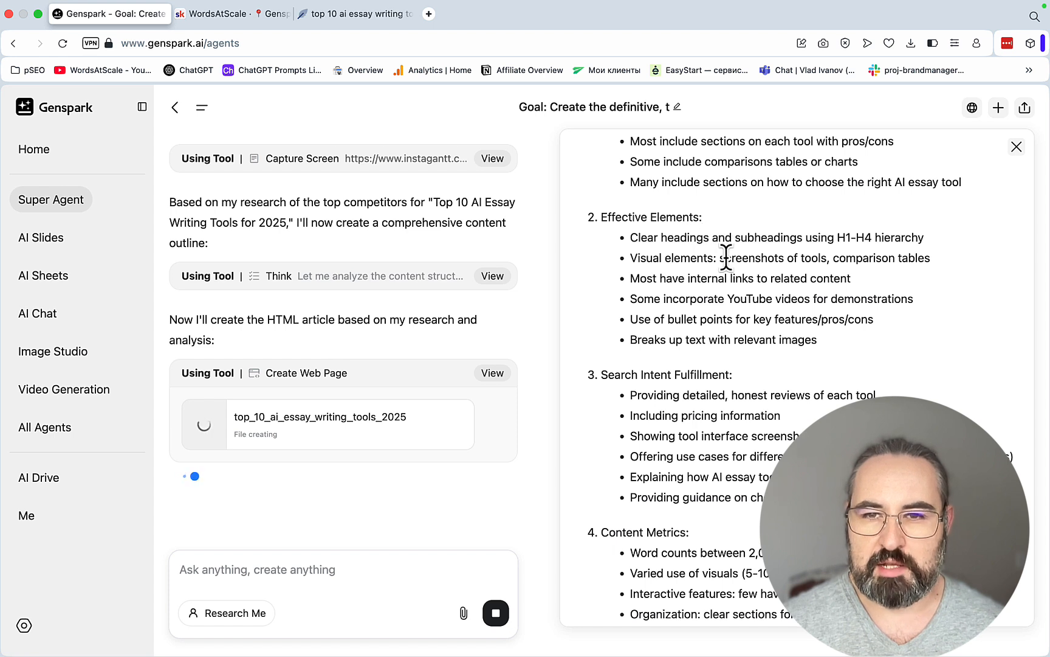
mouse_move(724, 320)
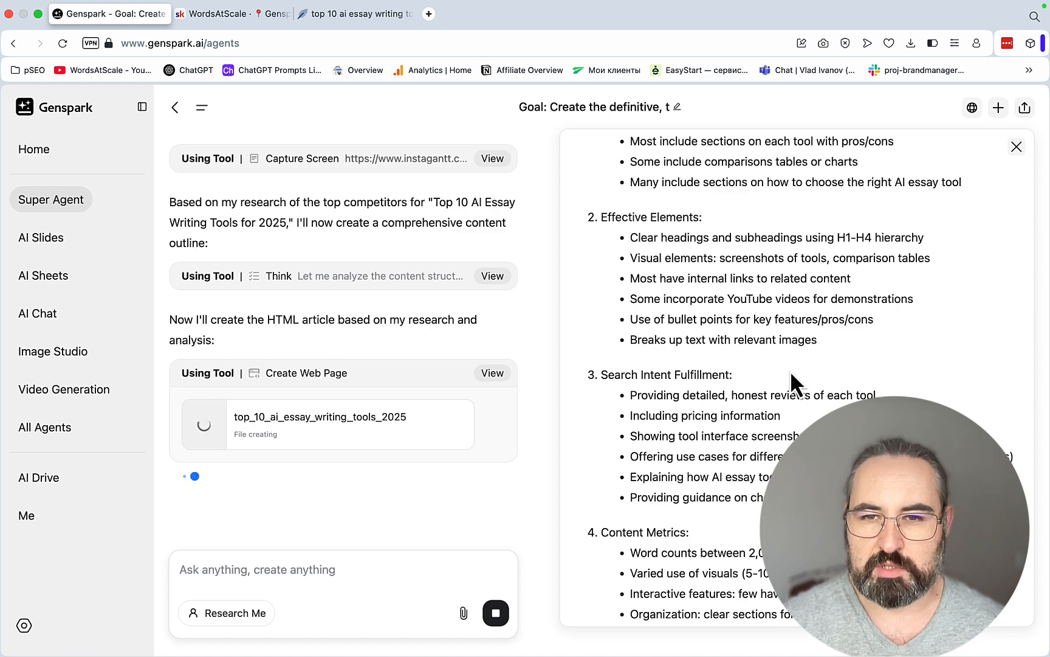
scroll(down, 3)
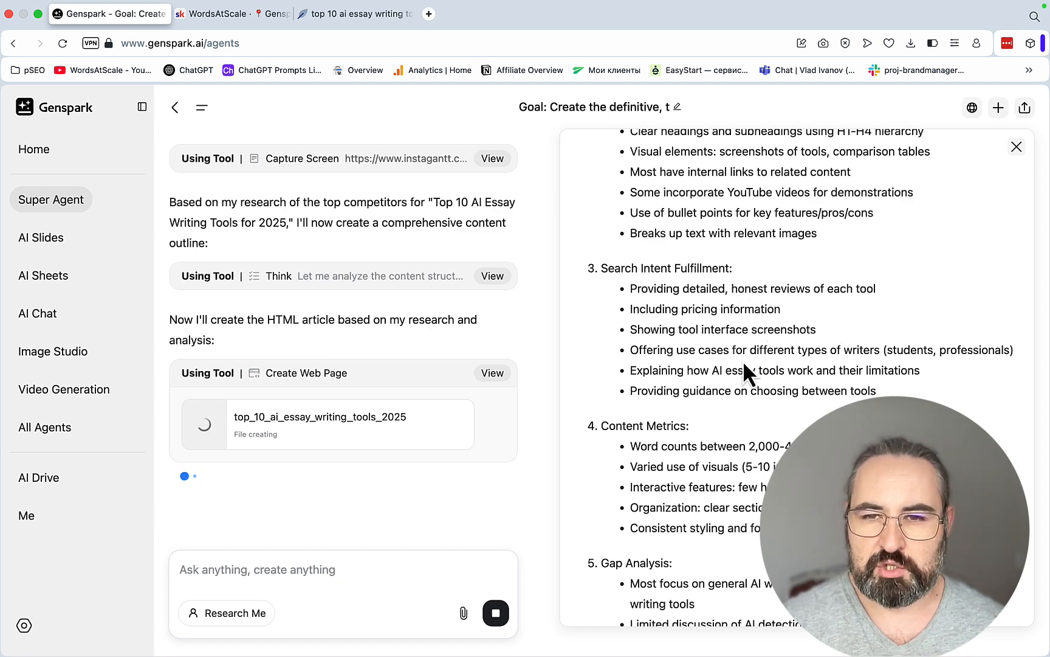
scroll(down, 3)
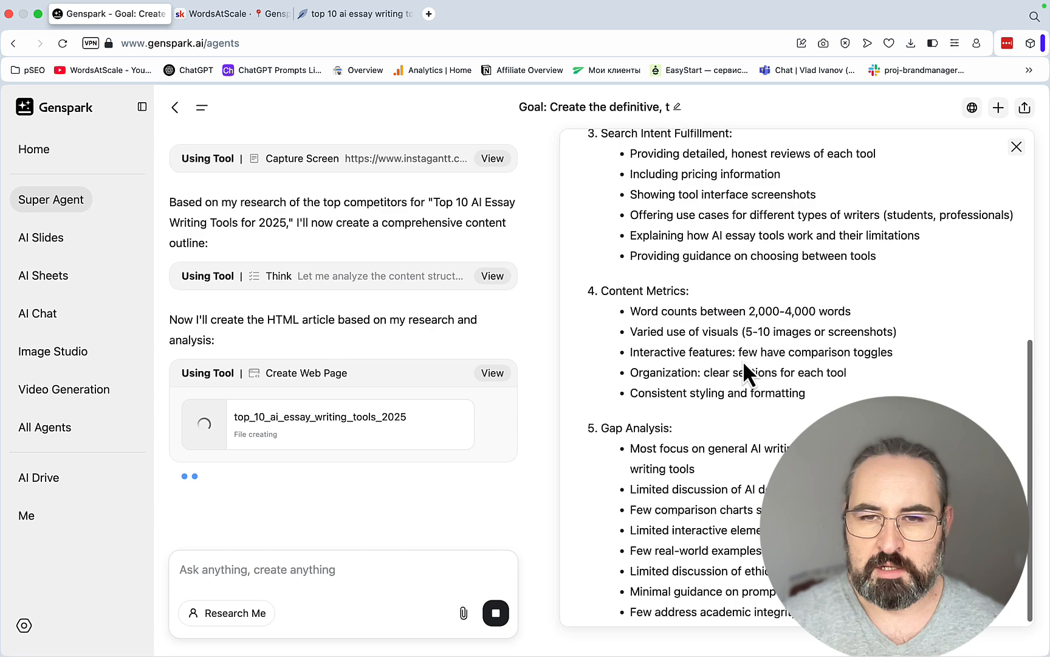
mouse_move(818, 310)
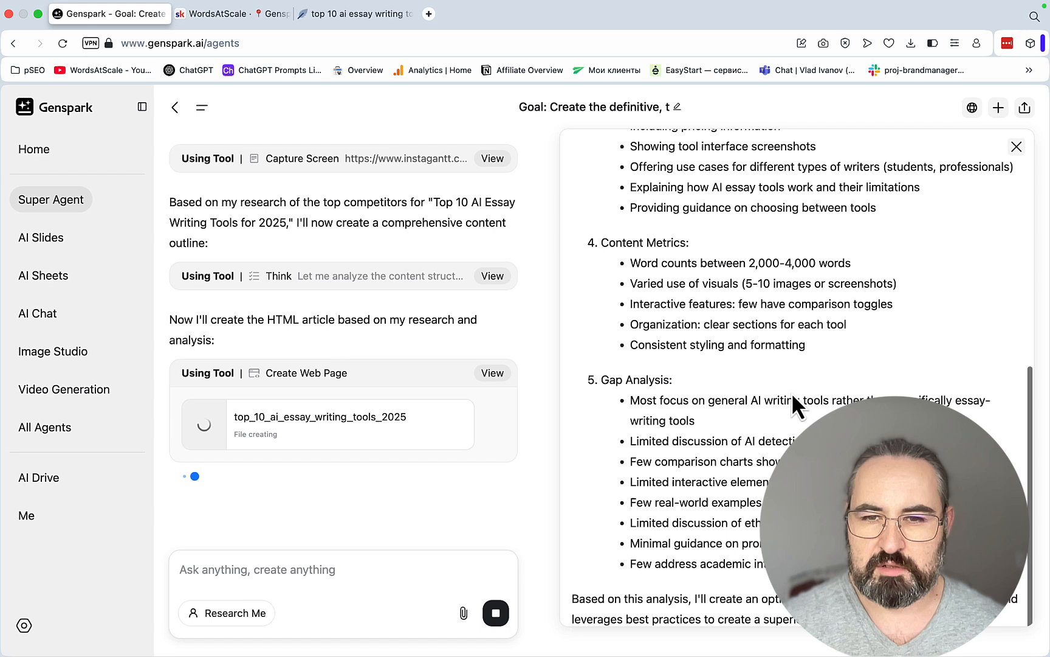
mouse_move(767, 429)
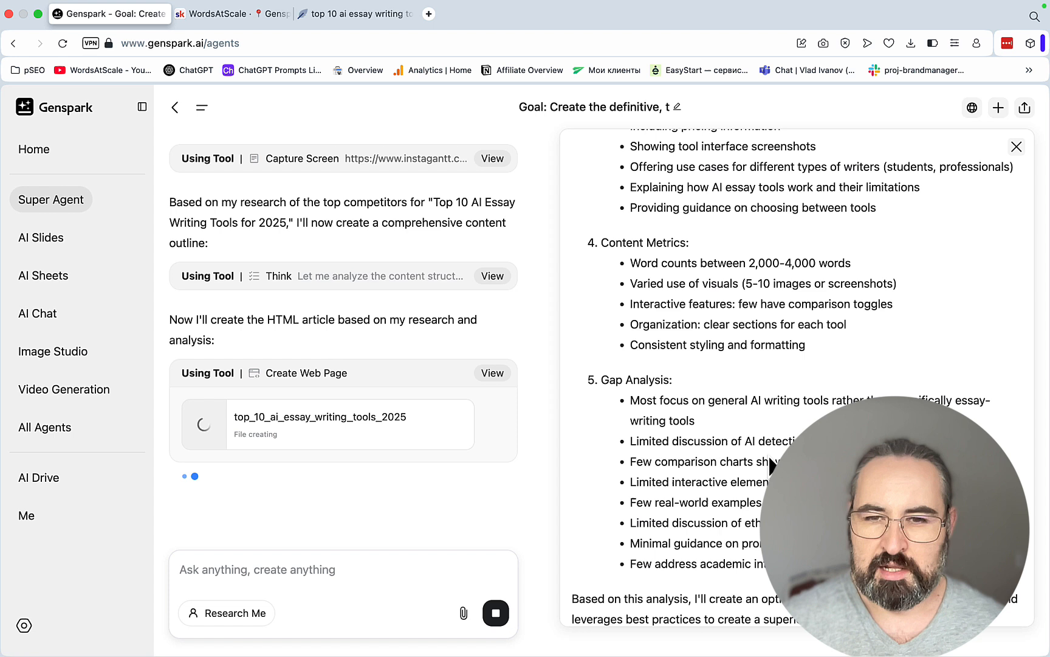
mouse_move(758, 482)
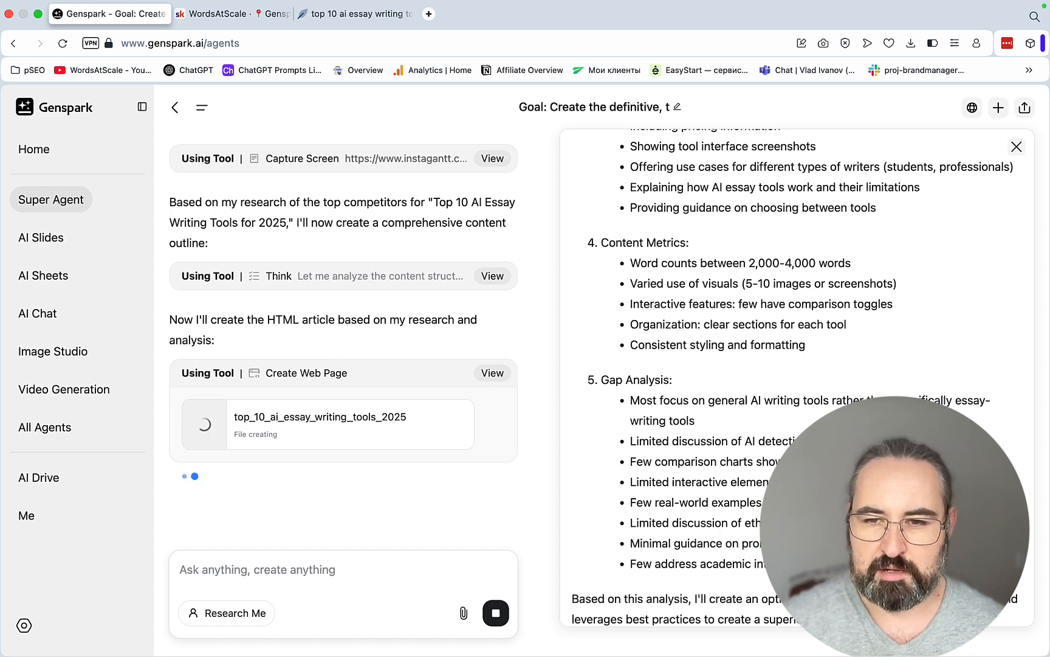
scroll(down, 3)
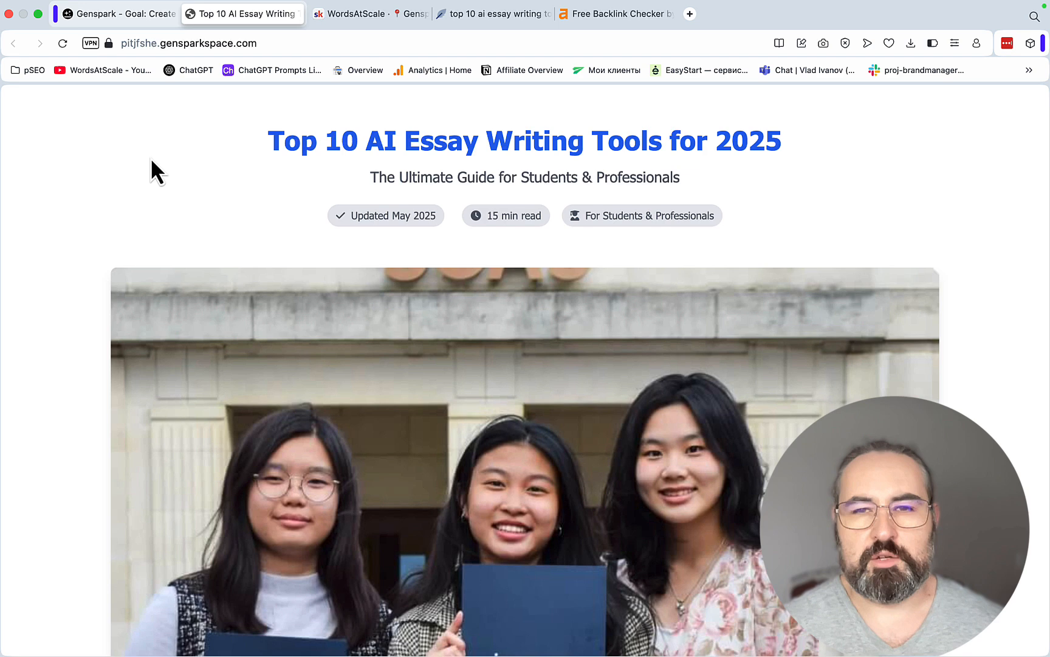
mouse_move(248, 204)
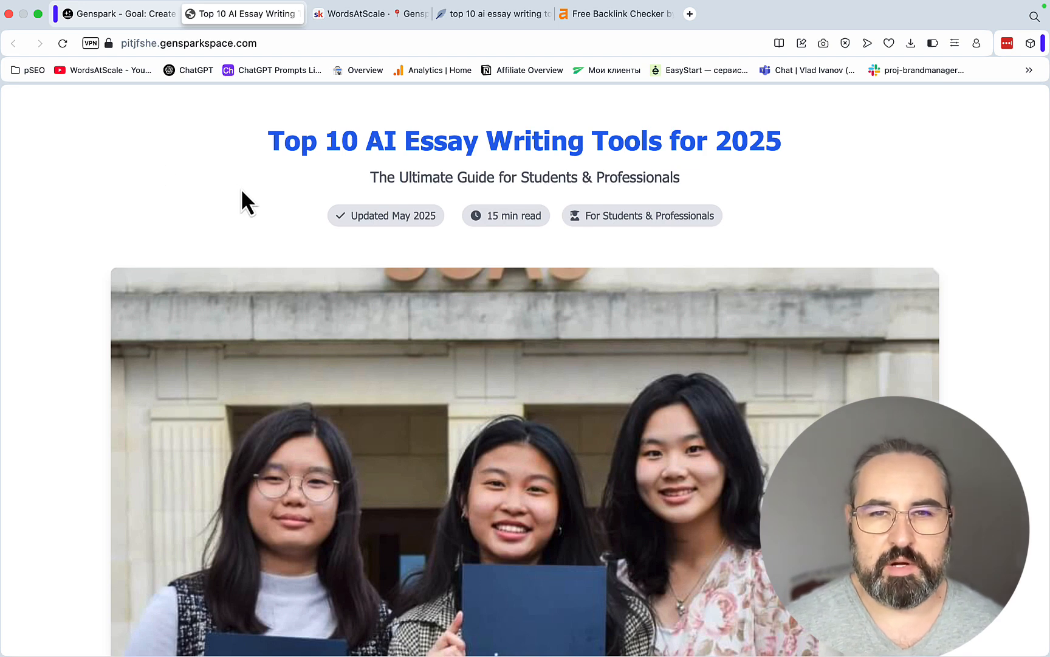
mouse_move(706, 174)
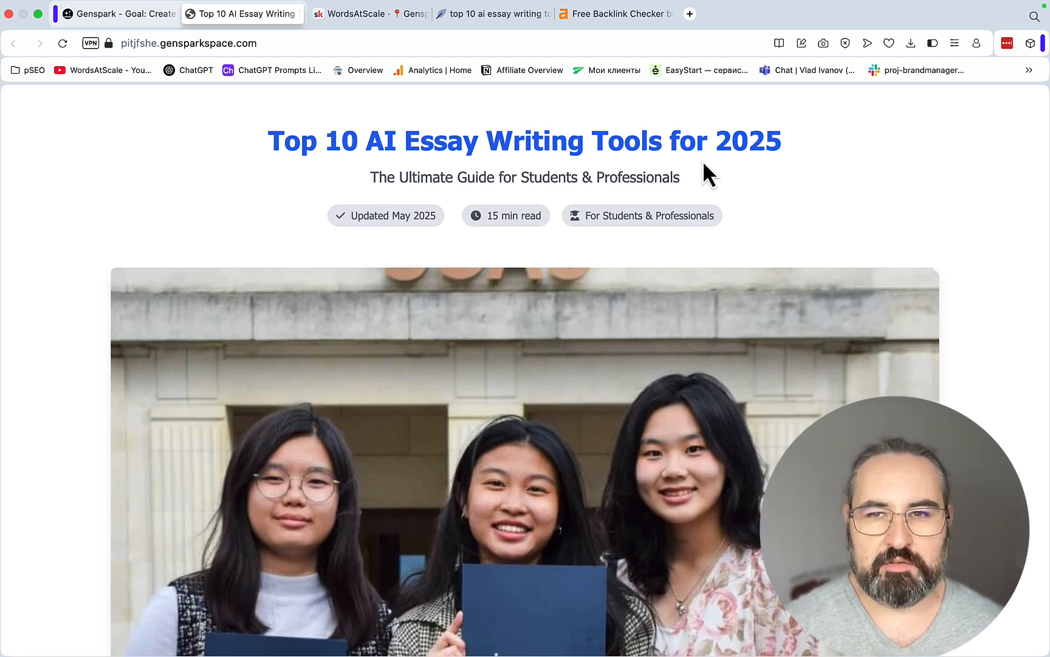
mouse_move(529, 178)
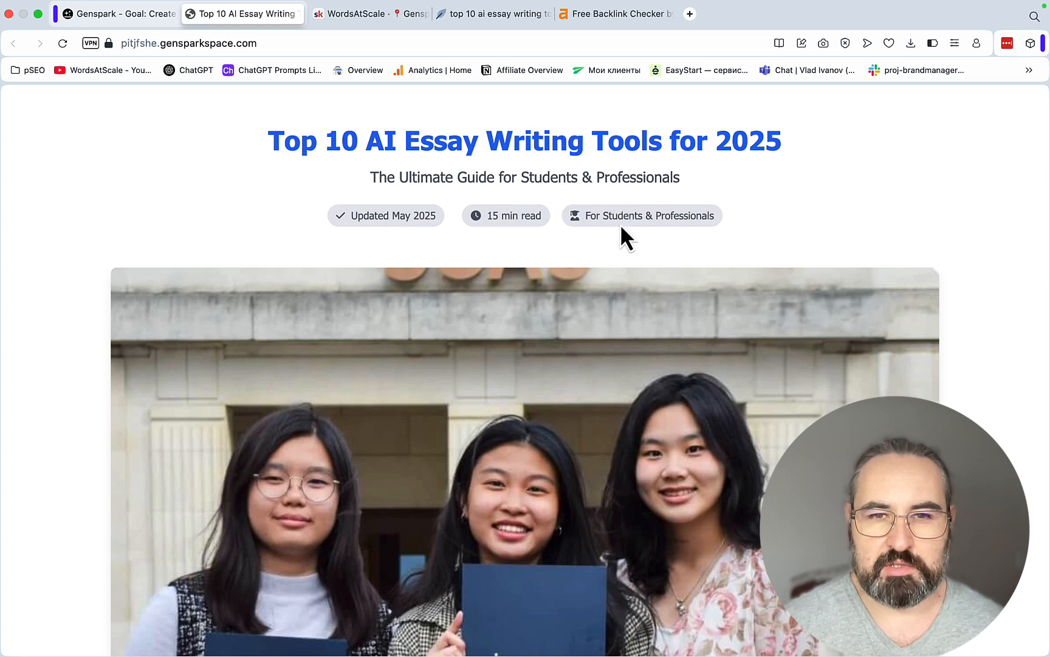
scroll(down, 3)
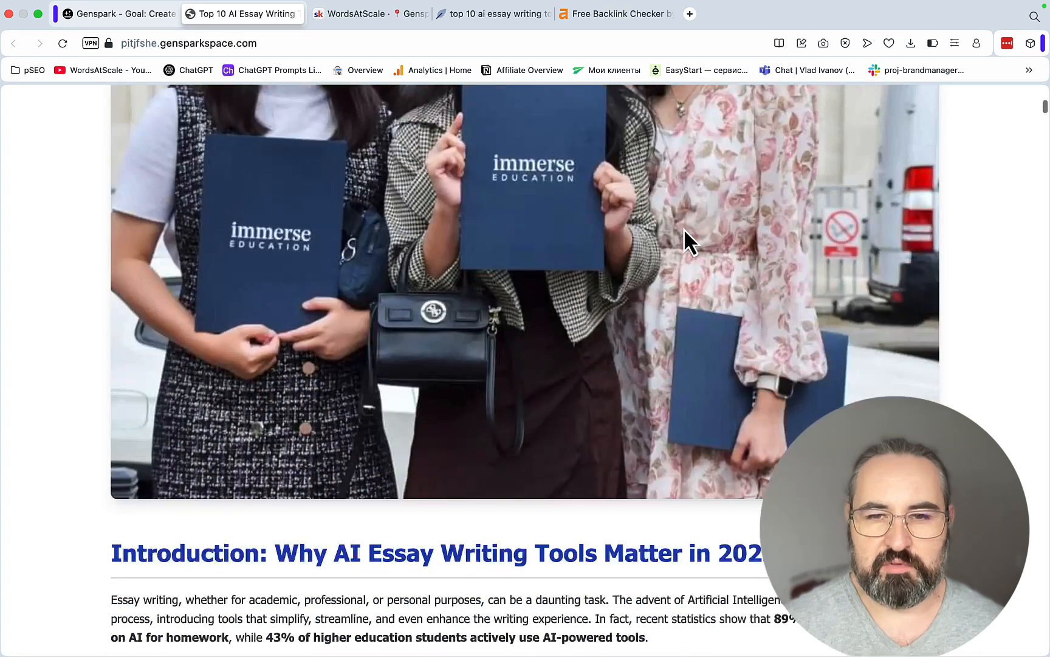
scroll(down, 3)
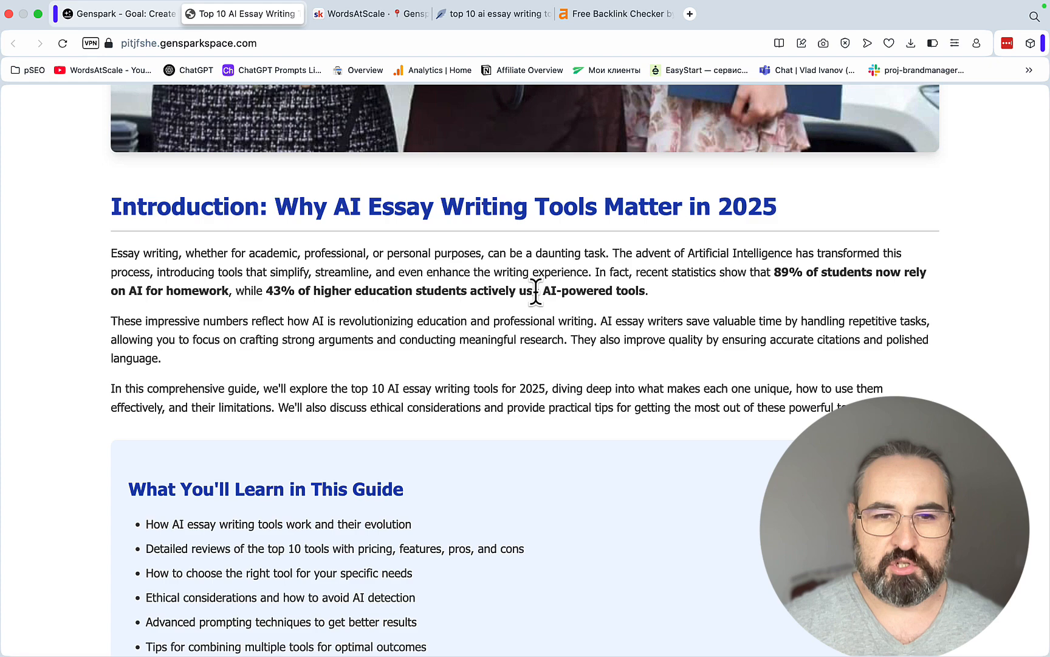
scroll(down, 3)
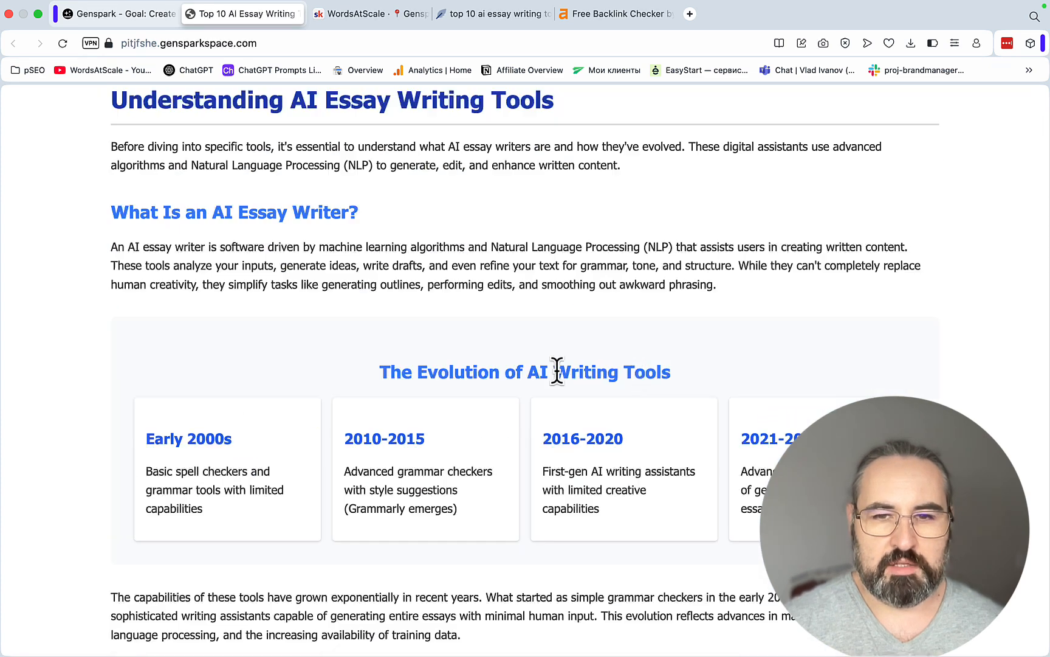
mouse_move(235, 461)
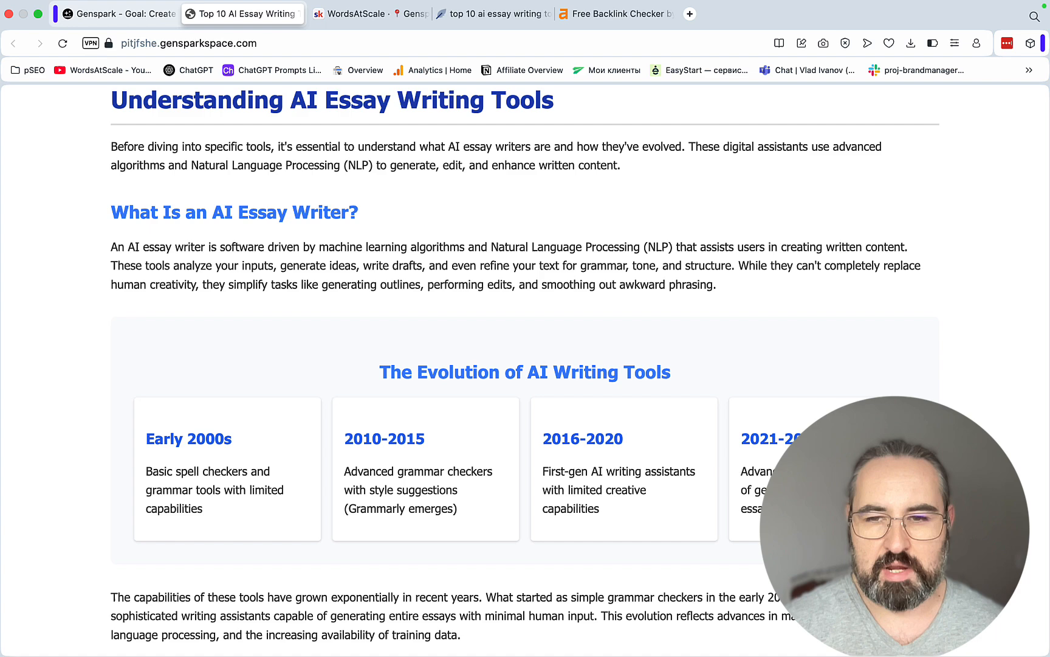
scroll(down, 3)
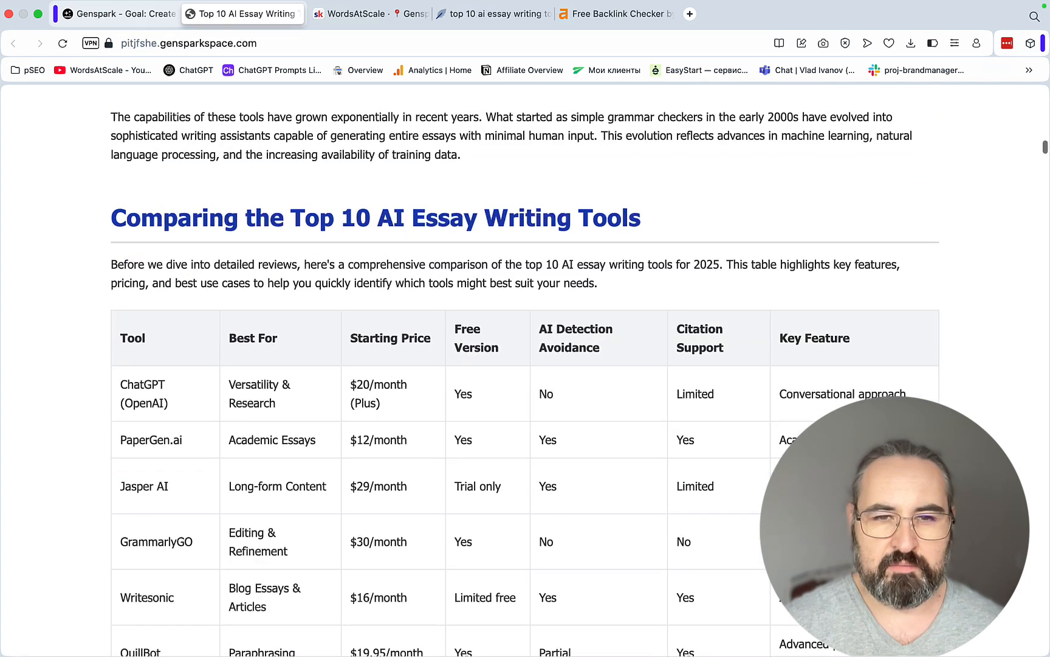
scroll(down, 3)
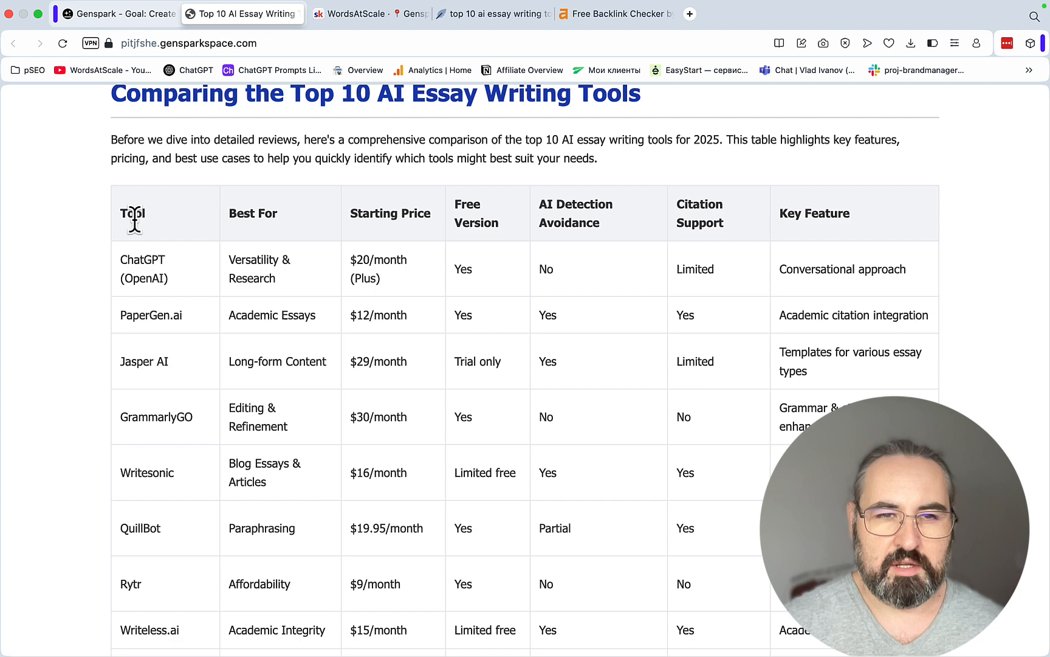
mouse_move(378, 252)
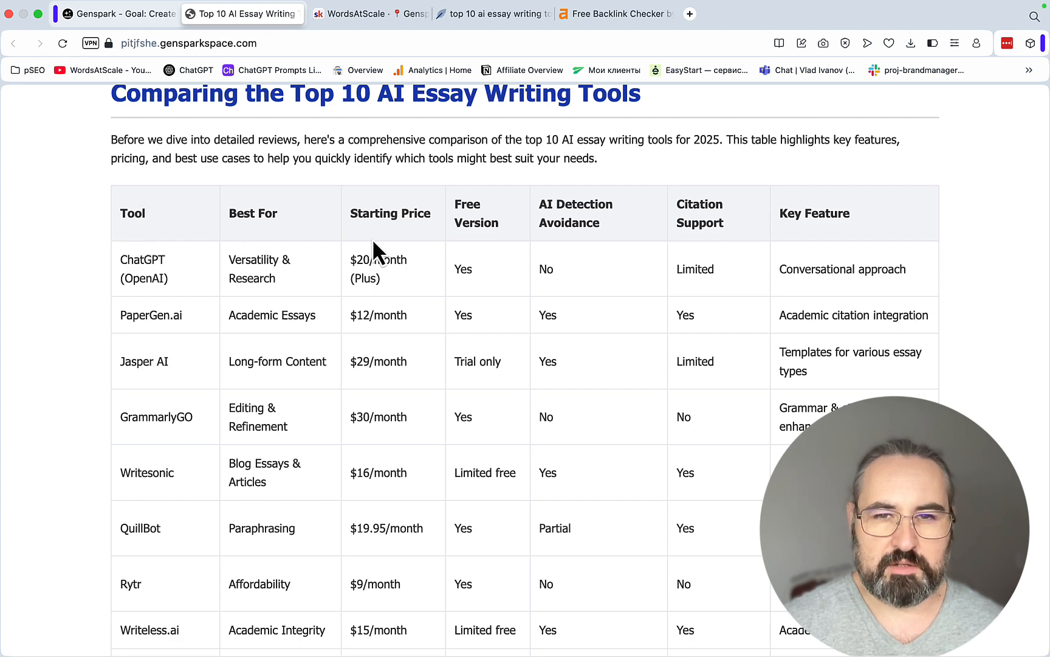
mouse_move(600, 251)
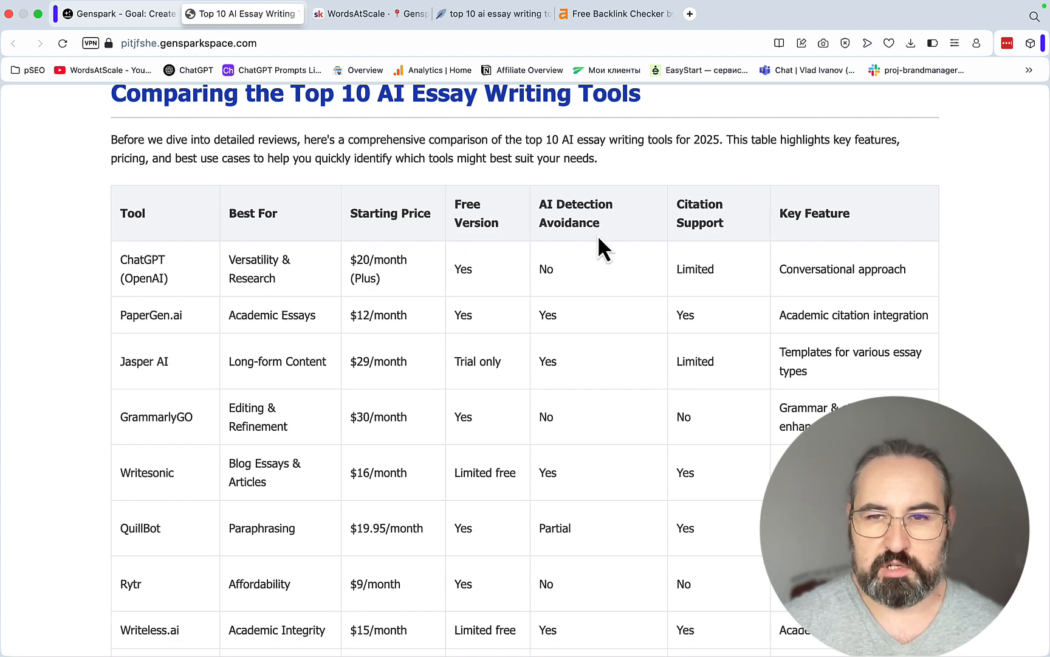
scroll(down, 3)
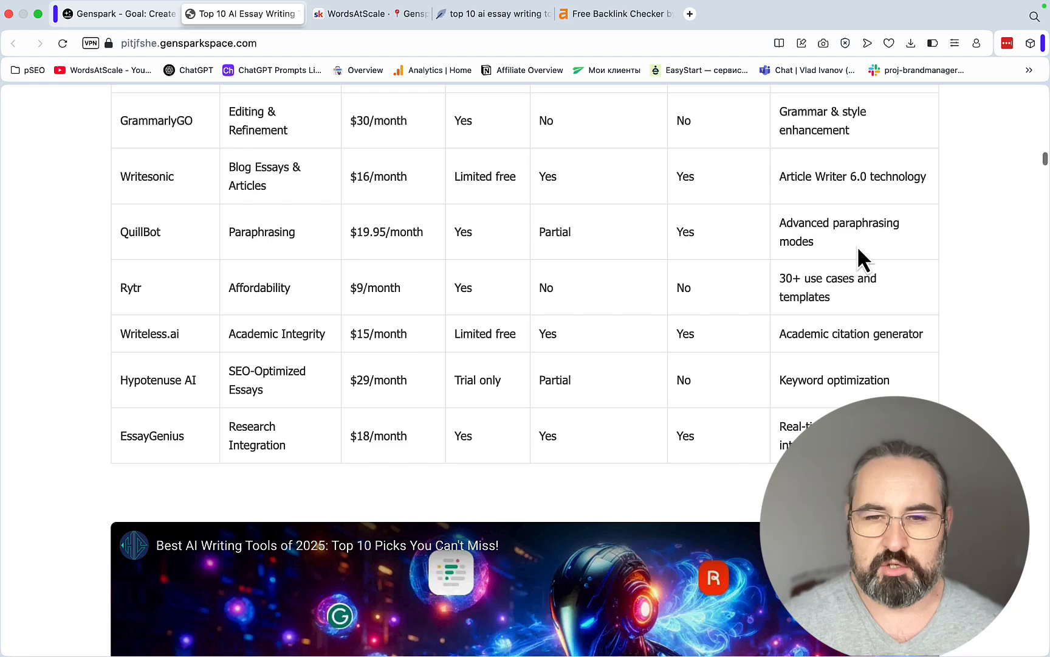
scroll(down, 3)
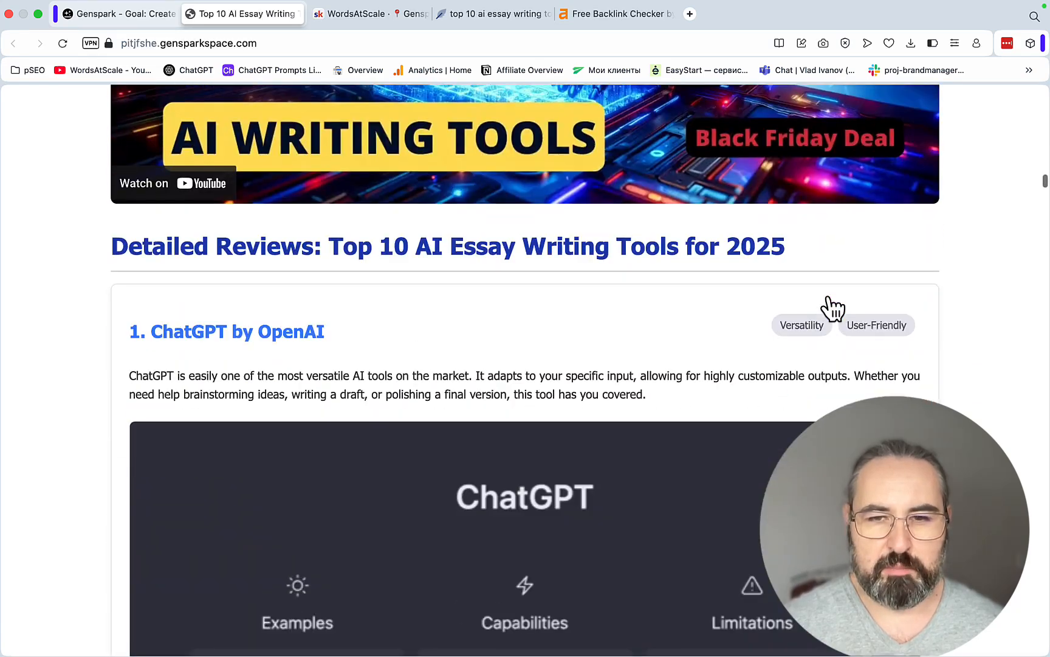
scroll(down, 3)
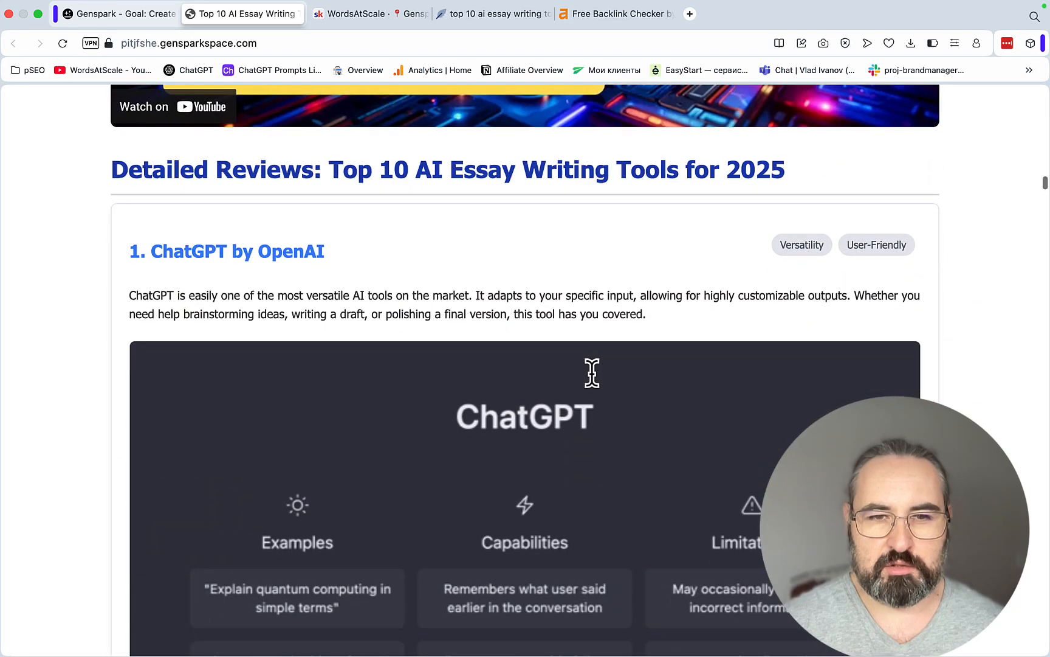
scroll(down, 3)
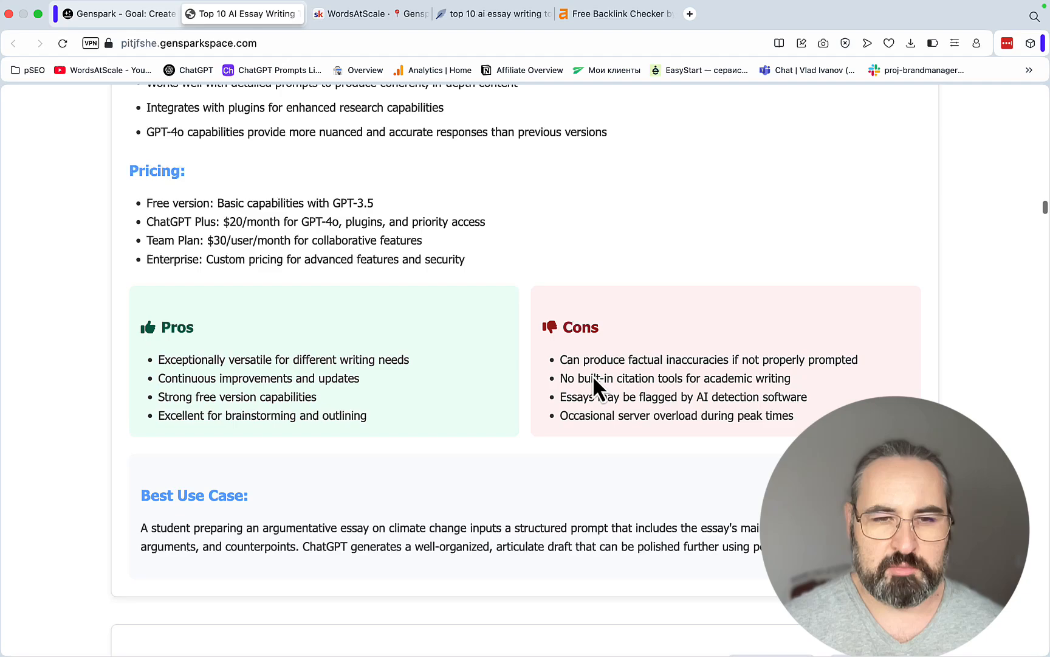
scroll(down, 3)
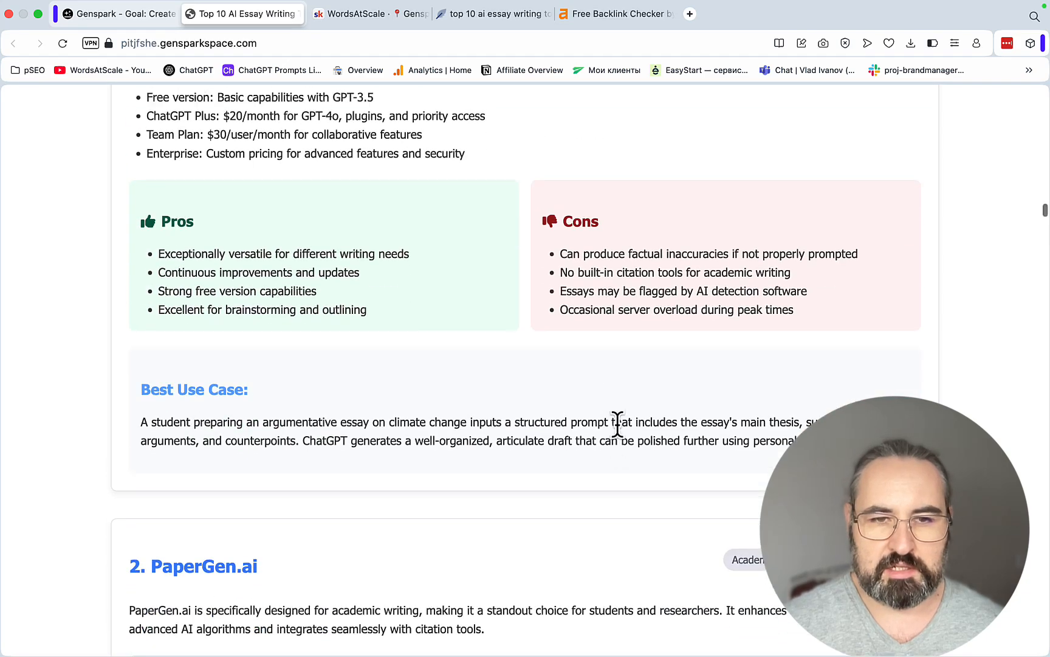
scroll(down, 3)
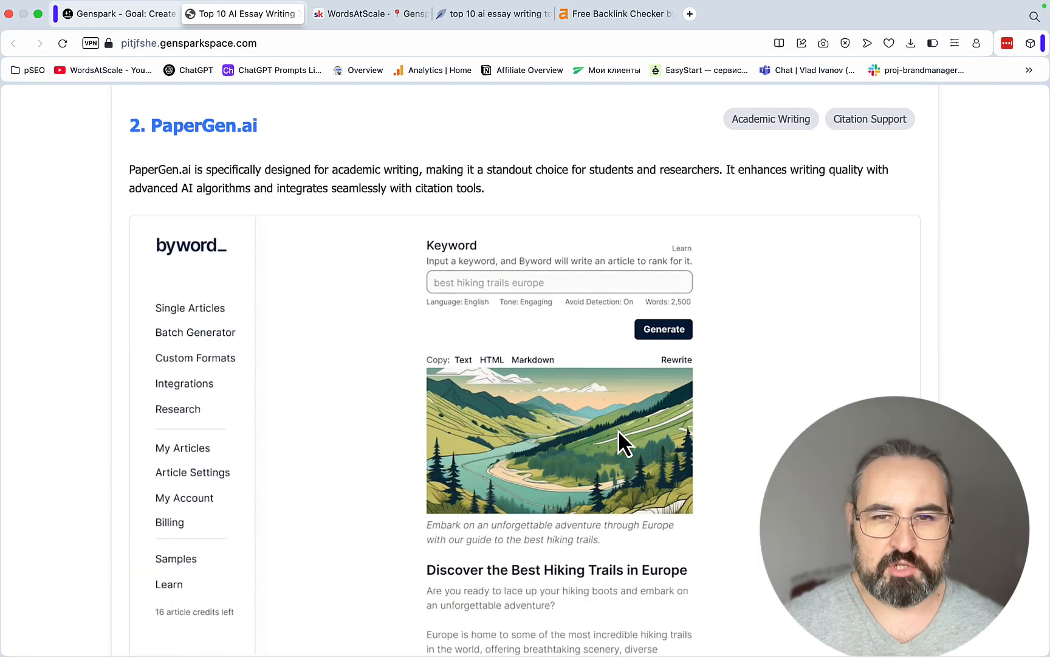
scroll(down, 3)
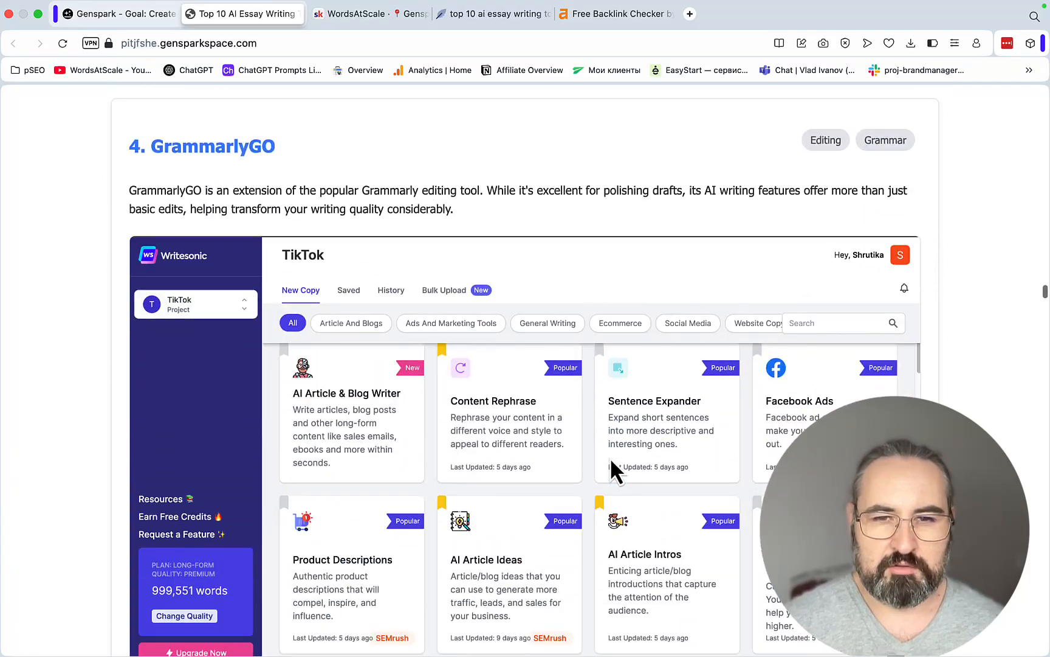
scroll(down, 3)
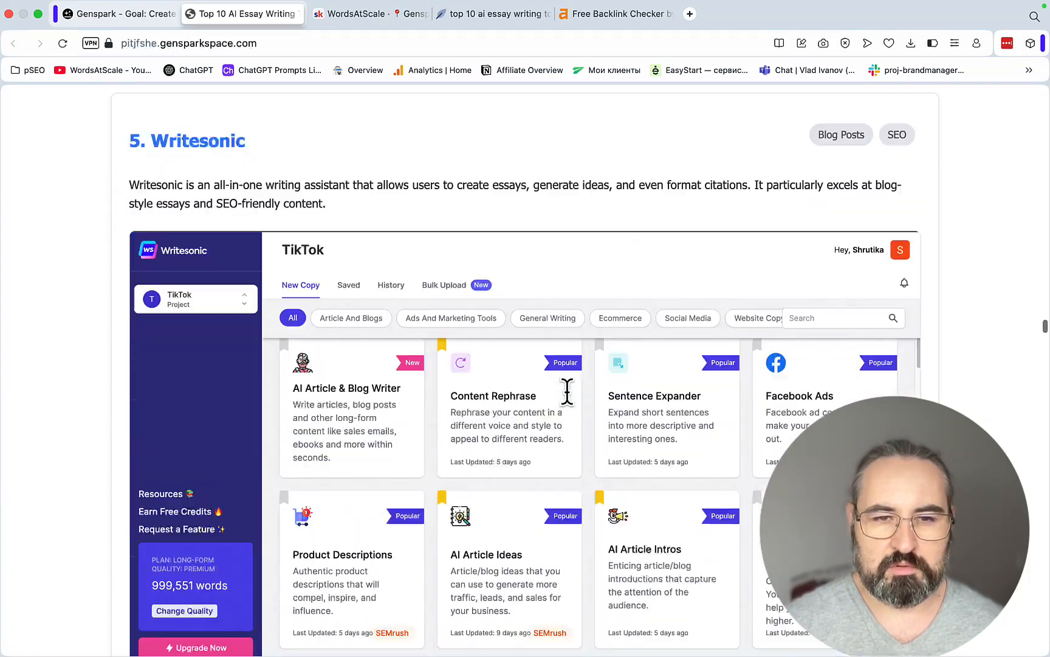
scroll(down, 3)
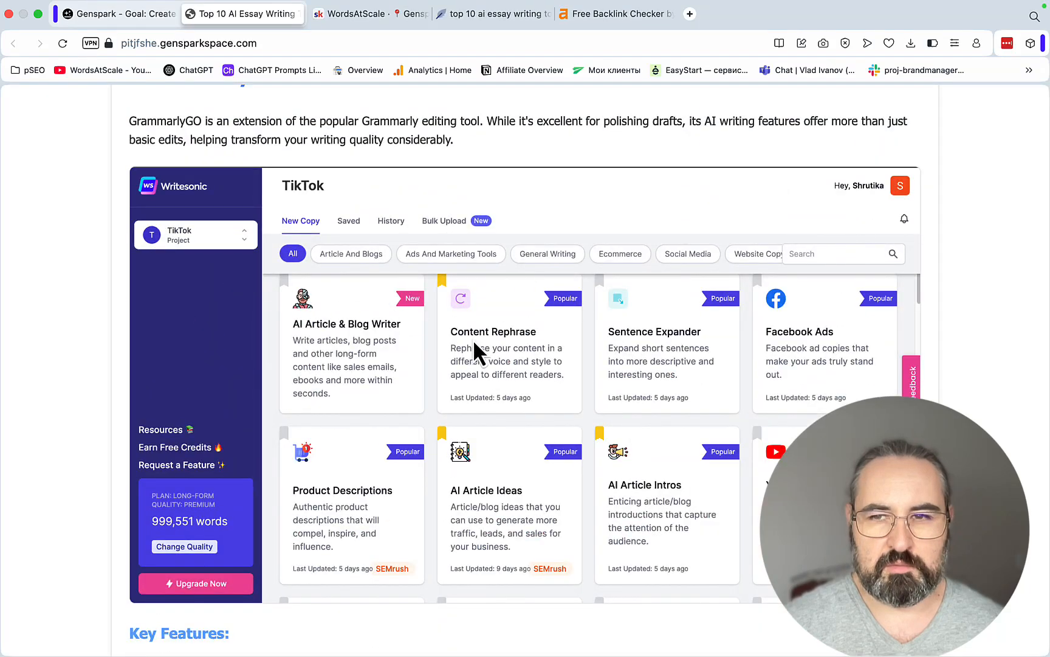
scroll(down, 3)
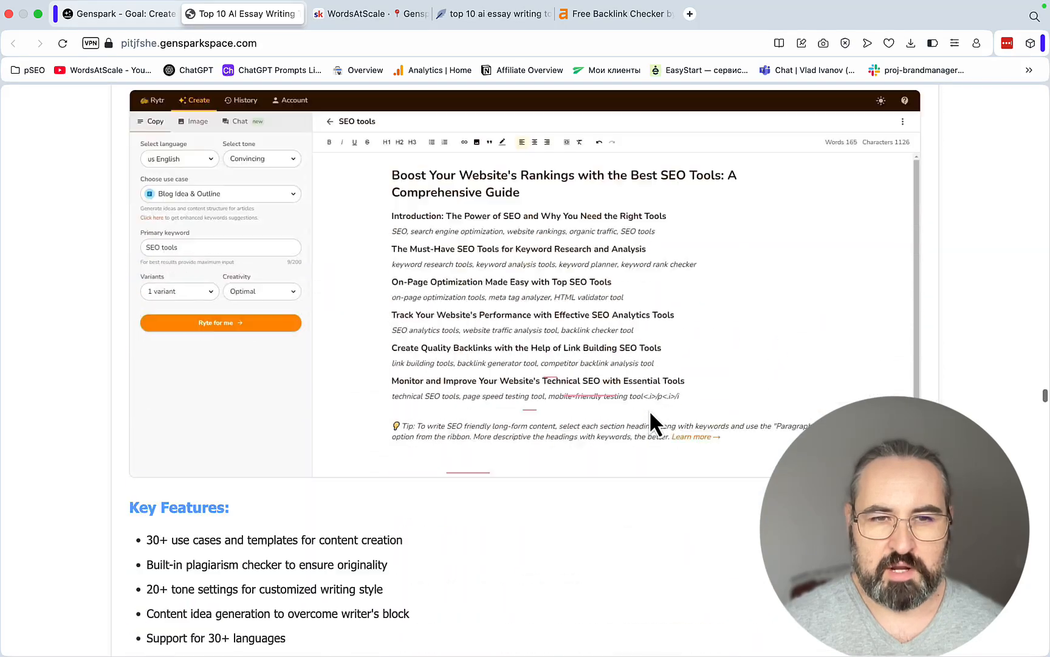
click(242, 14)
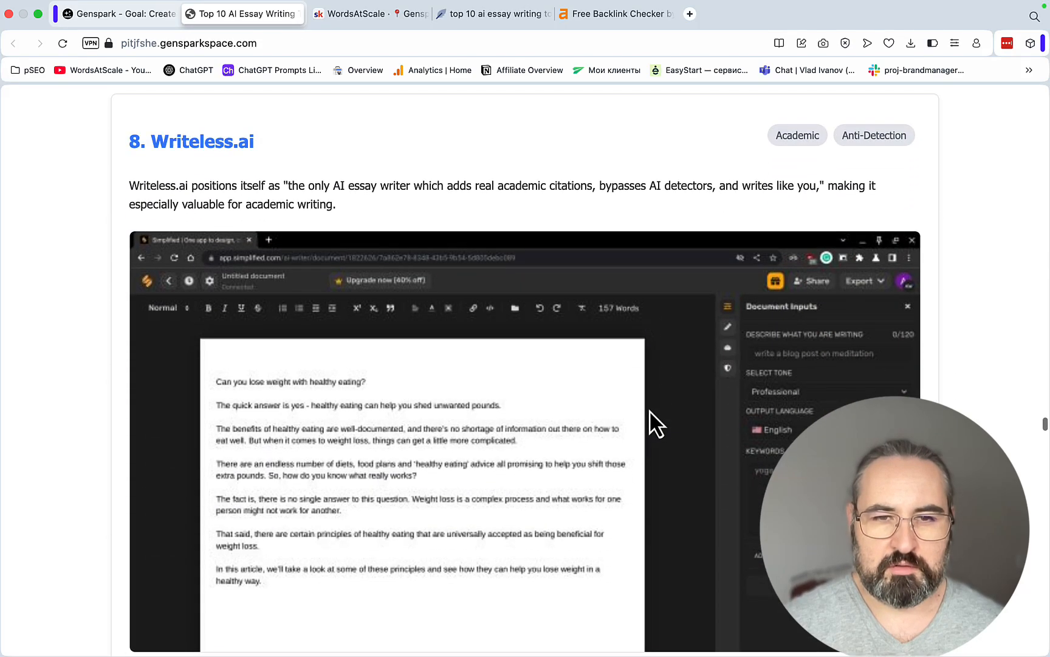
scroll(down, 3)
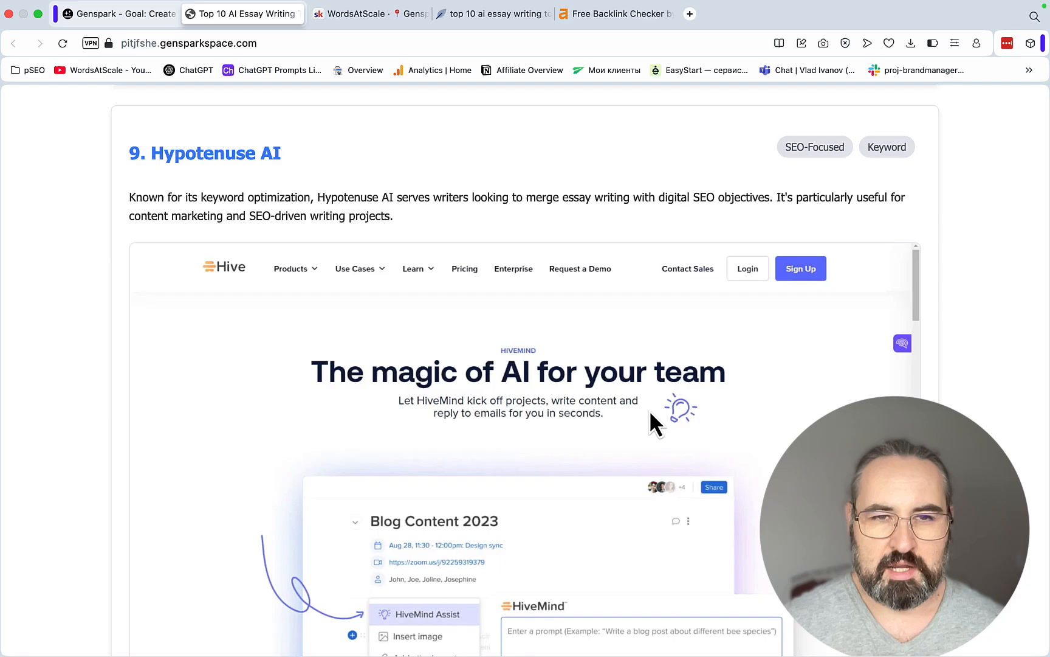
scroll(down, 3)
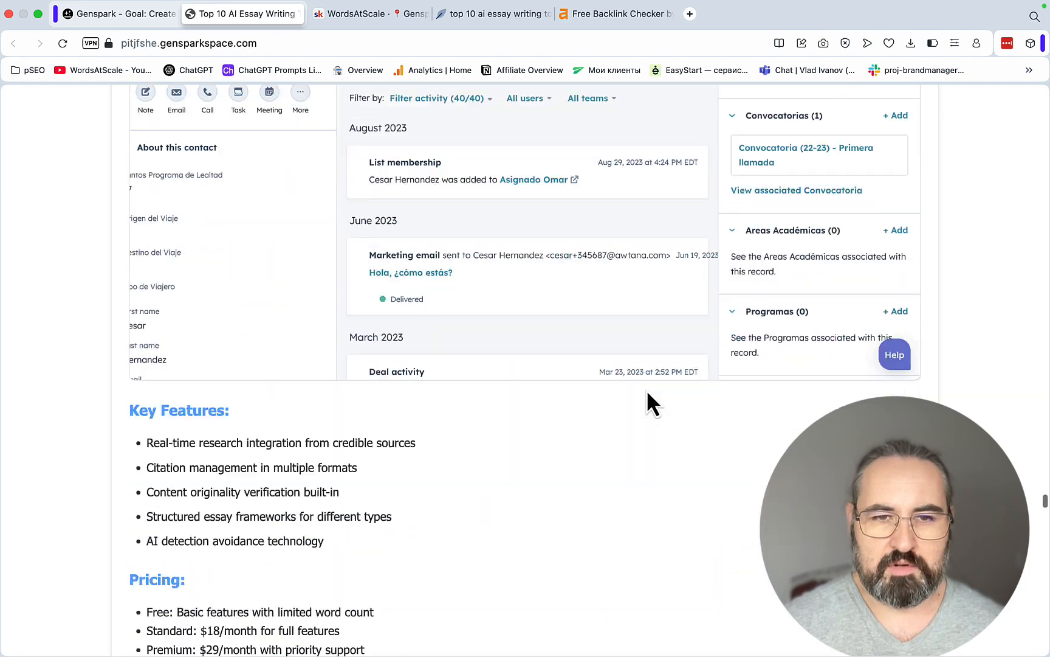
scroll(down, 3)
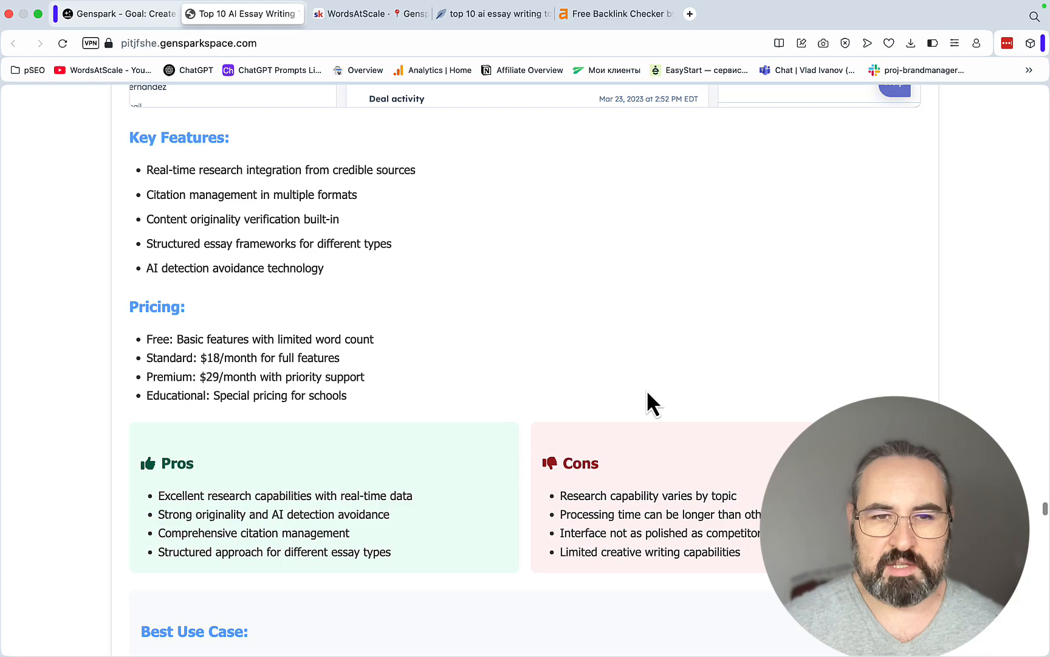
scroll(down, 3)
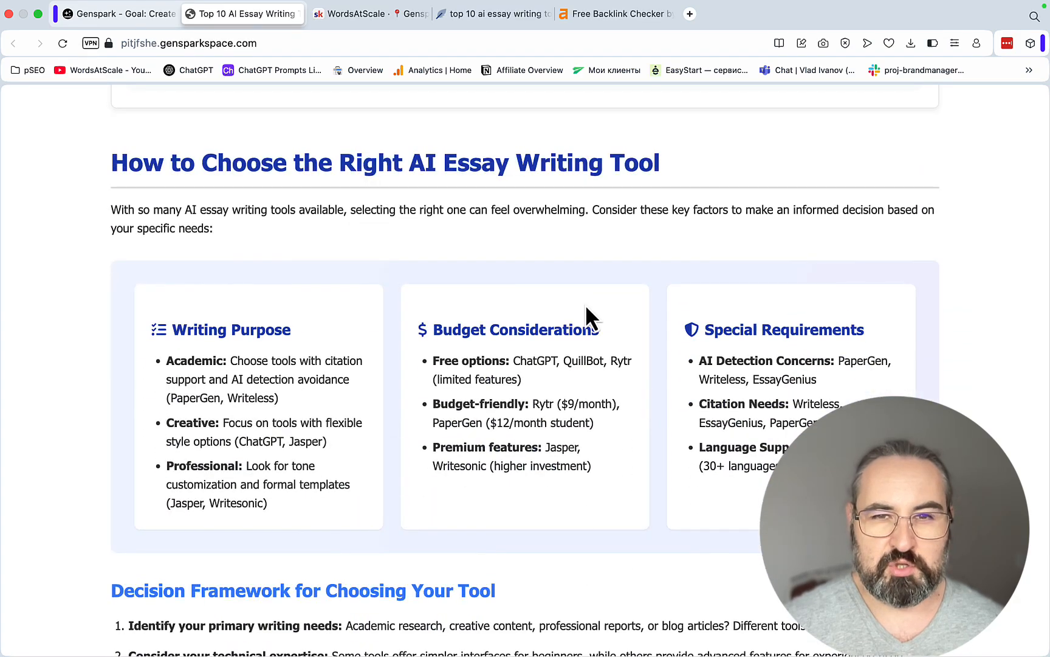
scroll(down, 3)
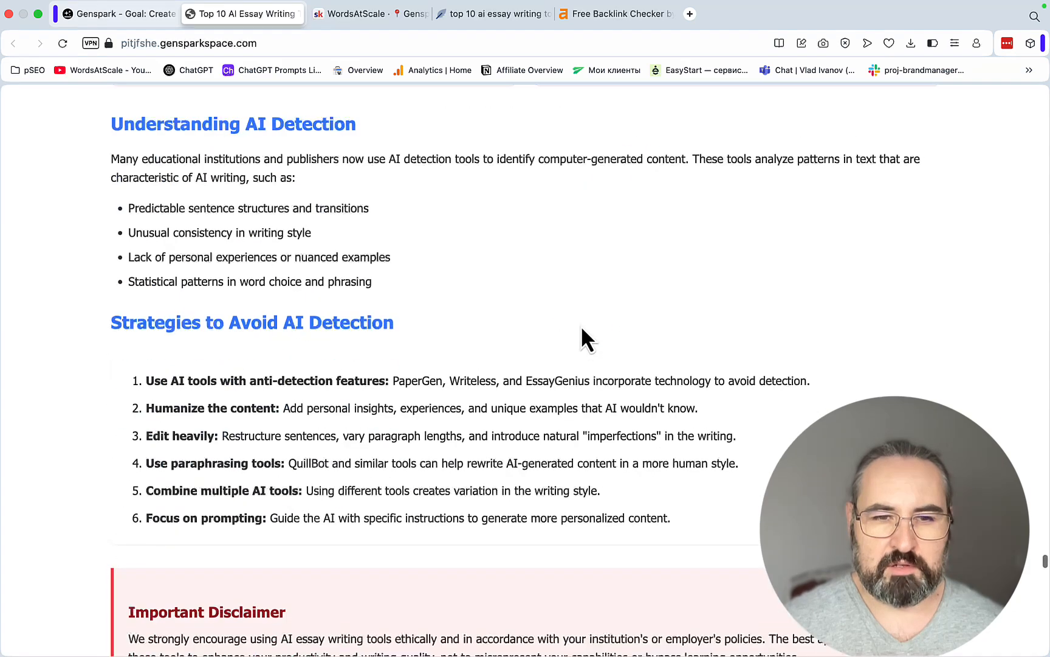
scroll(down, 3)
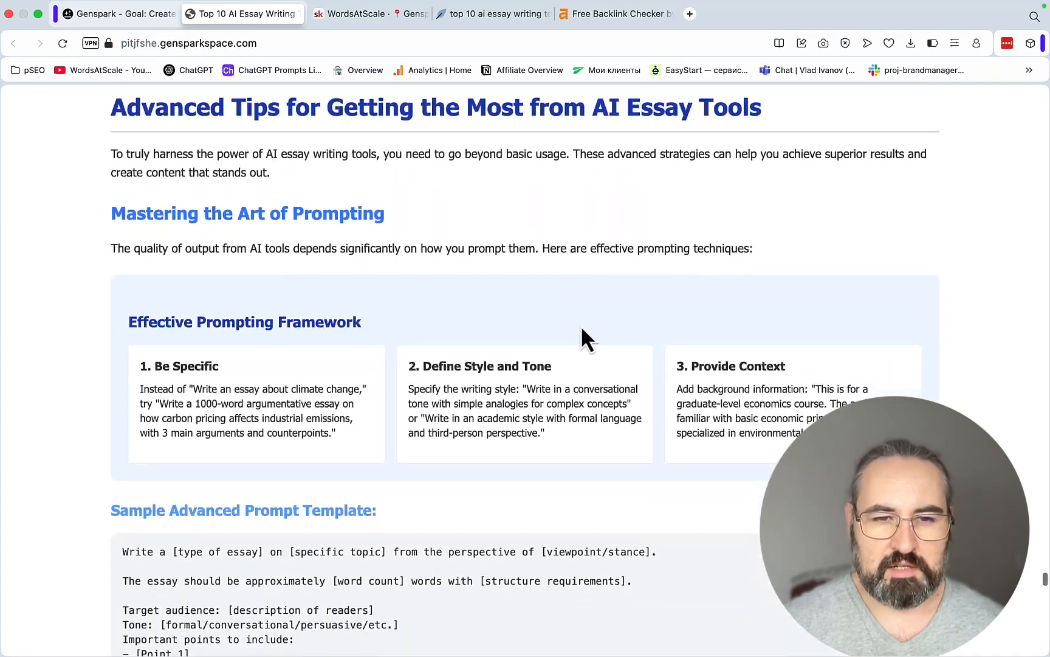
scroll(down, 3)
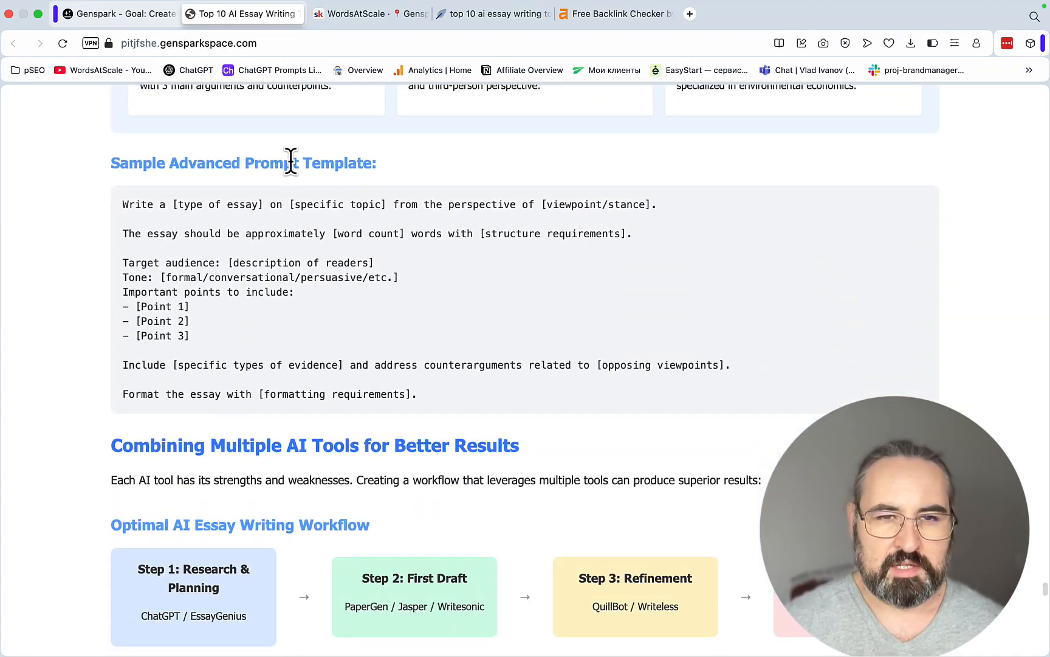
scroll(down, 3)
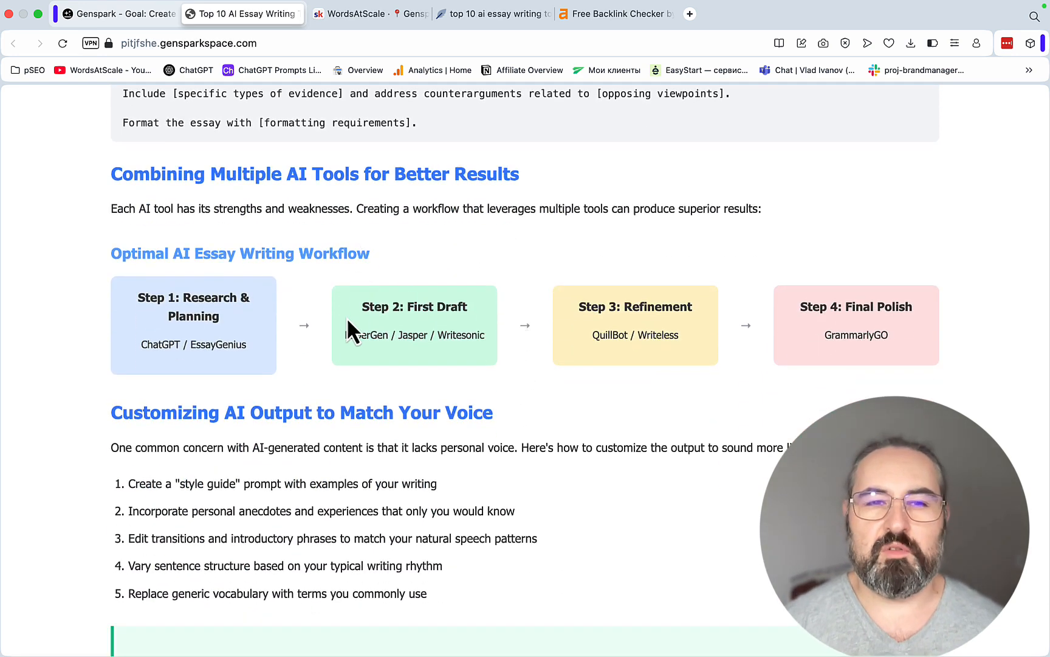
scroll(down, 3)
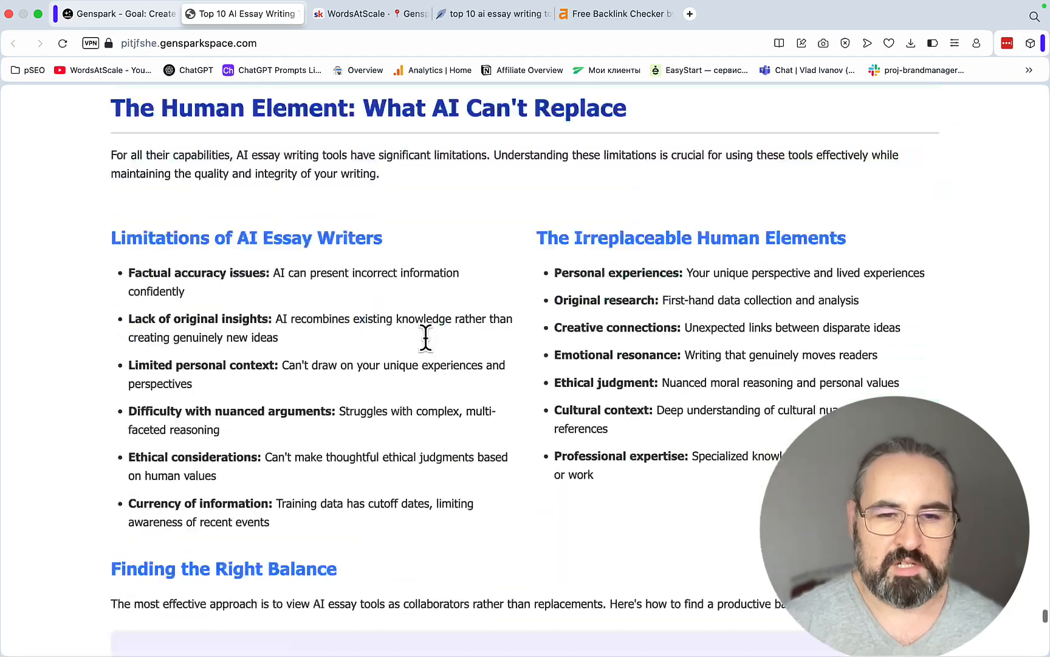
scroll(down, 3)
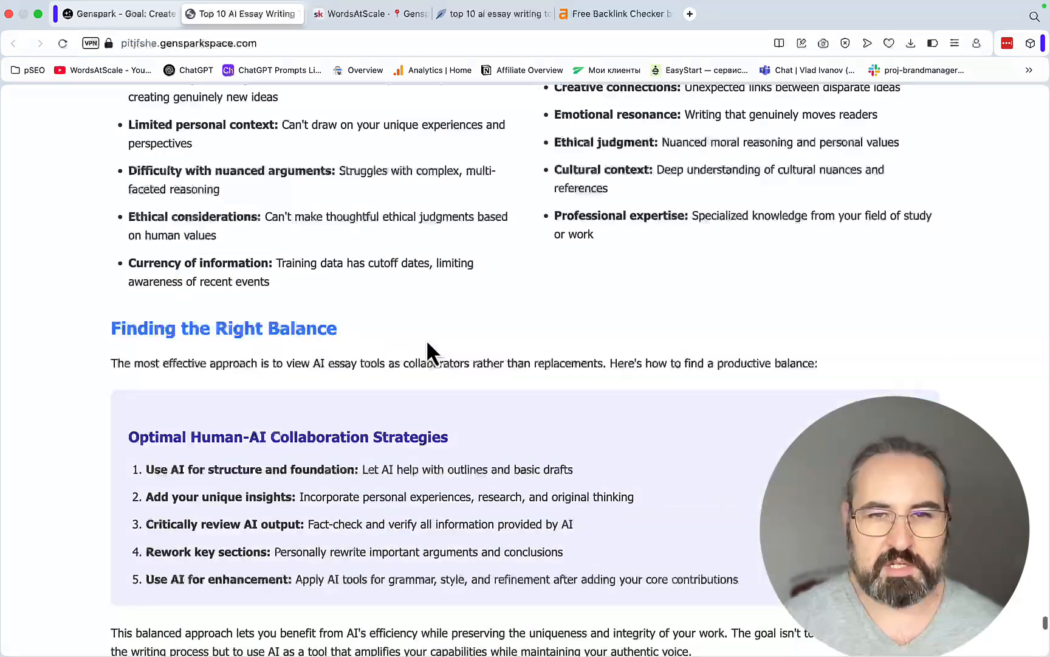
scroll(down, 3)
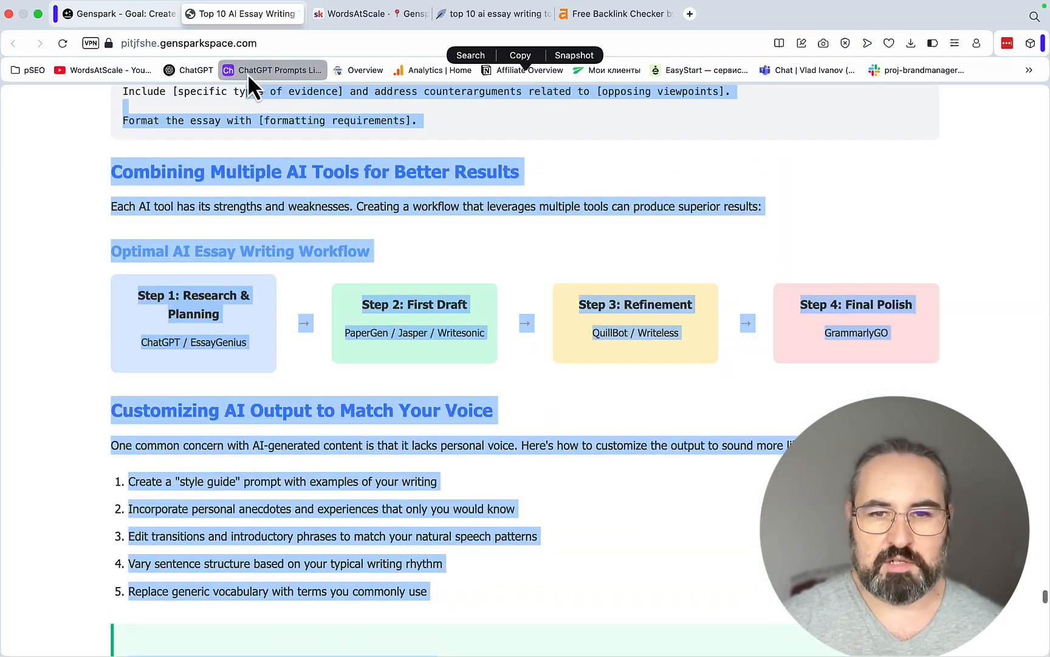
mouse_move(366, 69)
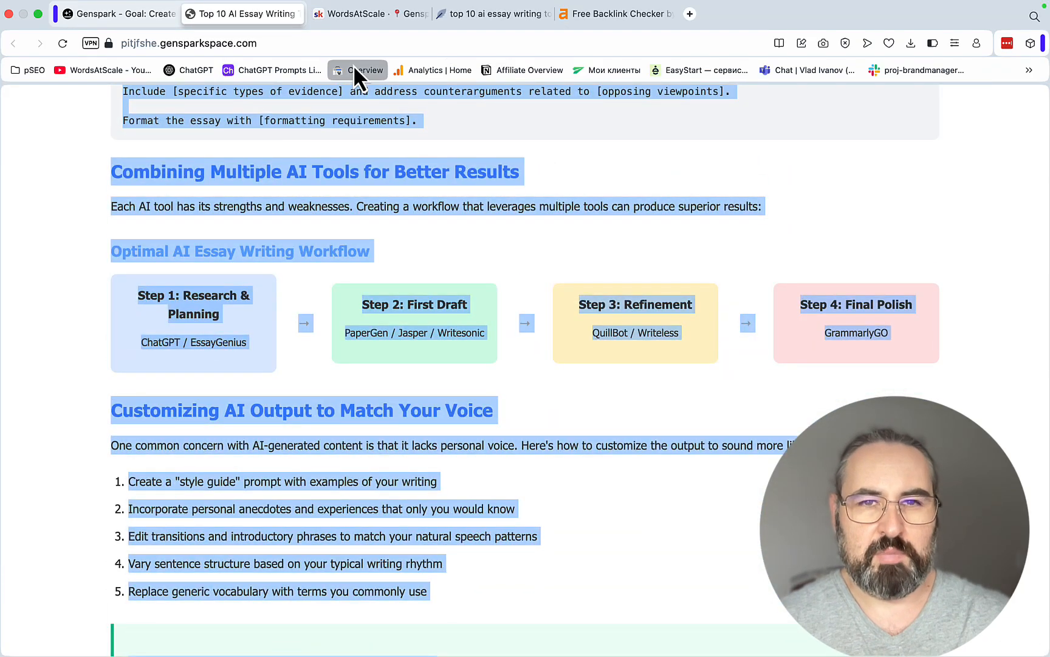
Step: Dismiss NeuronWriter's competitor dialog and reach the content editor holding the pasted article at score 75
click(492, 13)
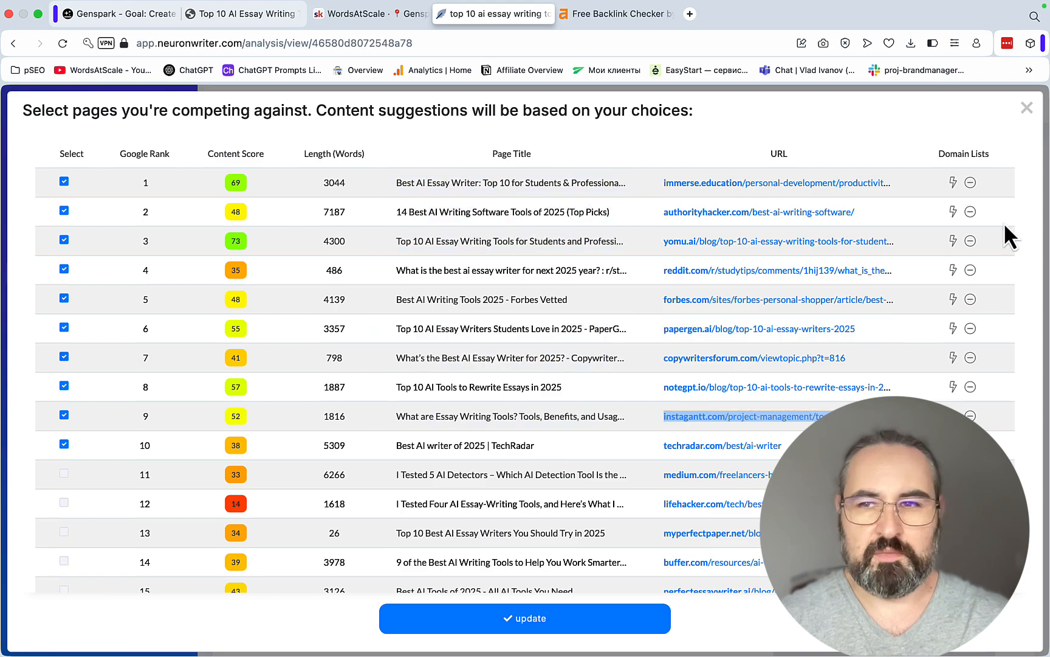
click(524, 617)
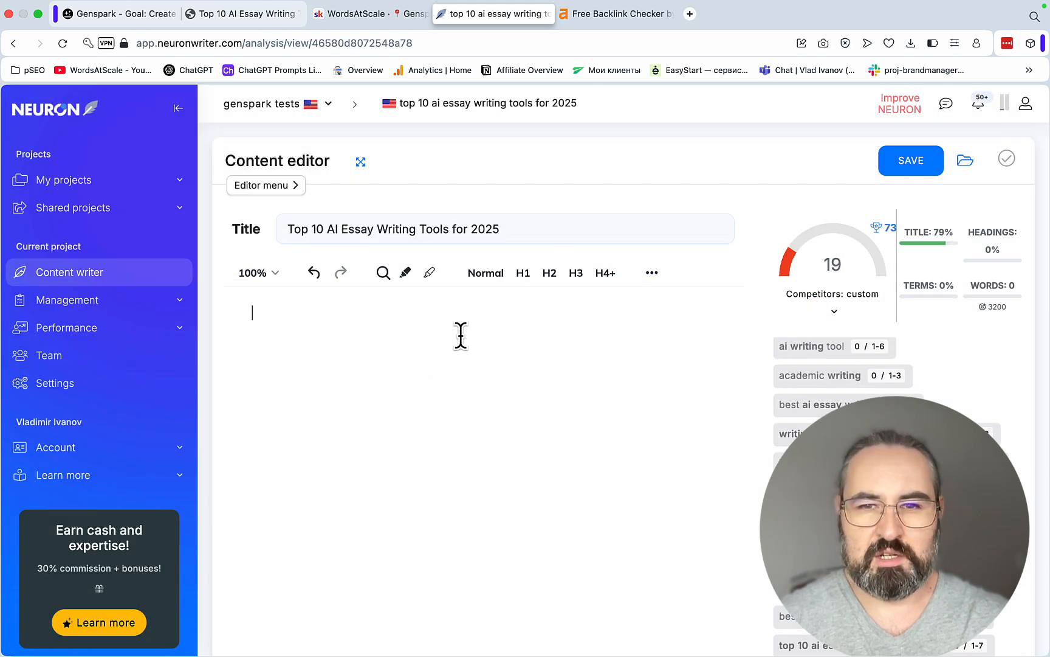
scroll(down, 3)
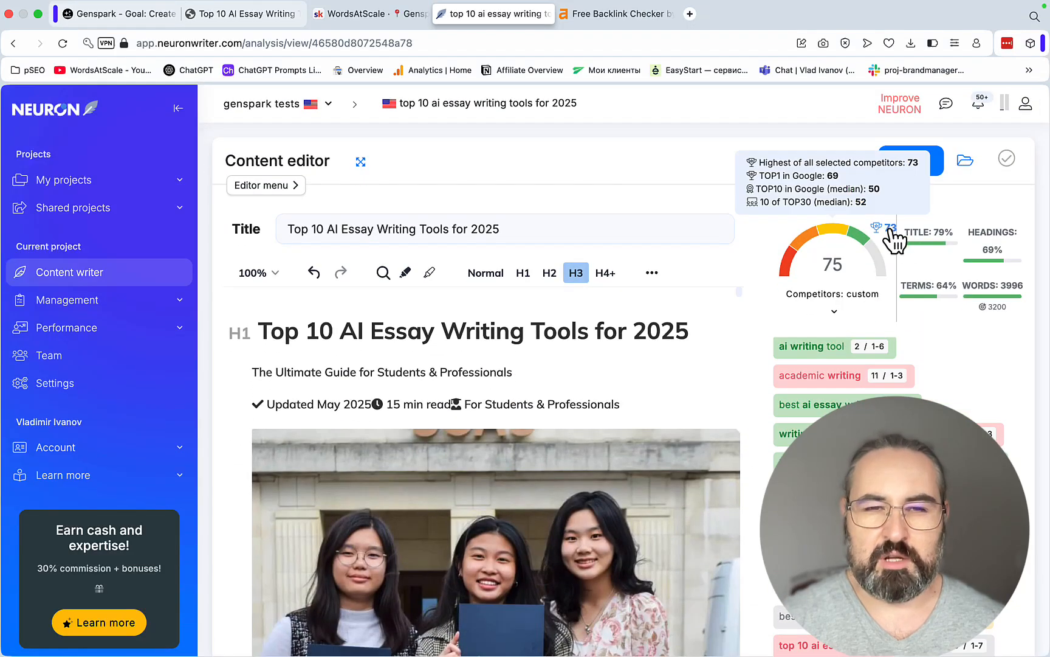
mouse_move(569, 157)
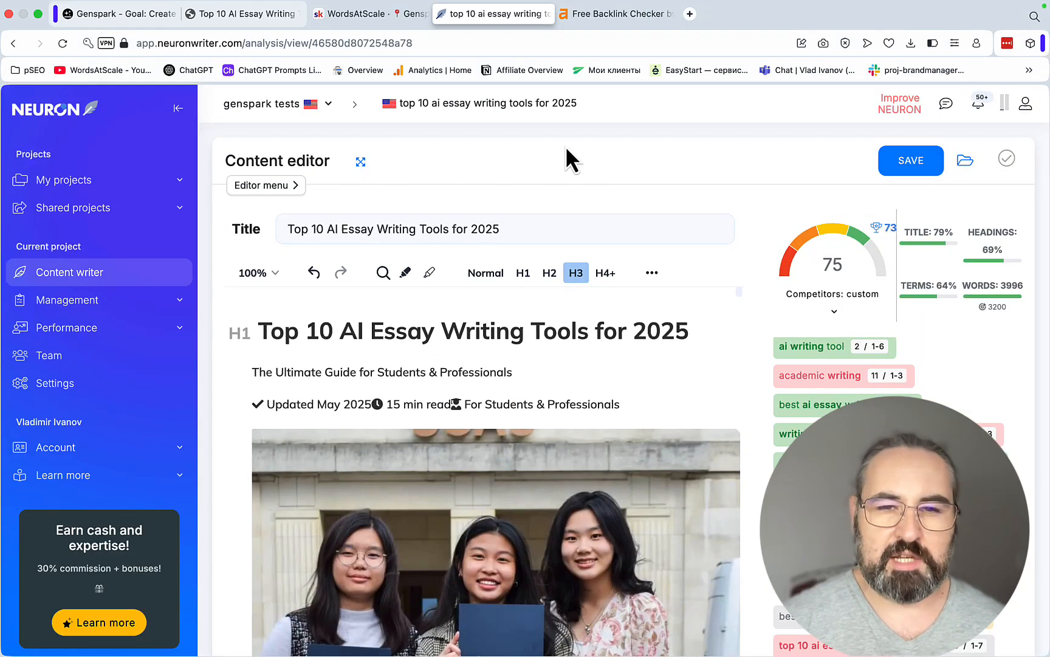
mouse_move(565, 196)
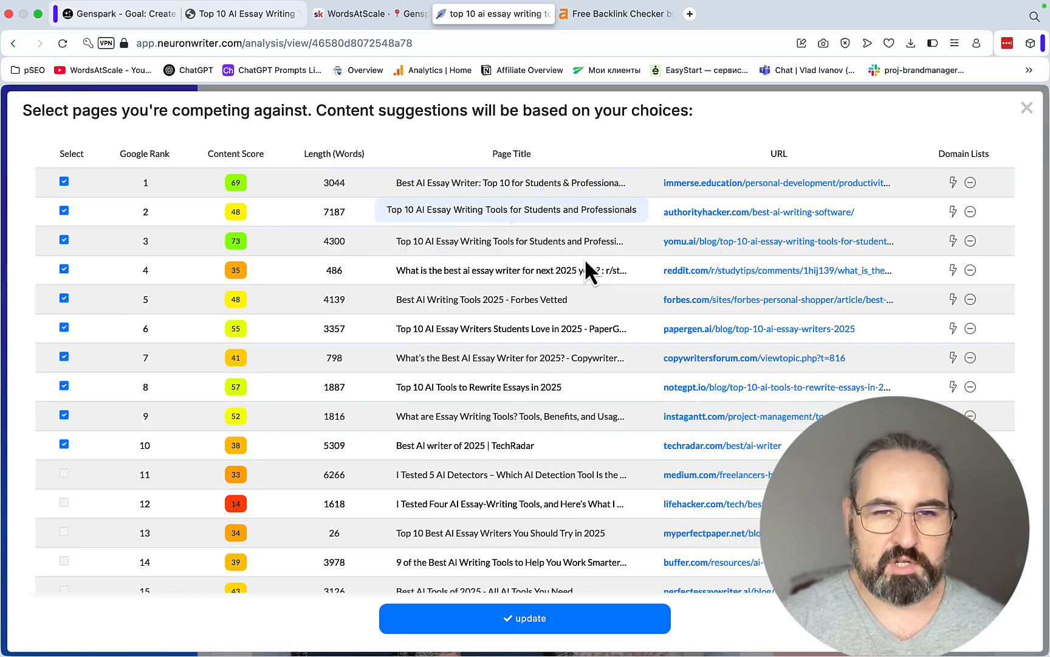
mouse_move(828, 252)
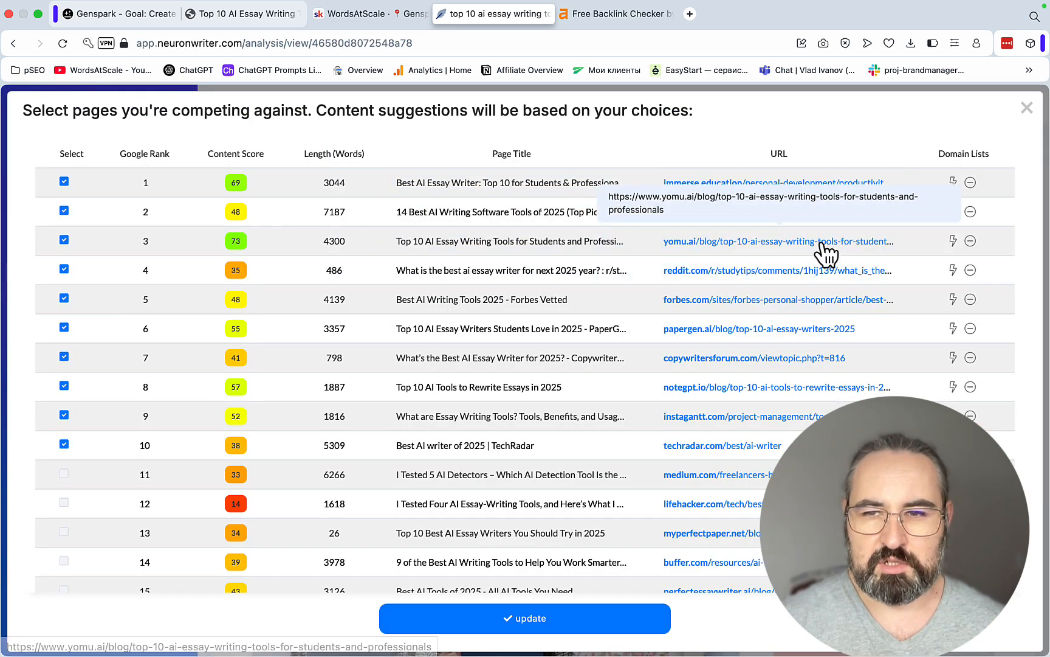
Step: Copy the third-ranked yomu.ai competitor page address from NeuronWriter's competitor list
right_click(777, 241)
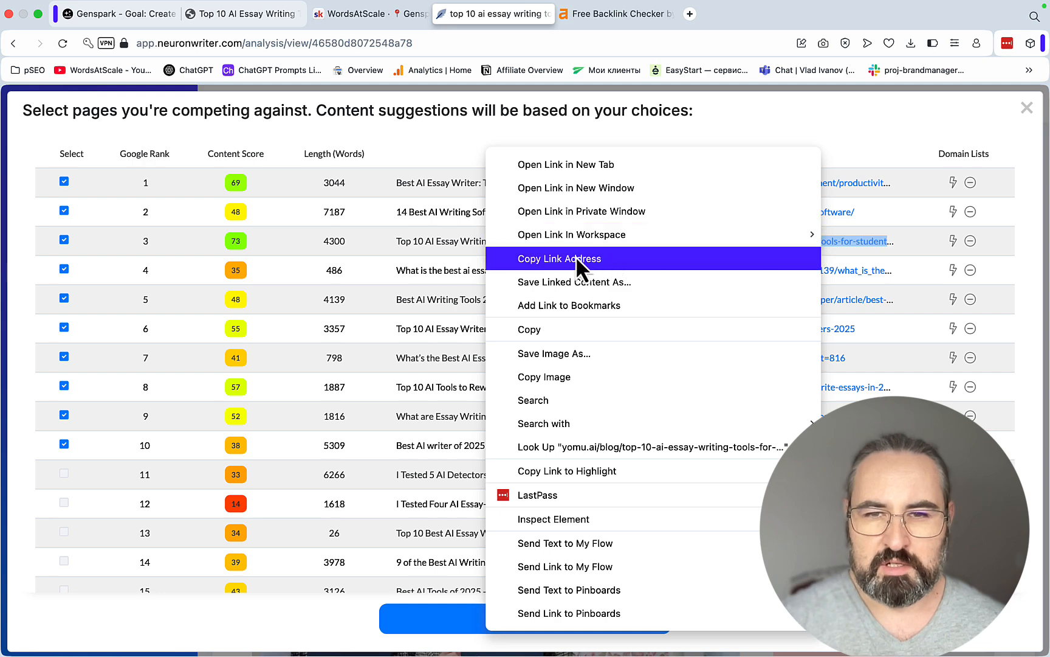
click(614, 13)
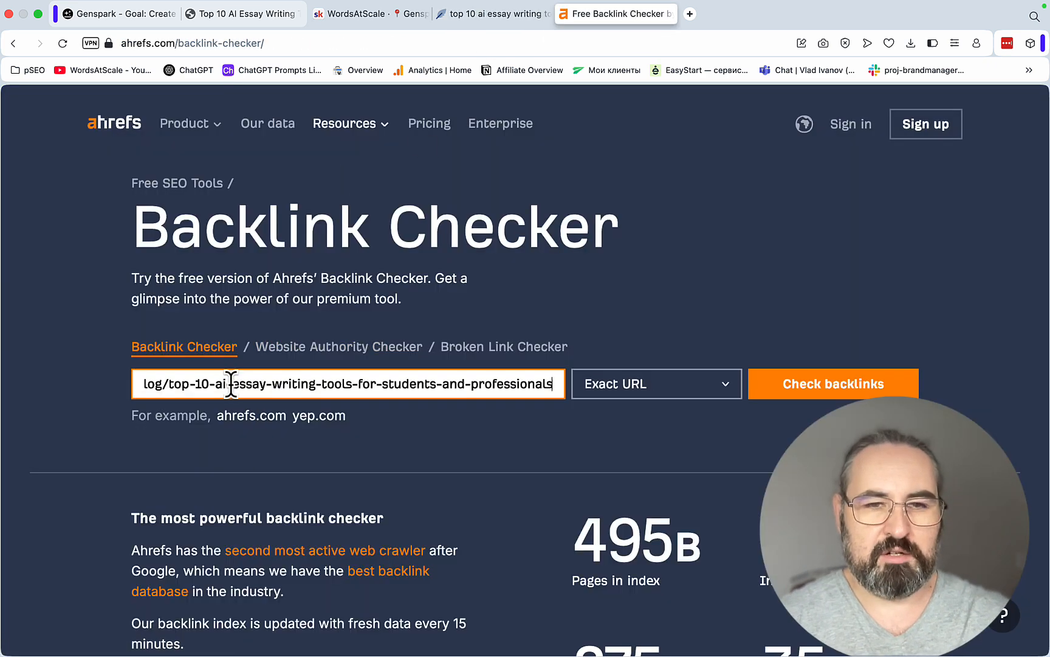
mouse_move(757, 441)
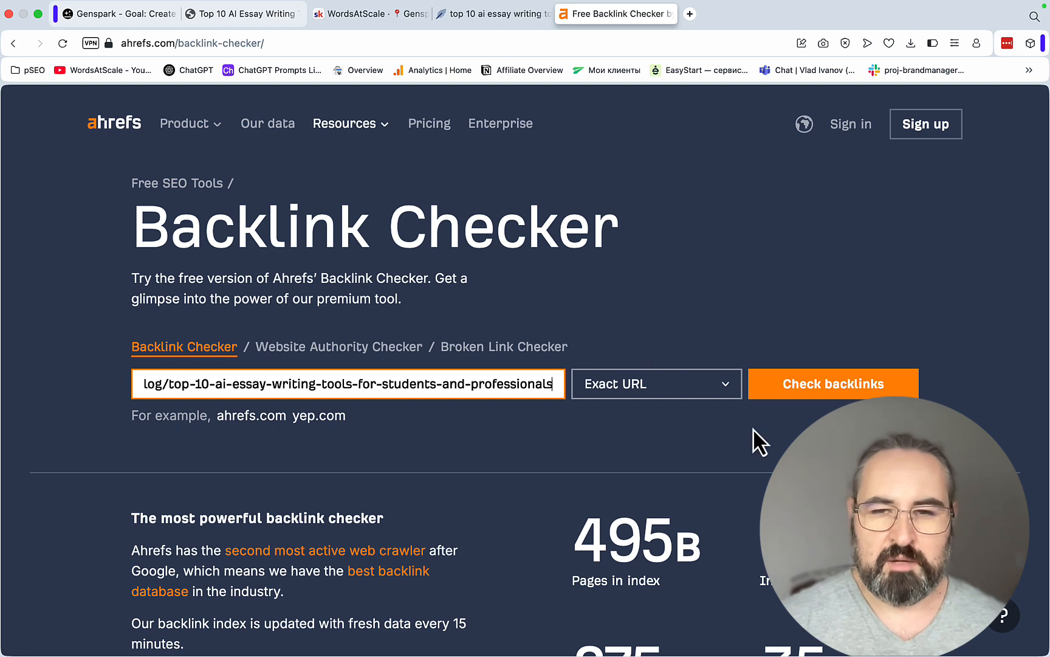
mouse_move(696, 450)
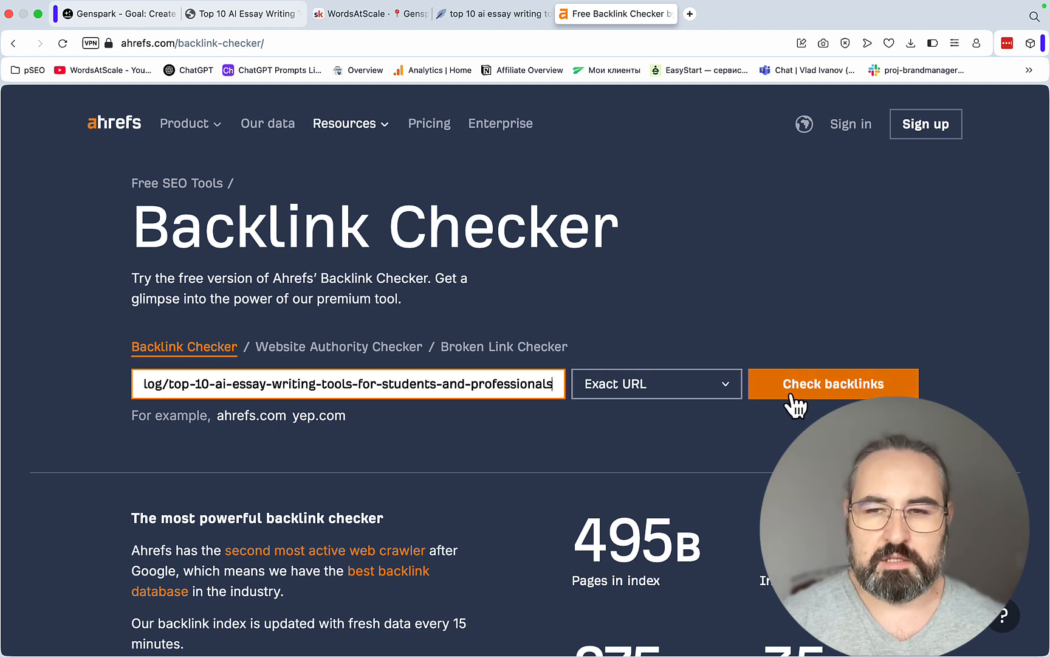
Step: Run Ahrefs' backlink check on the yomu.ai URL, showing DR 33 with one backlink, then return to Genspark
click(833, 383)
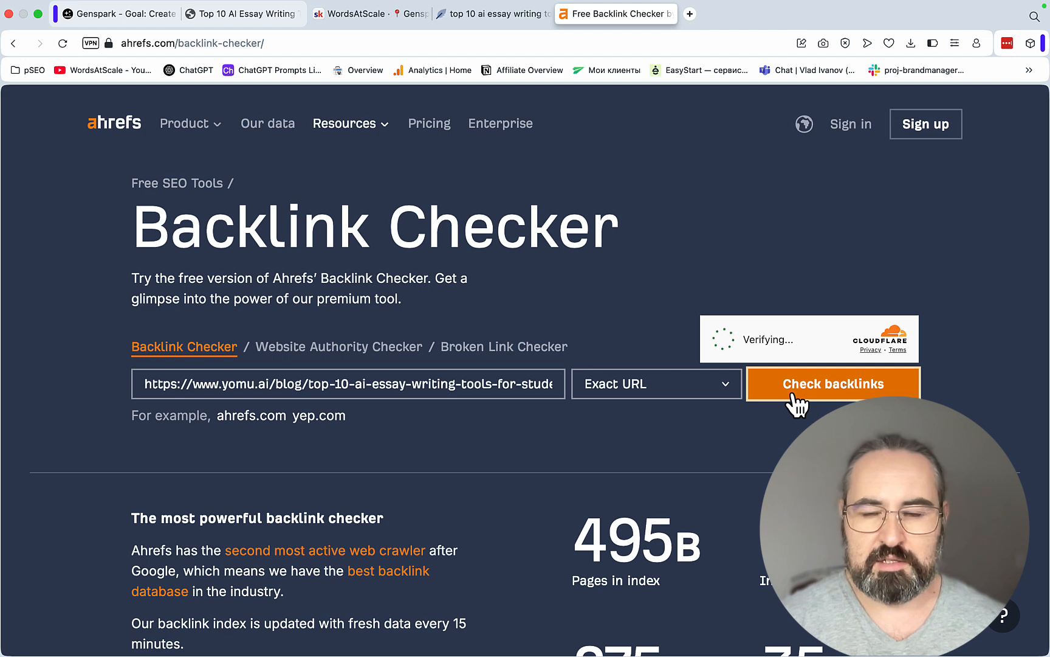
click(833, 383)
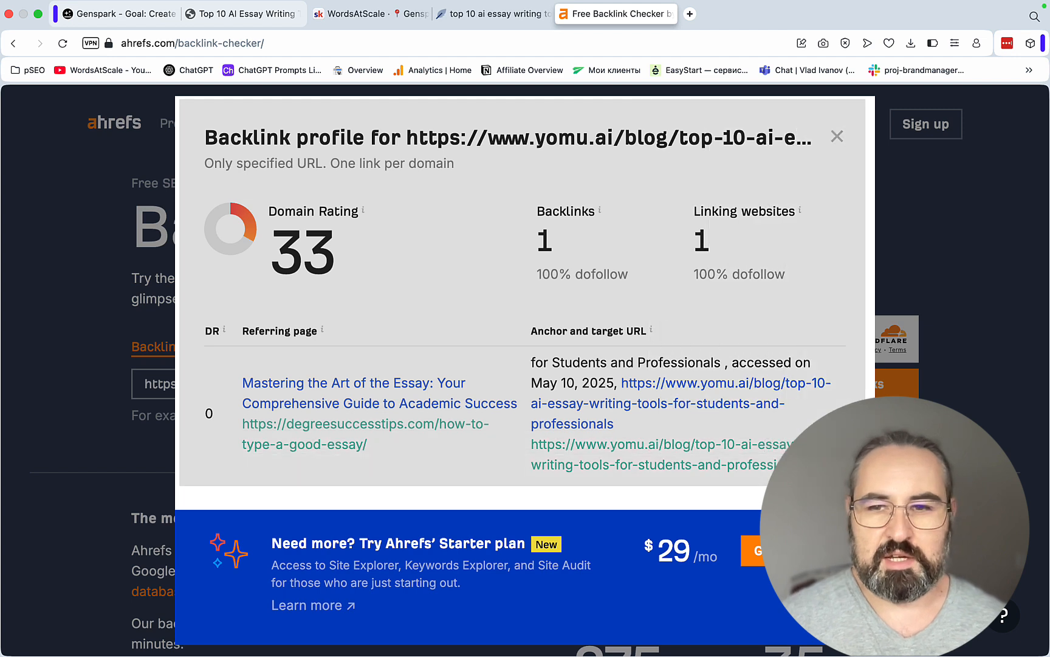
mouse_move(186, 424)
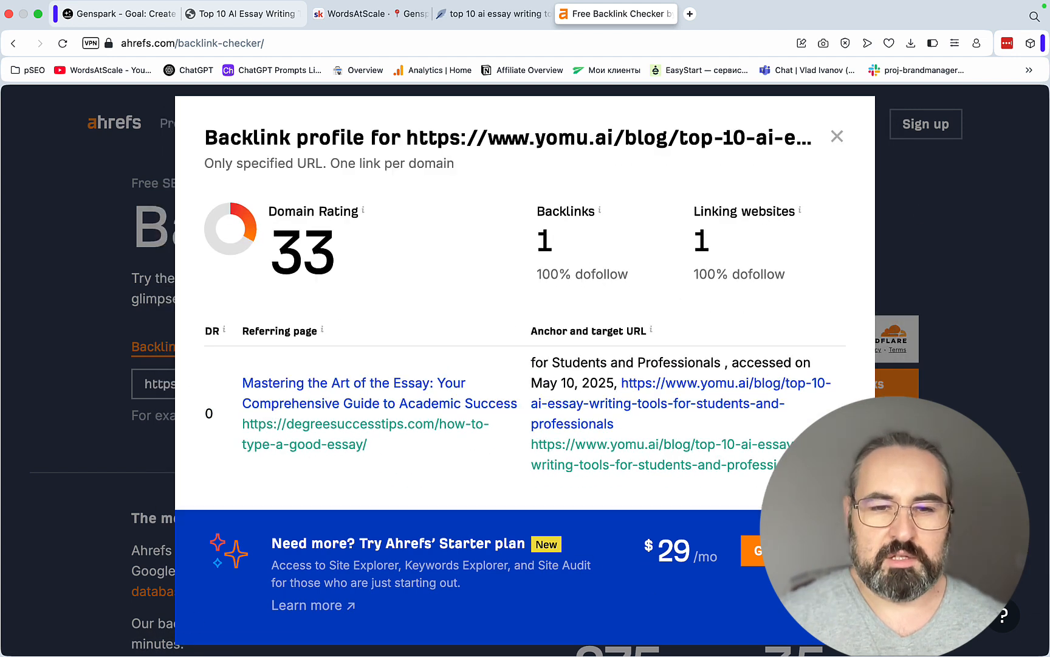
click(101, 14)
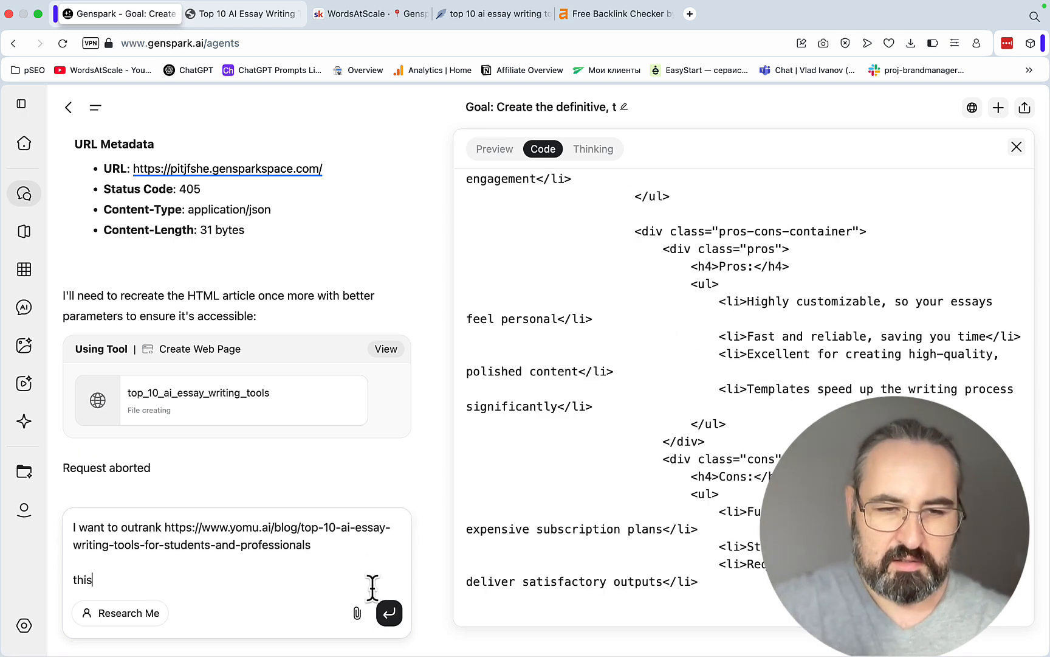
Step: Send Genspark the question of how many links, of what type and DA, are needed to outrank yomu.ai
text(is its backminhong profile (page-sepcific)
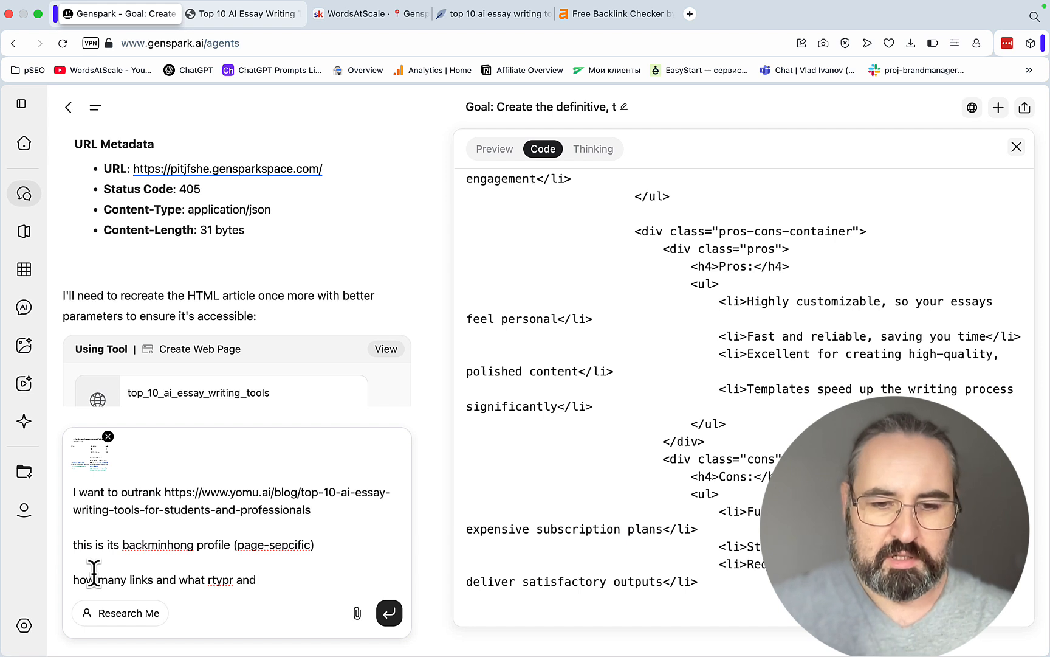
text(of whar)
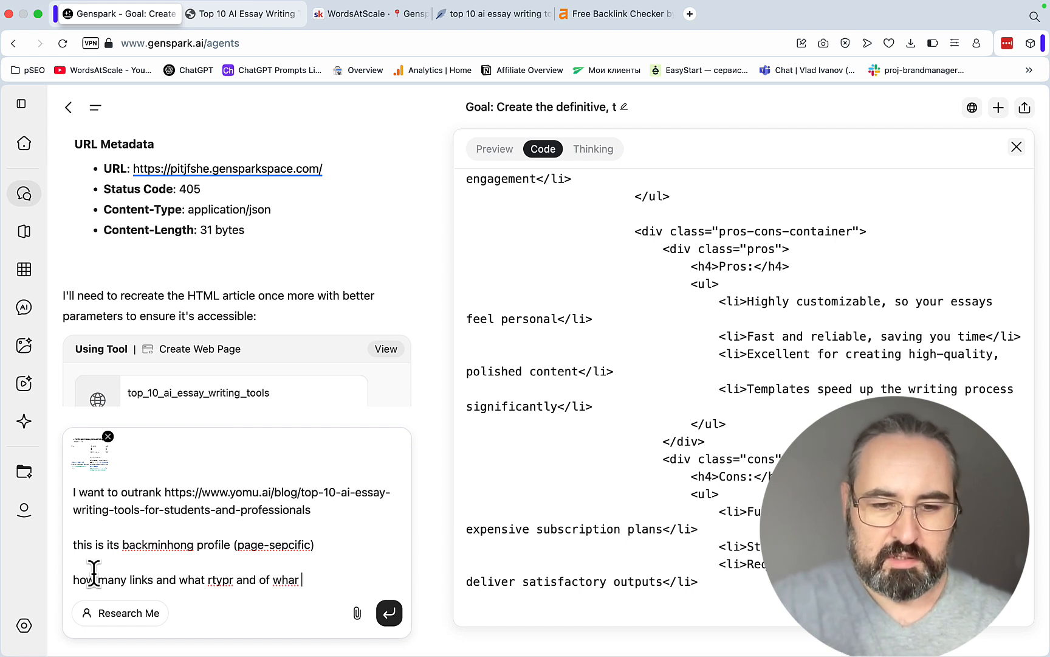
text(DA do I nee)
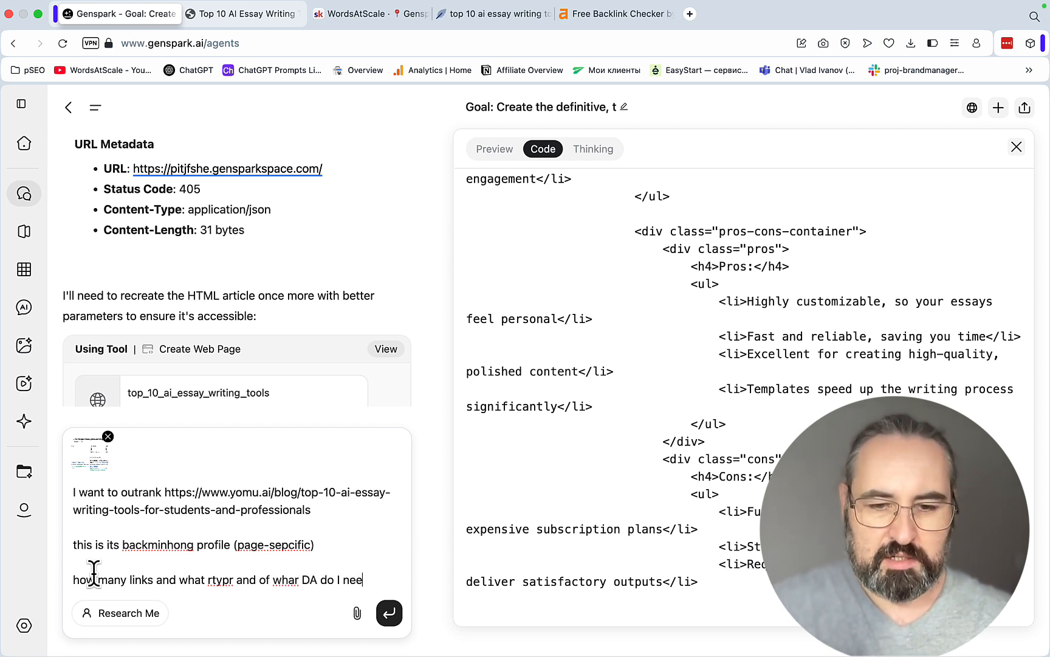
text(d to ioutlank my competitir?)
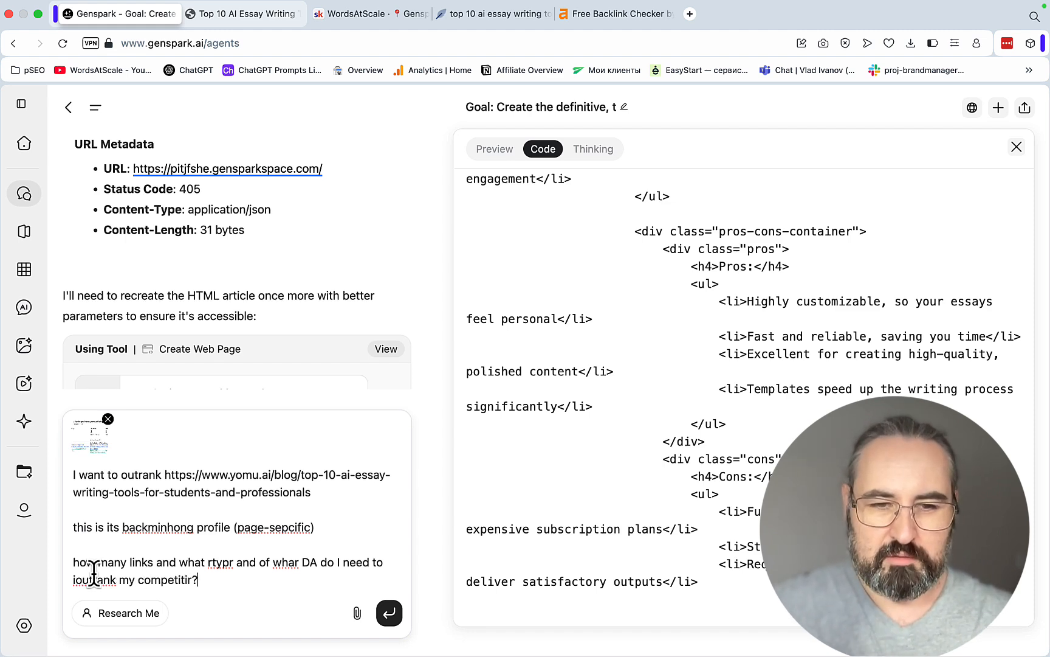
click(389, 613)
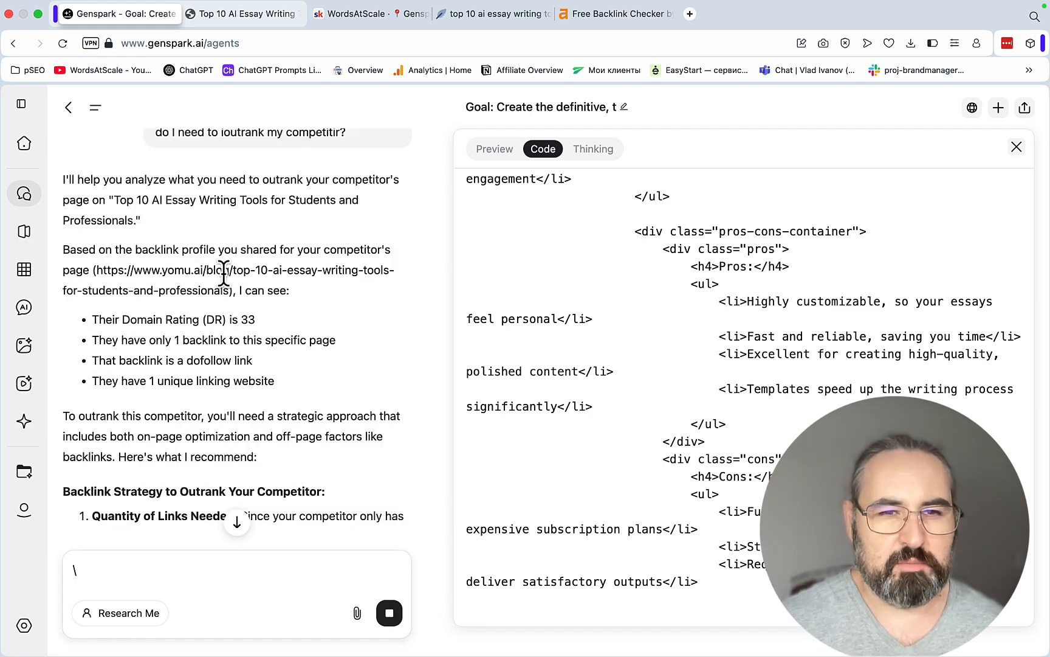
mouse_move(315, 306)
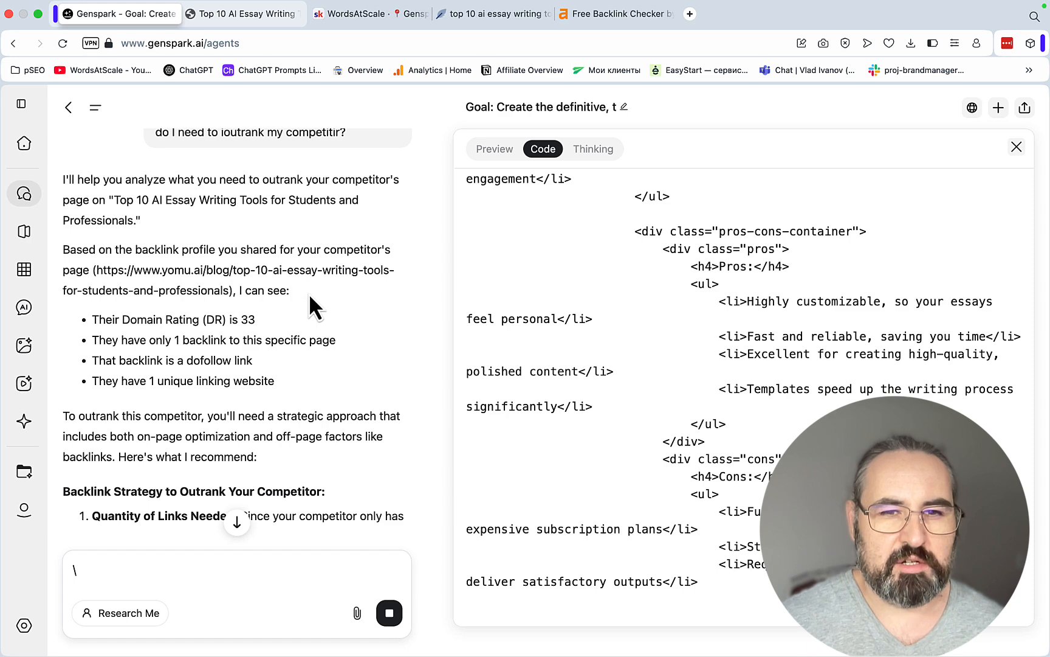
scroll(down, 3)
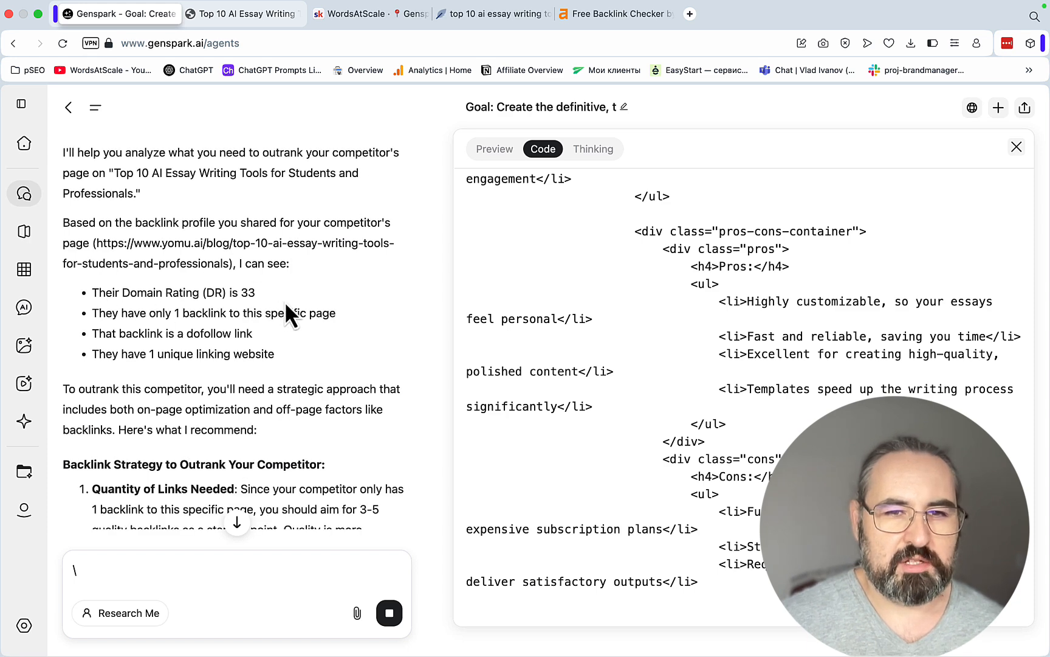
mouse_move(298, 355)
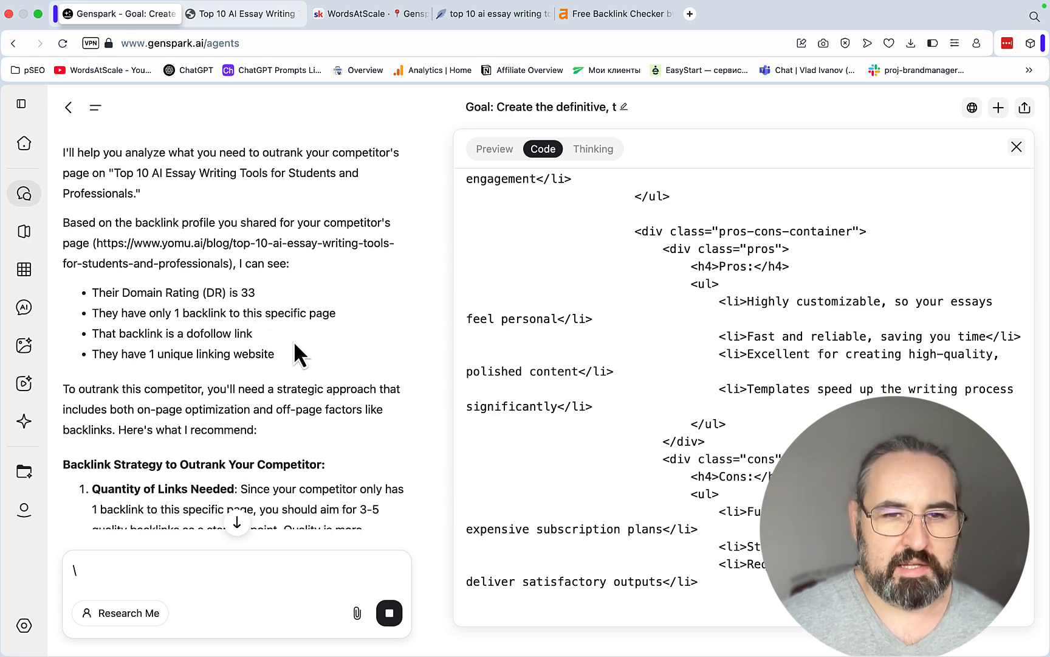
scroll(down, 3)
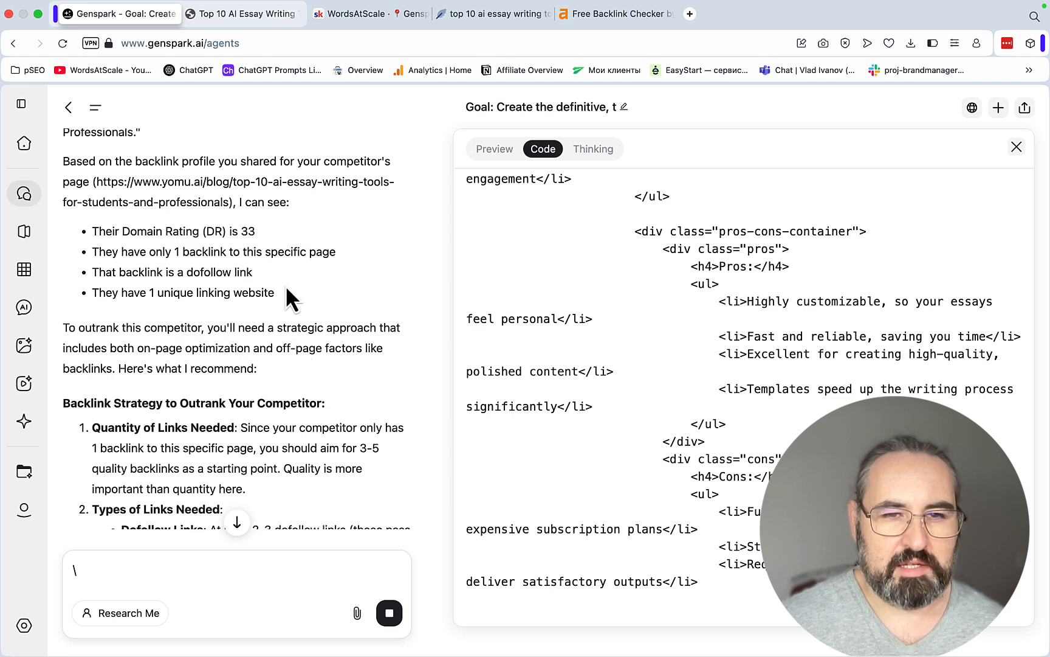
mouse_move(324, 382)
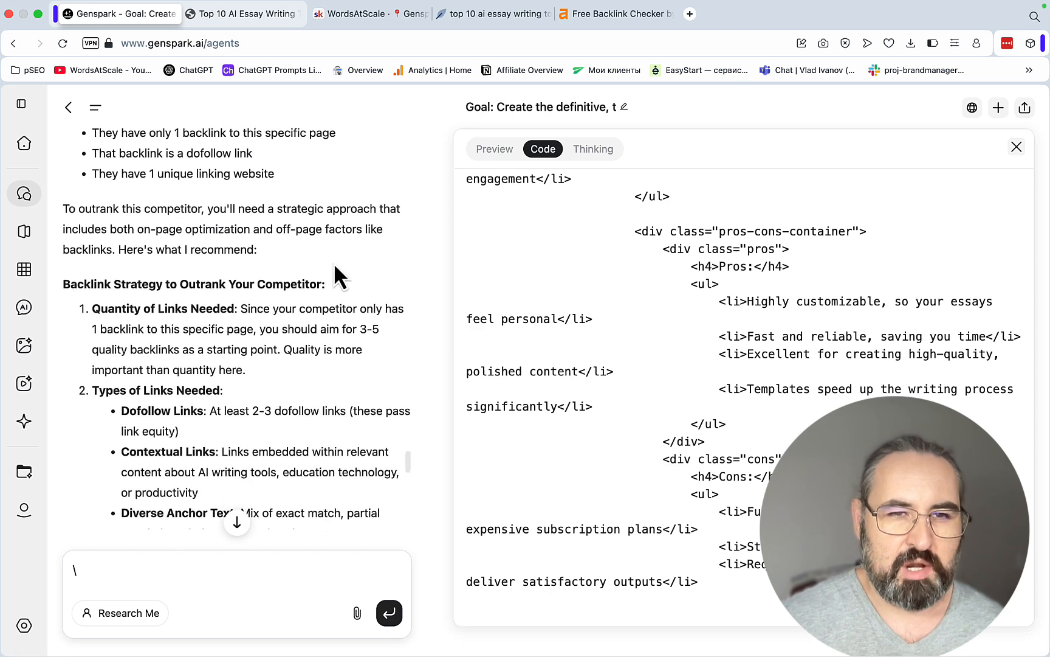
mouse_move(353, 275)
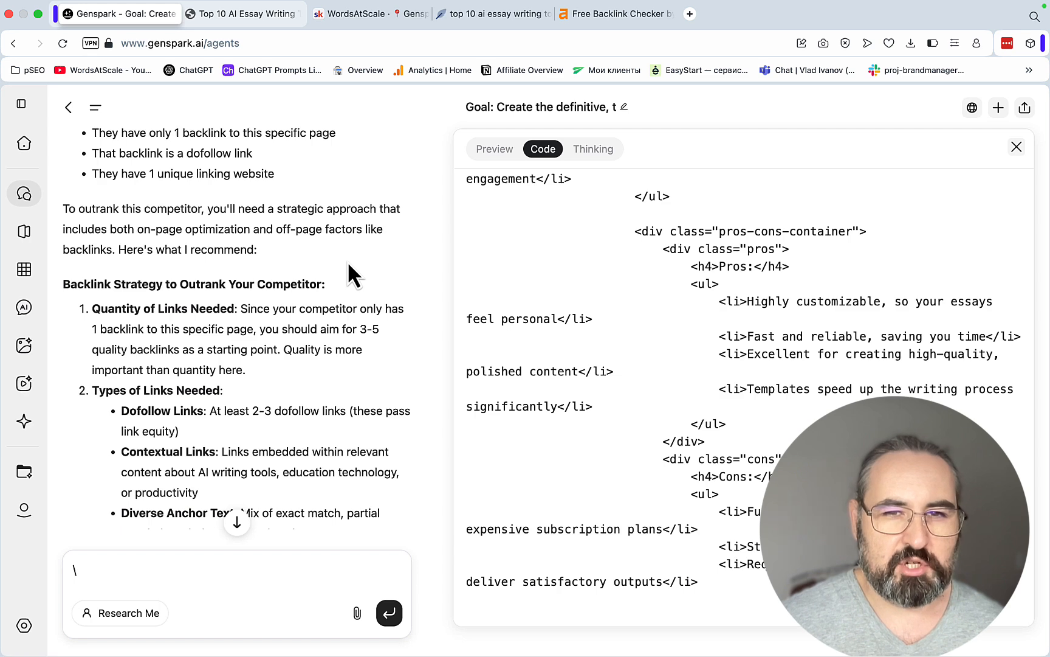
mouse_move(367, 298)
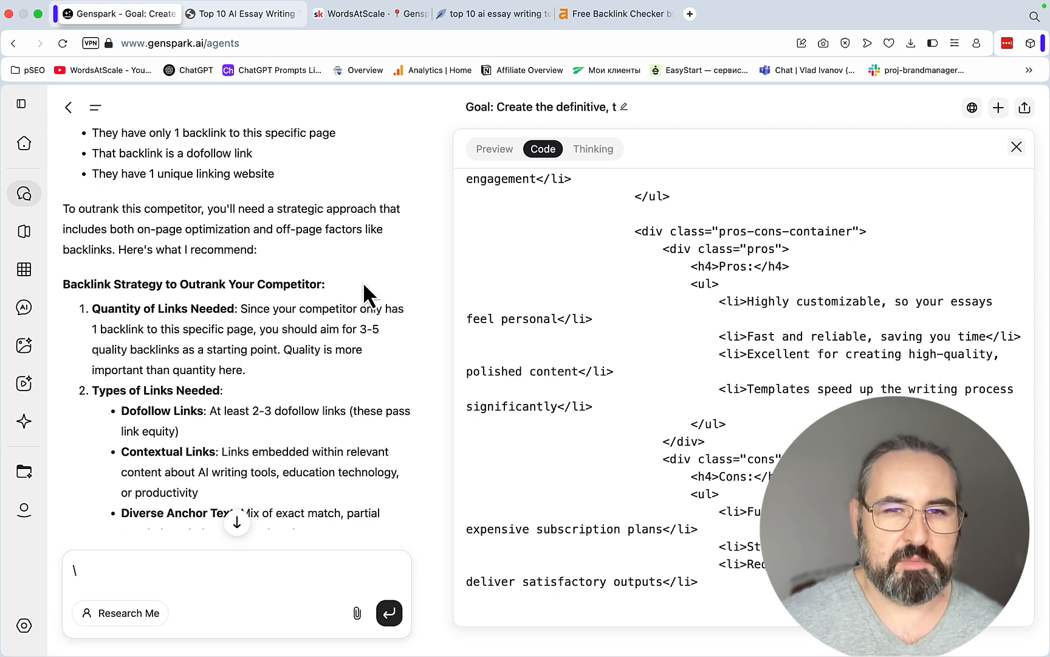
scroll(down, 3)
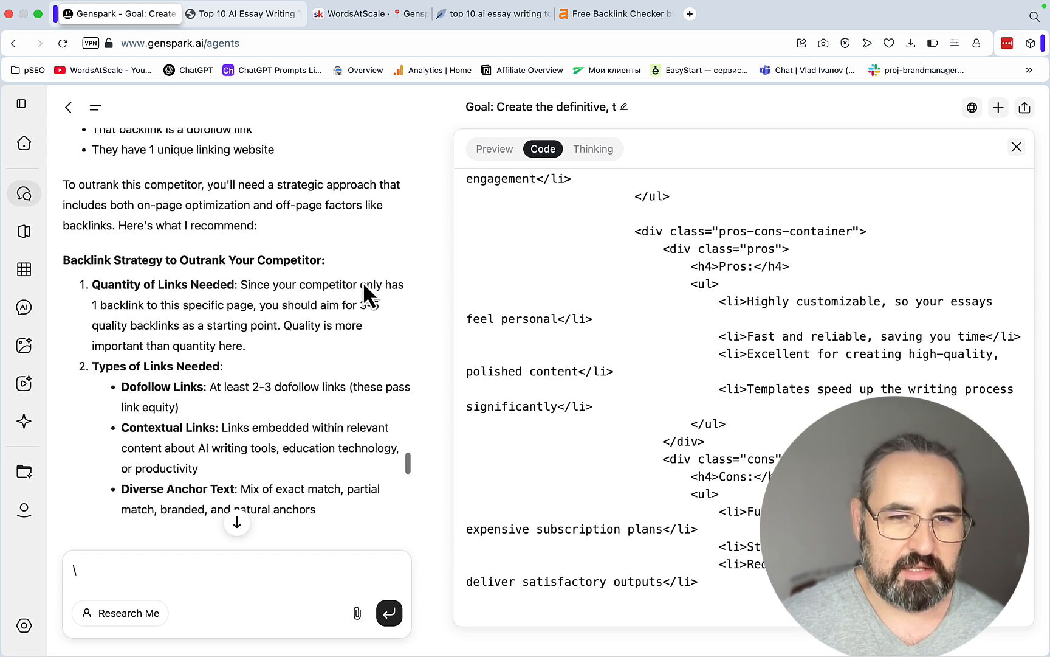
scroll(down, 3)
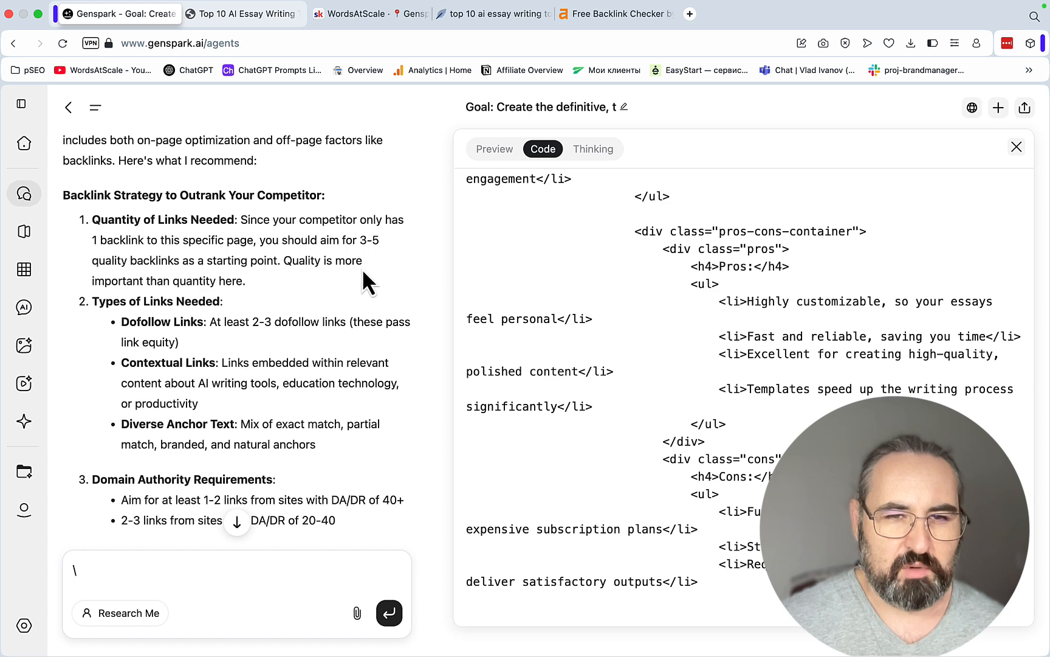
scroll(down, 3)
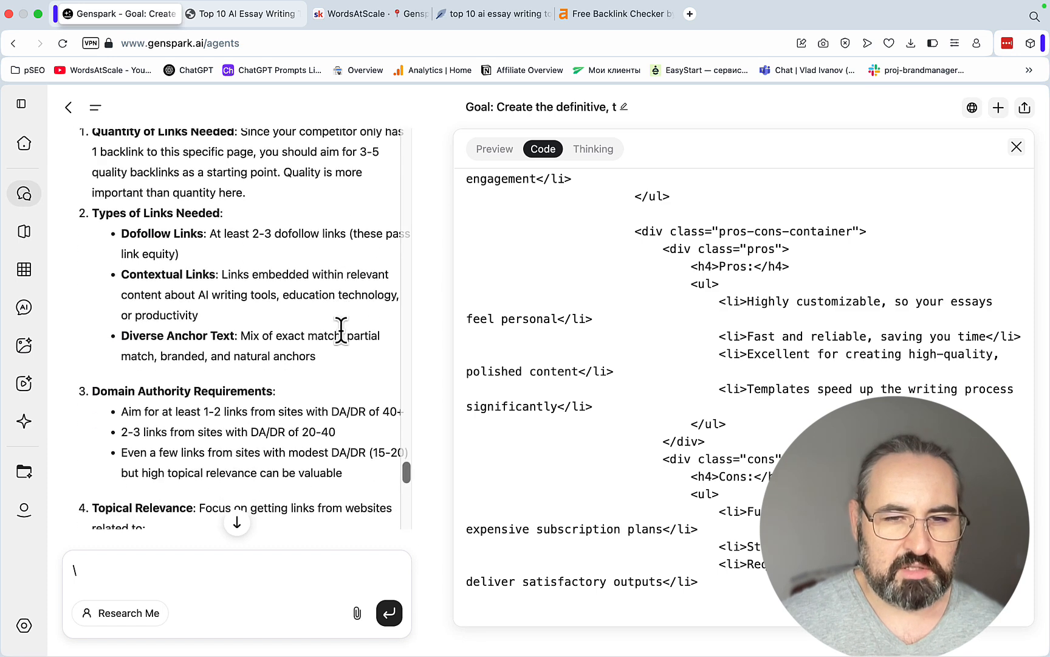
scroll(down, 3)
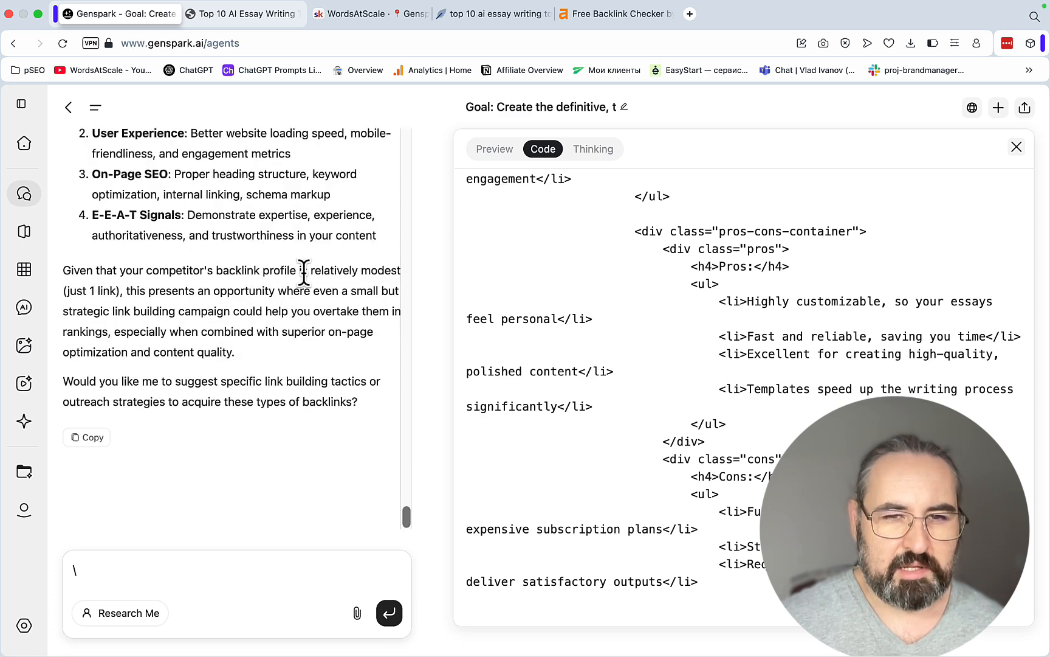
mouse_move(340, 311)
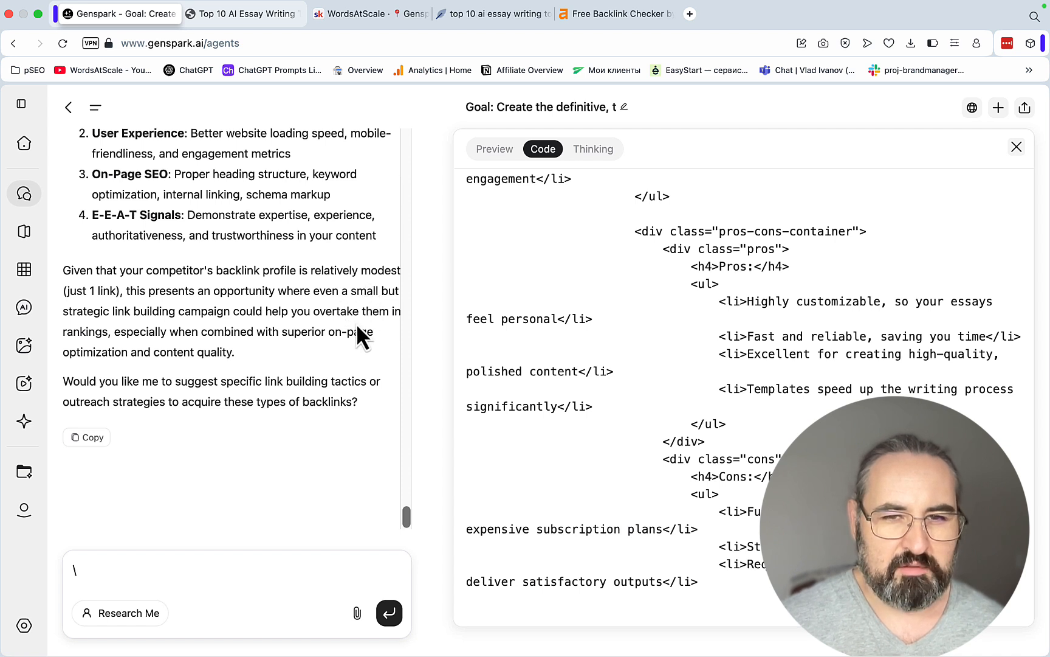
mouse_move(358, 365)
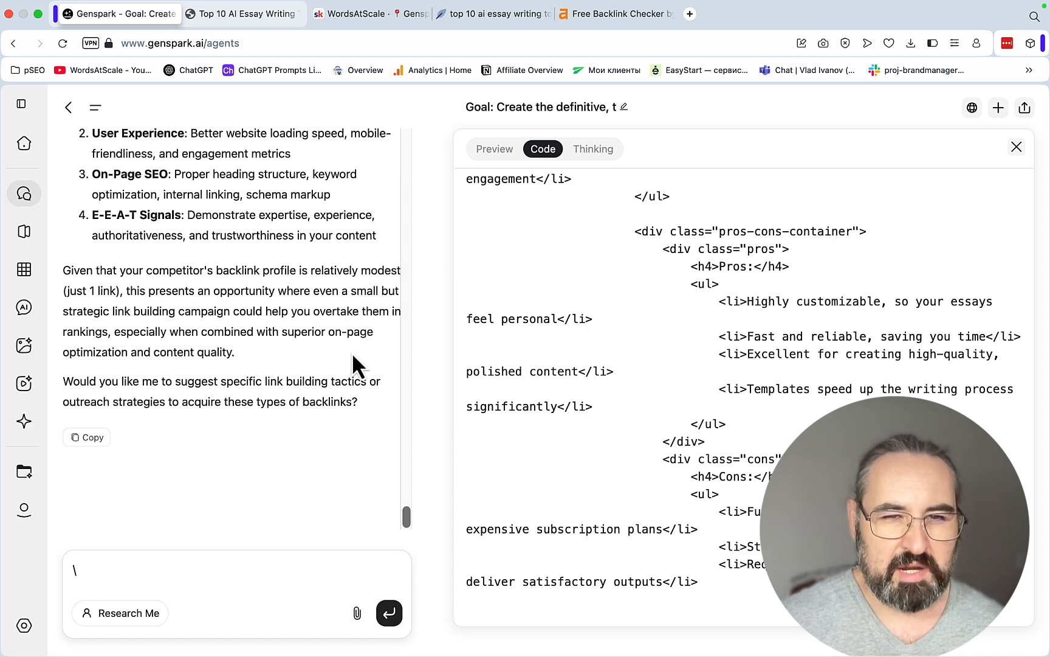
scroll(down, 3)
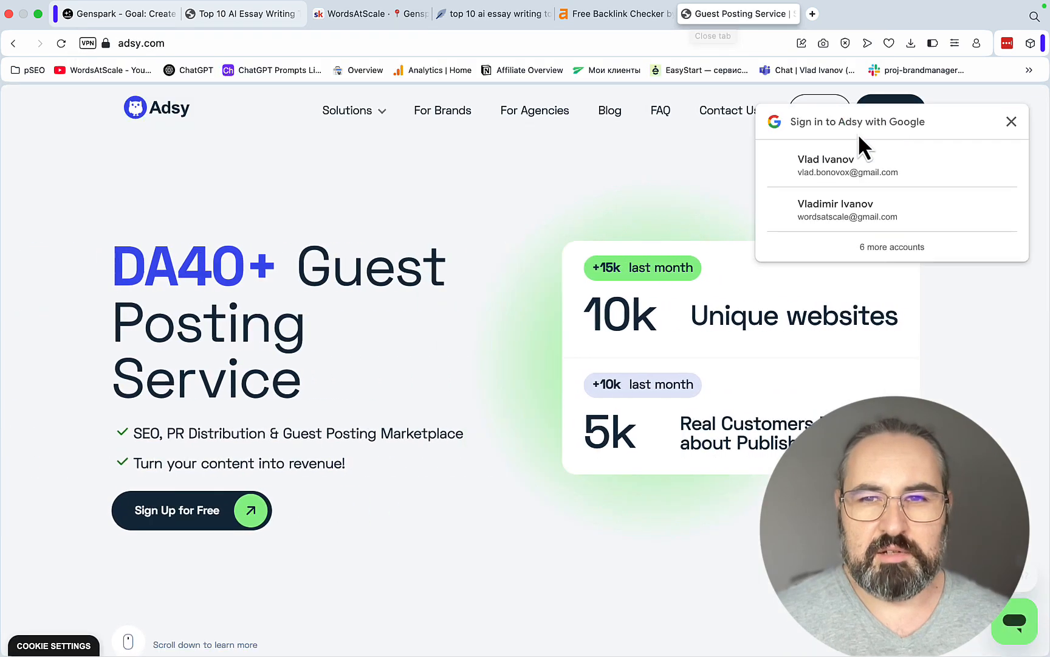
Step: Sign in to Adsy with a Google account
click(827, 165)
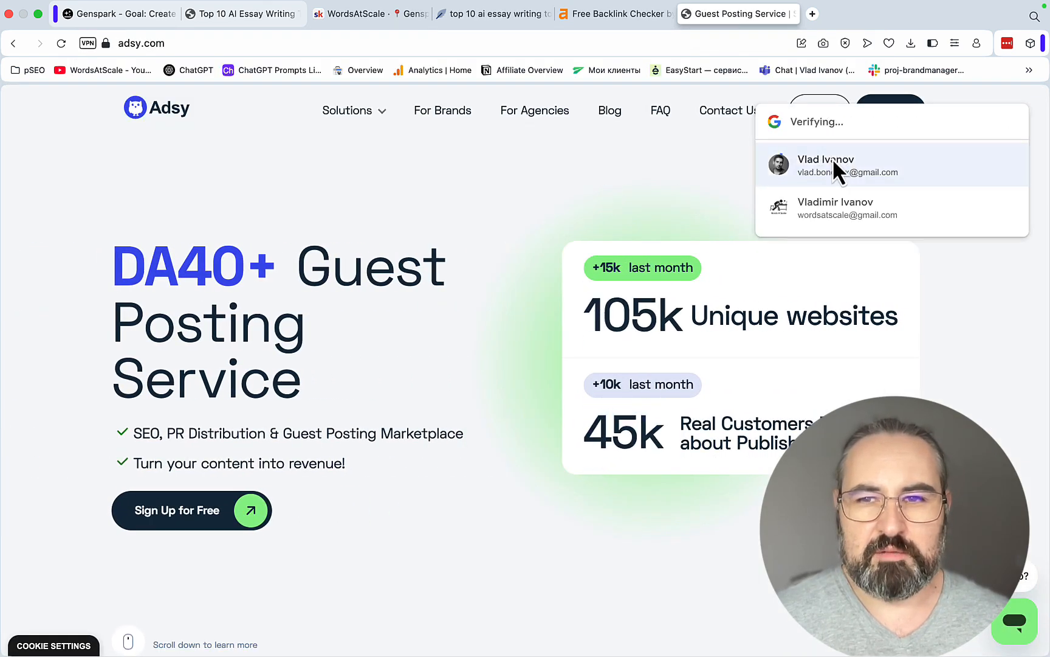
click(825, 165)
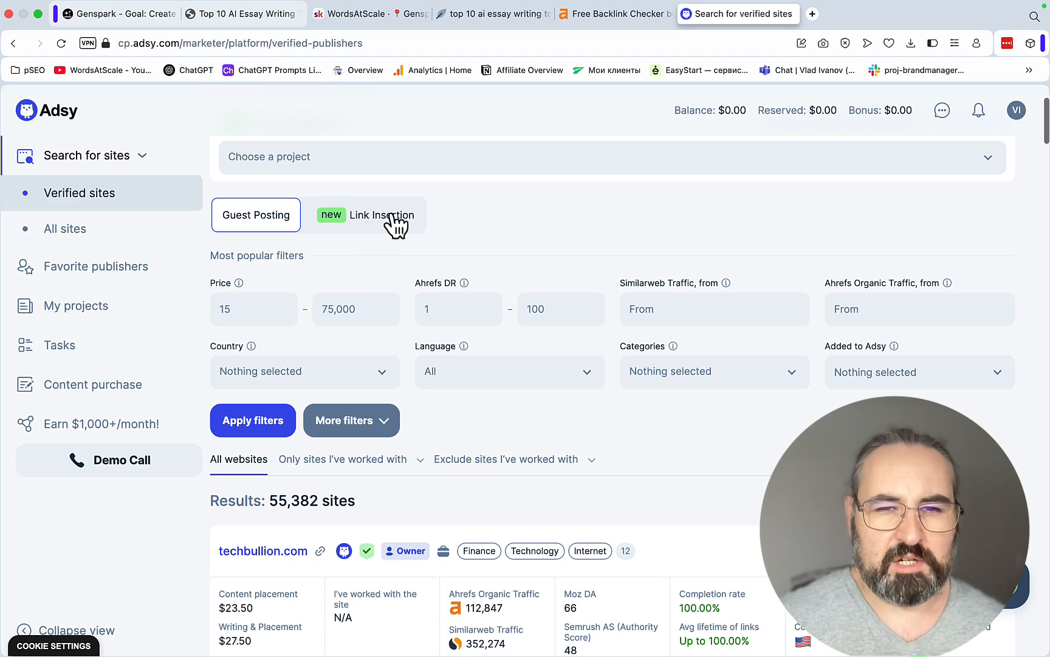
Step: List verified link-insertion sites and view techbullion.com's Buy Link Insertion performers
click(364, 214)
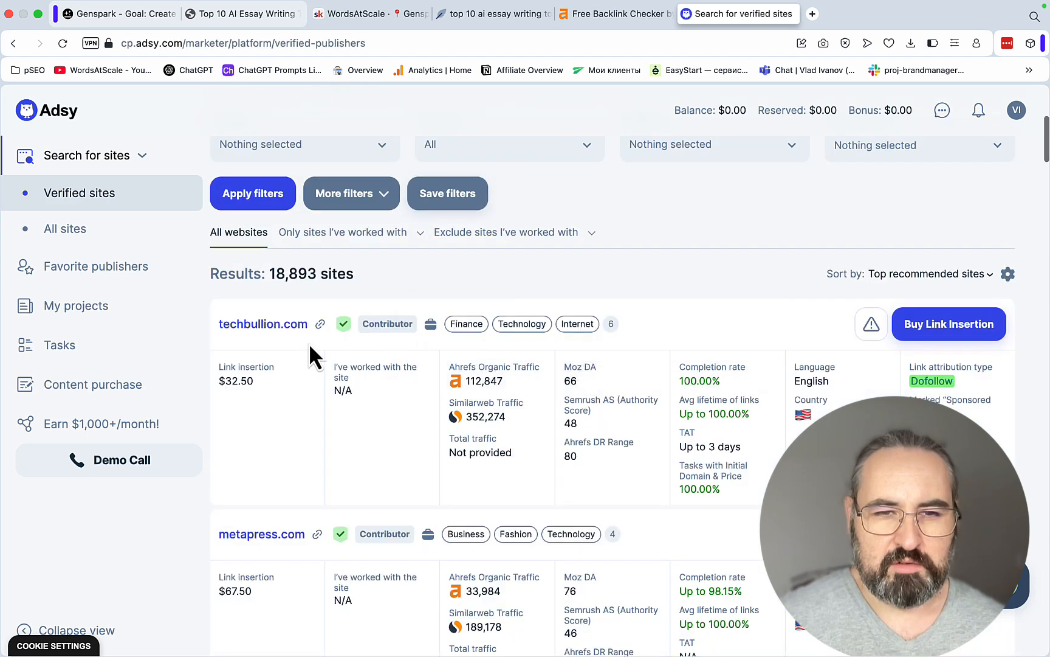
click(949, 324)
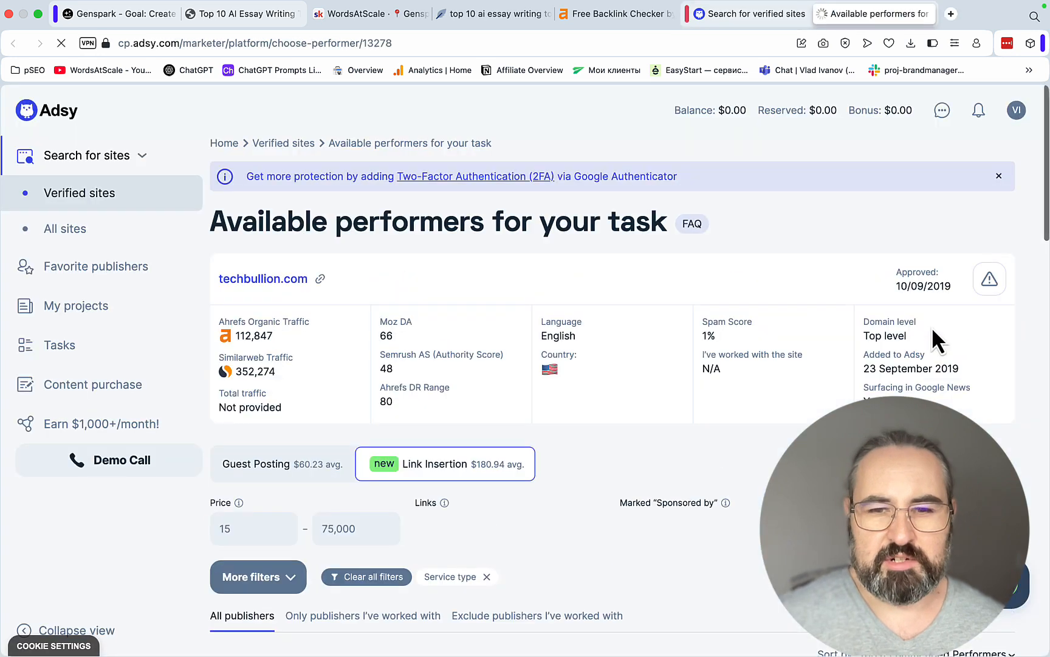
scroll(down, 3)
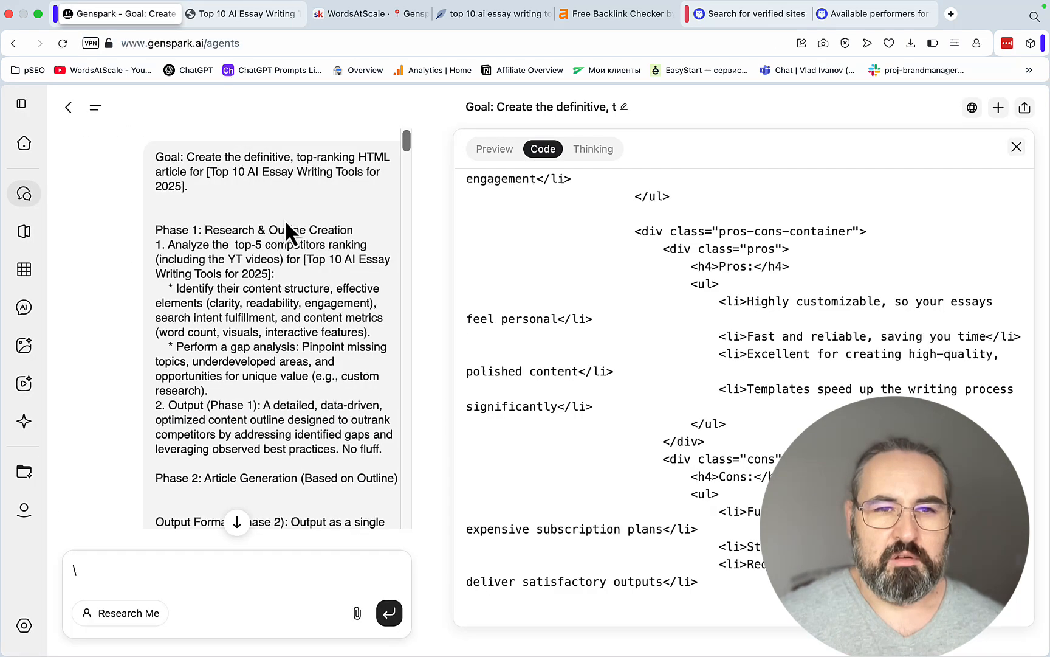
mouse_move(368, 338)
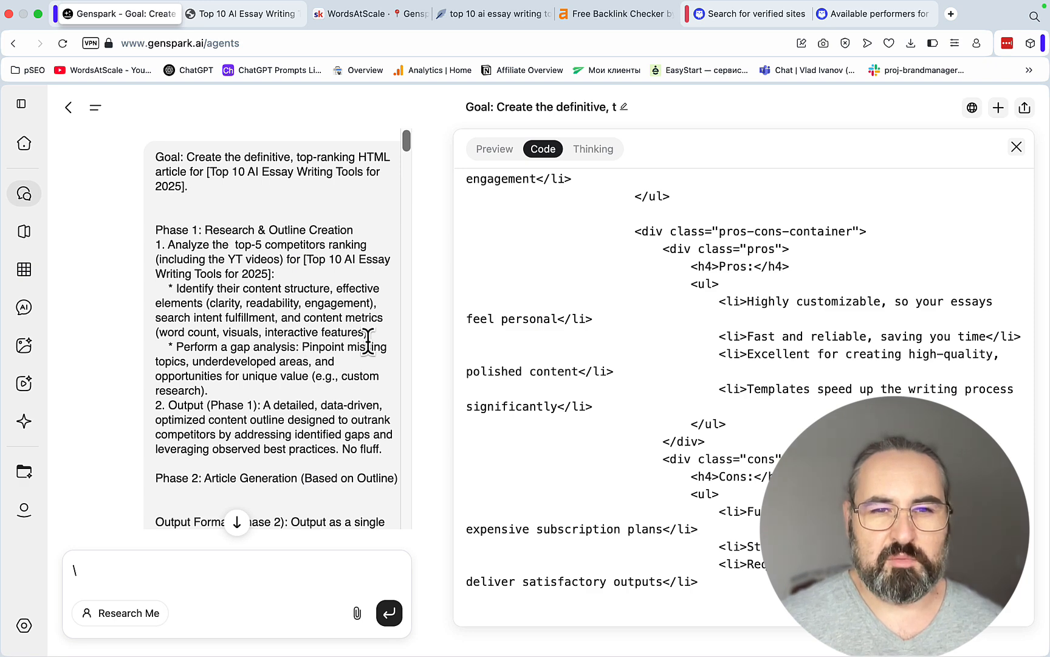
Step: Scroll through the original prompt's competitor links and no-footer instructions, then return to the published article
scroll(down, 3)
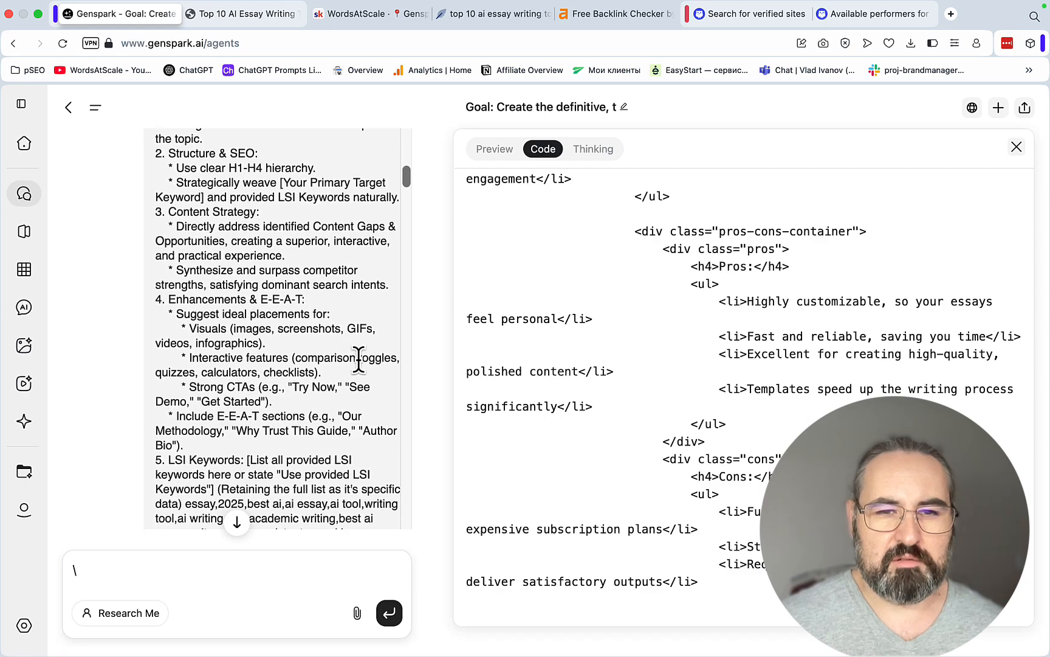
scroll(down, 3)
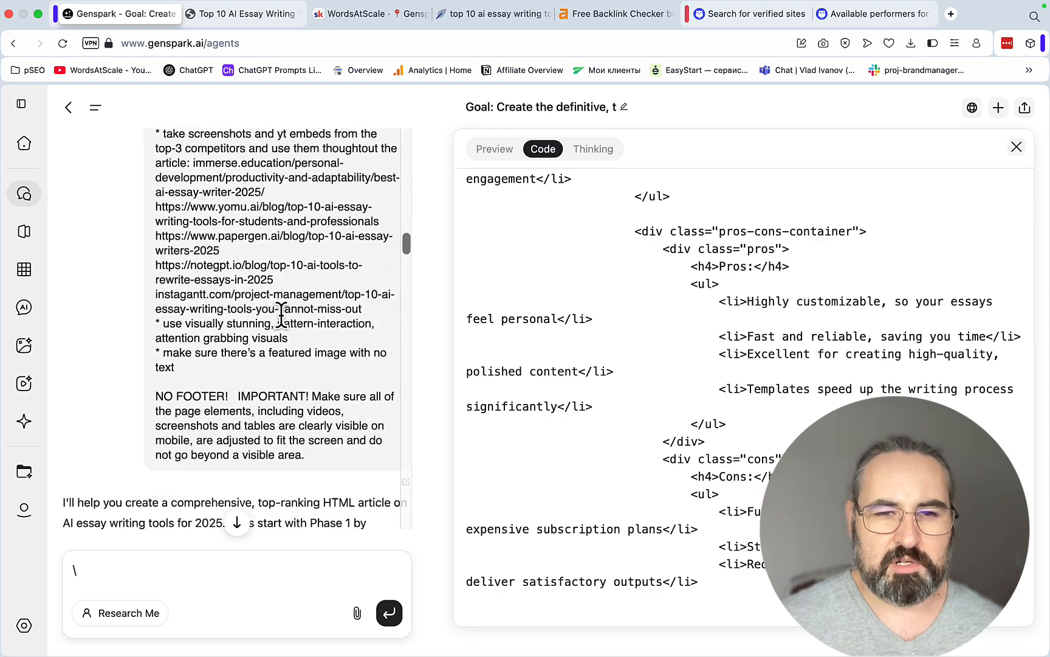
click(242, 14)
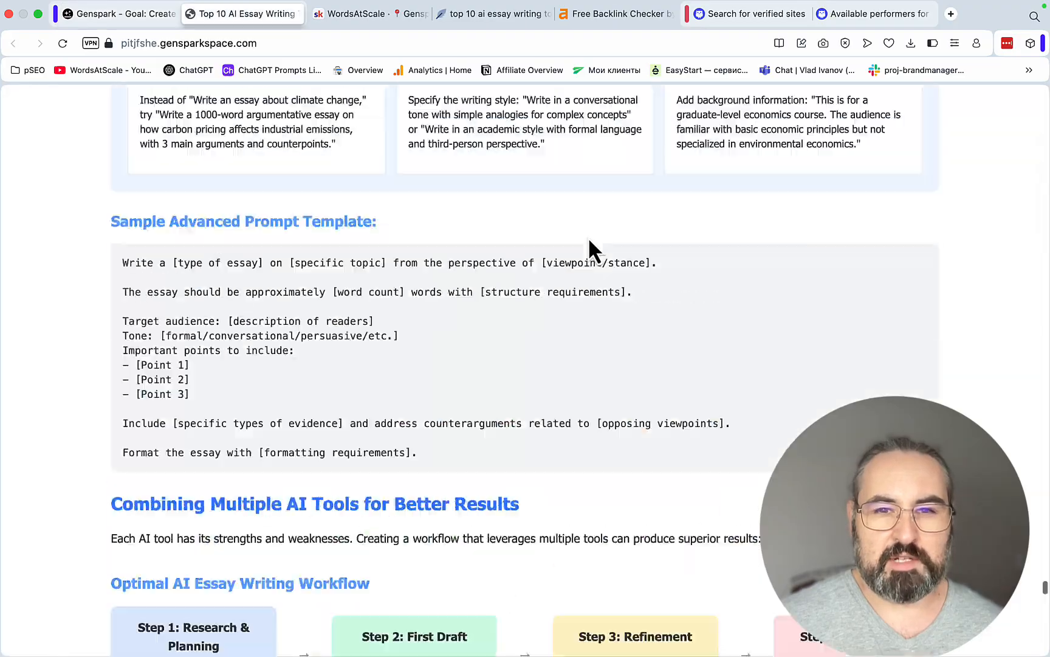
Step: Scroll the article back to its tool comparison table, then switch to the WordsAtScale community page
scroll(down, 3)
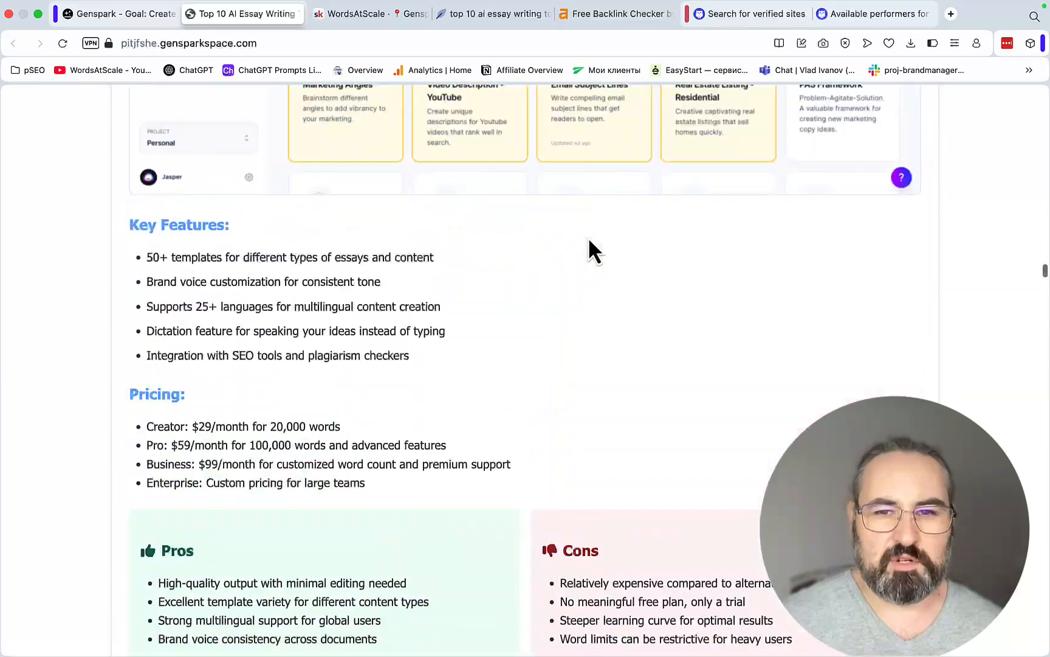
scroll(down, 3)
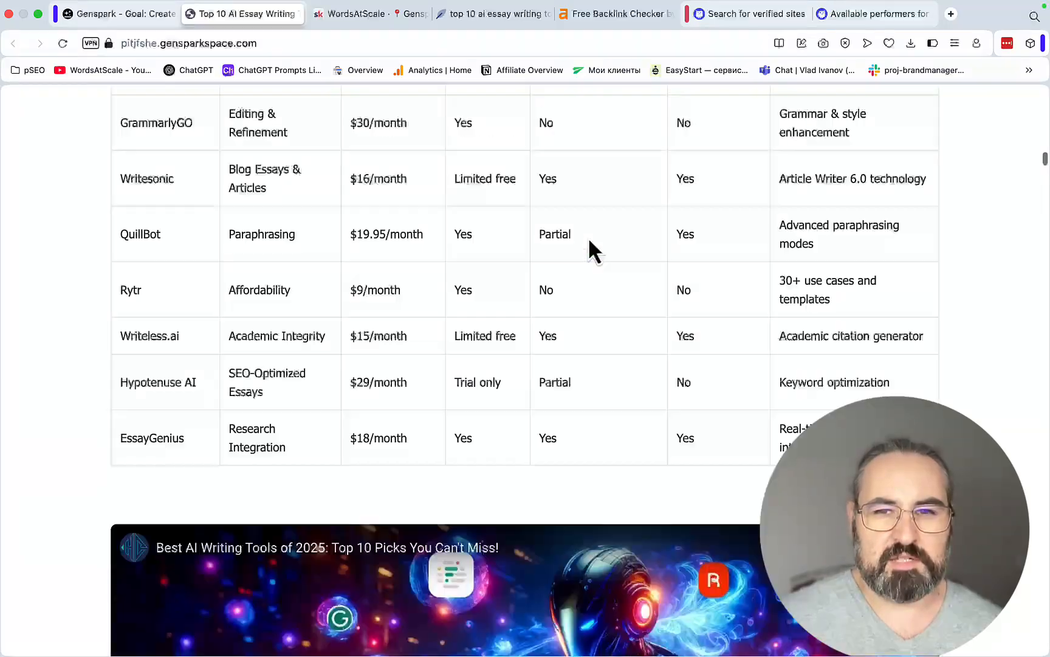
scroll(up, 3)
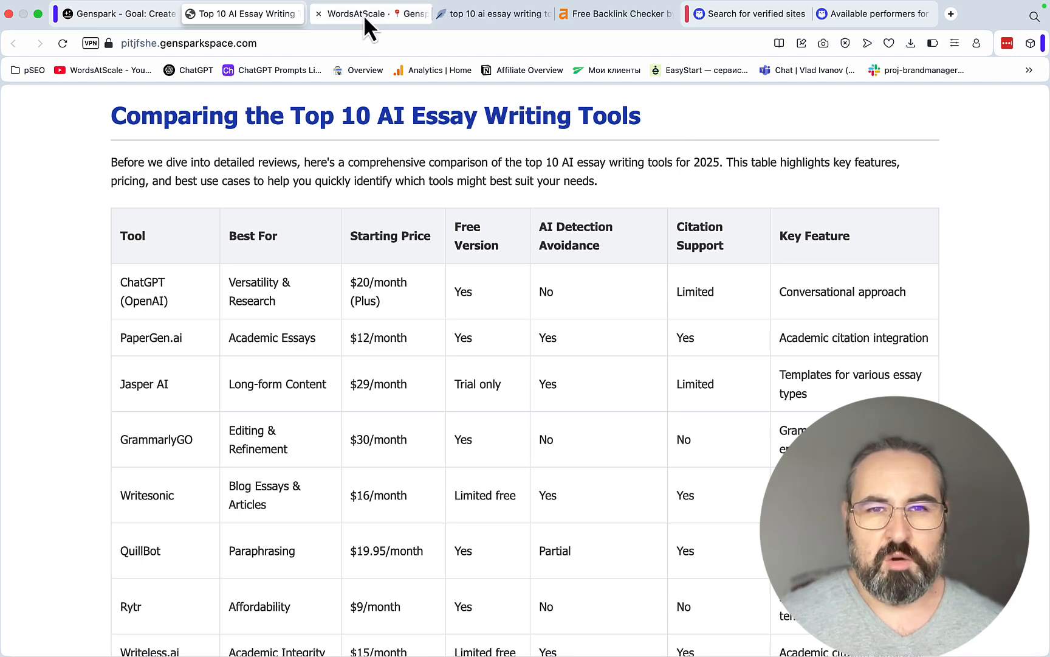
click(371, 14)
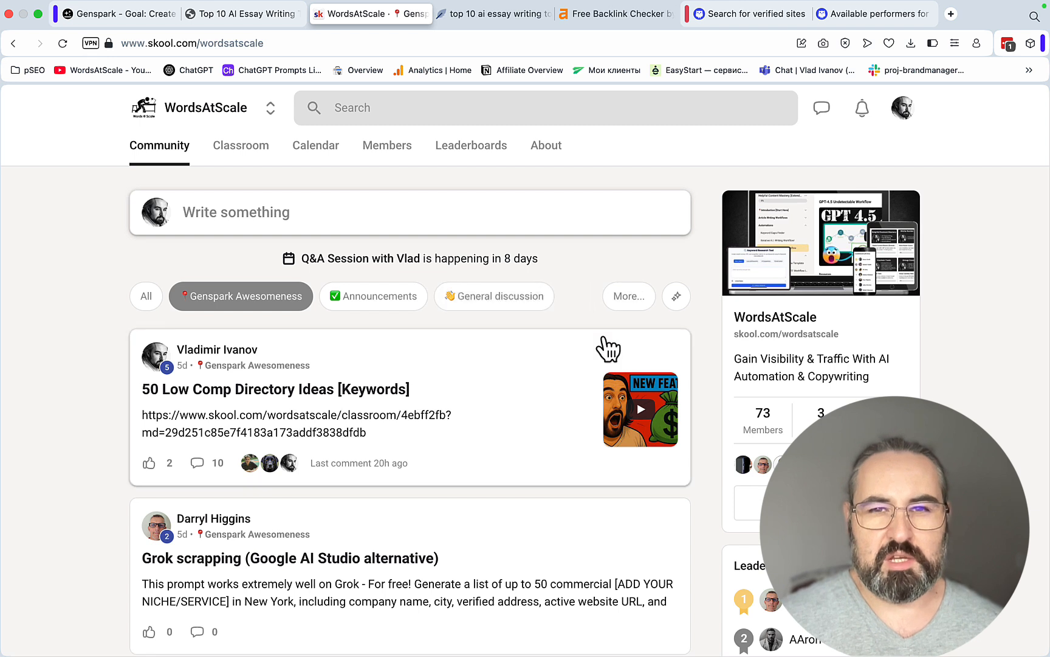